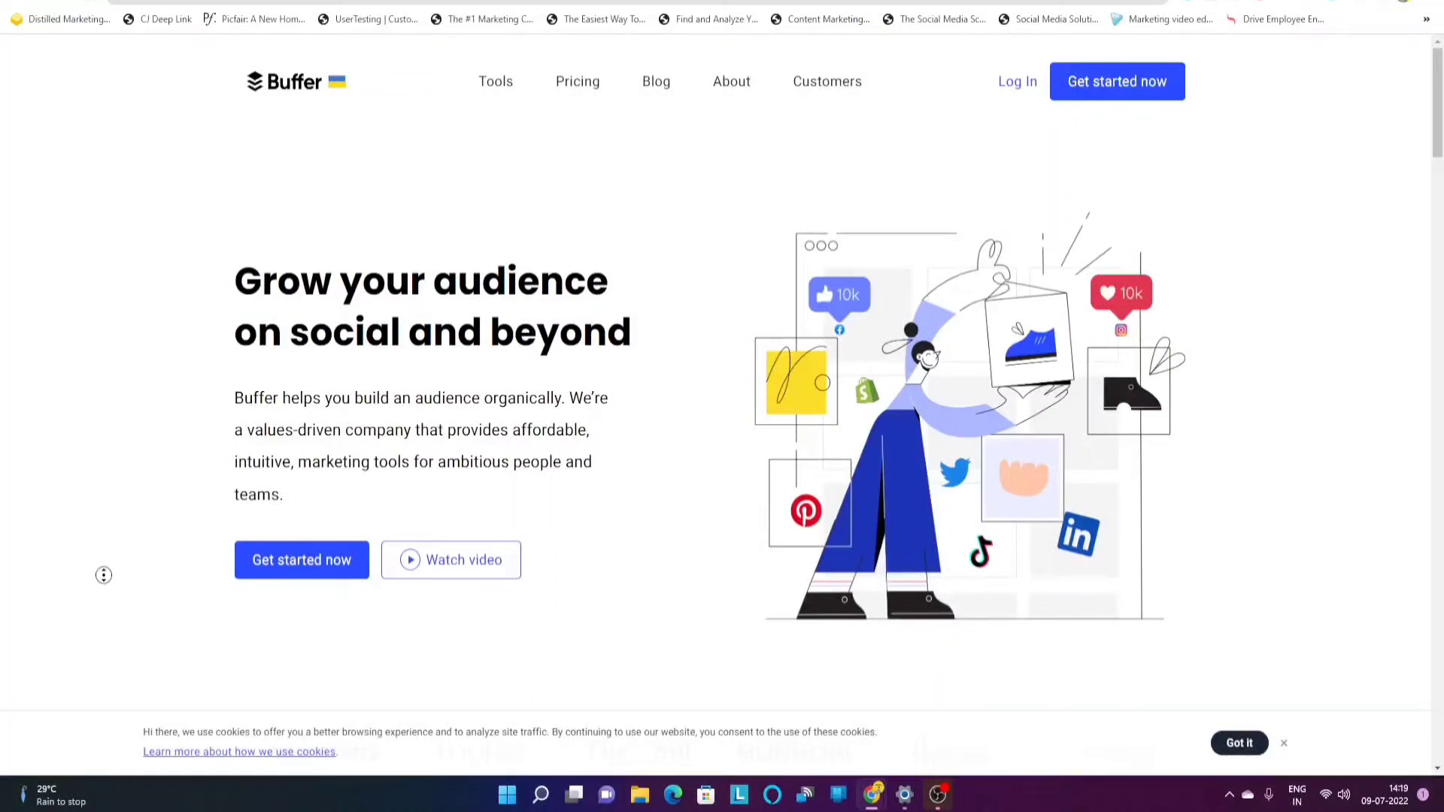
- Scroll down through the Buffer marketing homepage's feature sections
{"action": "scroll", "scroll_direction": "down", "scroll_amount": 3}
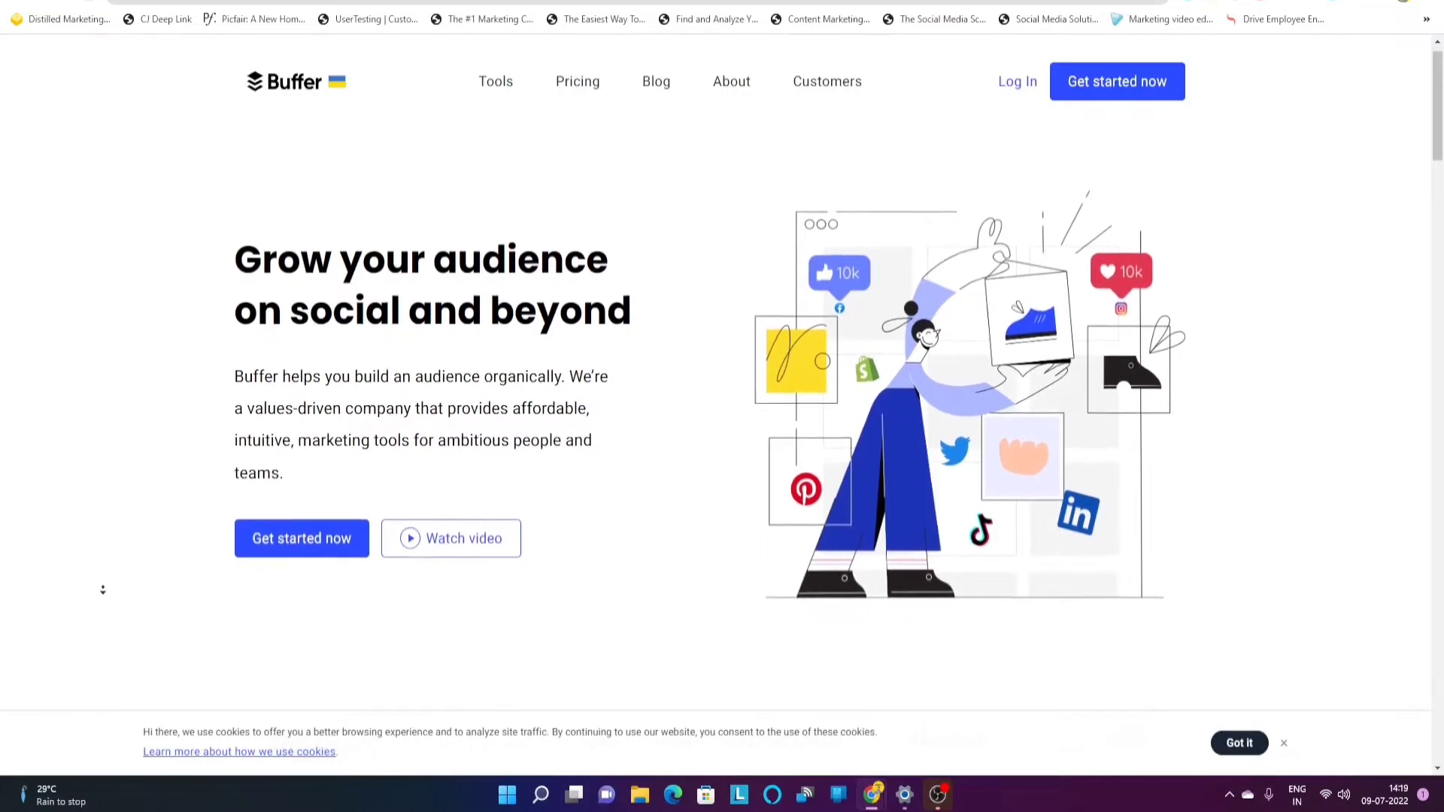
{"action": "scroll", "scroll_direction": "down", "scroll_amount": 3}
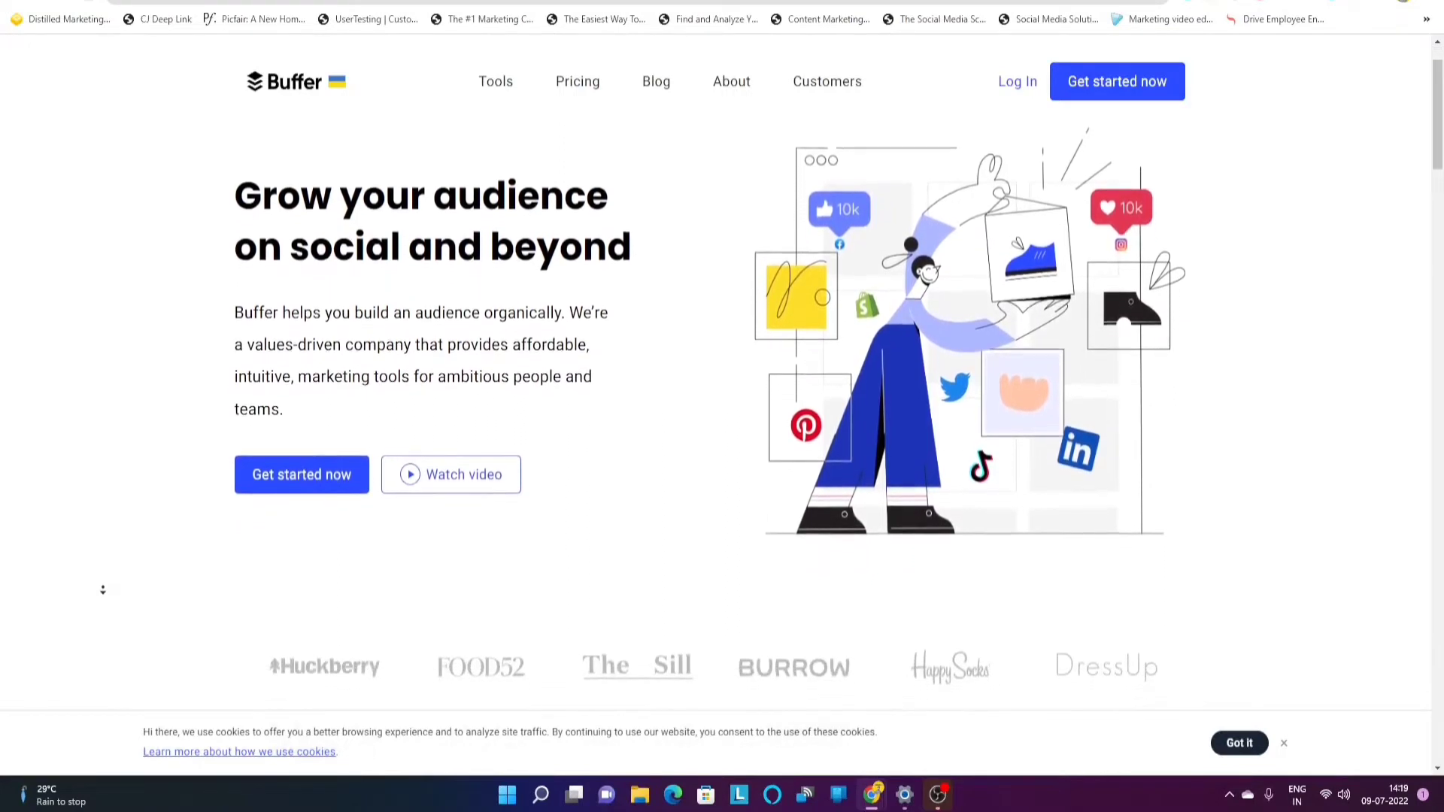
{"action": "scroll", "scroll_direction": "down", "scroll_amount": 3}
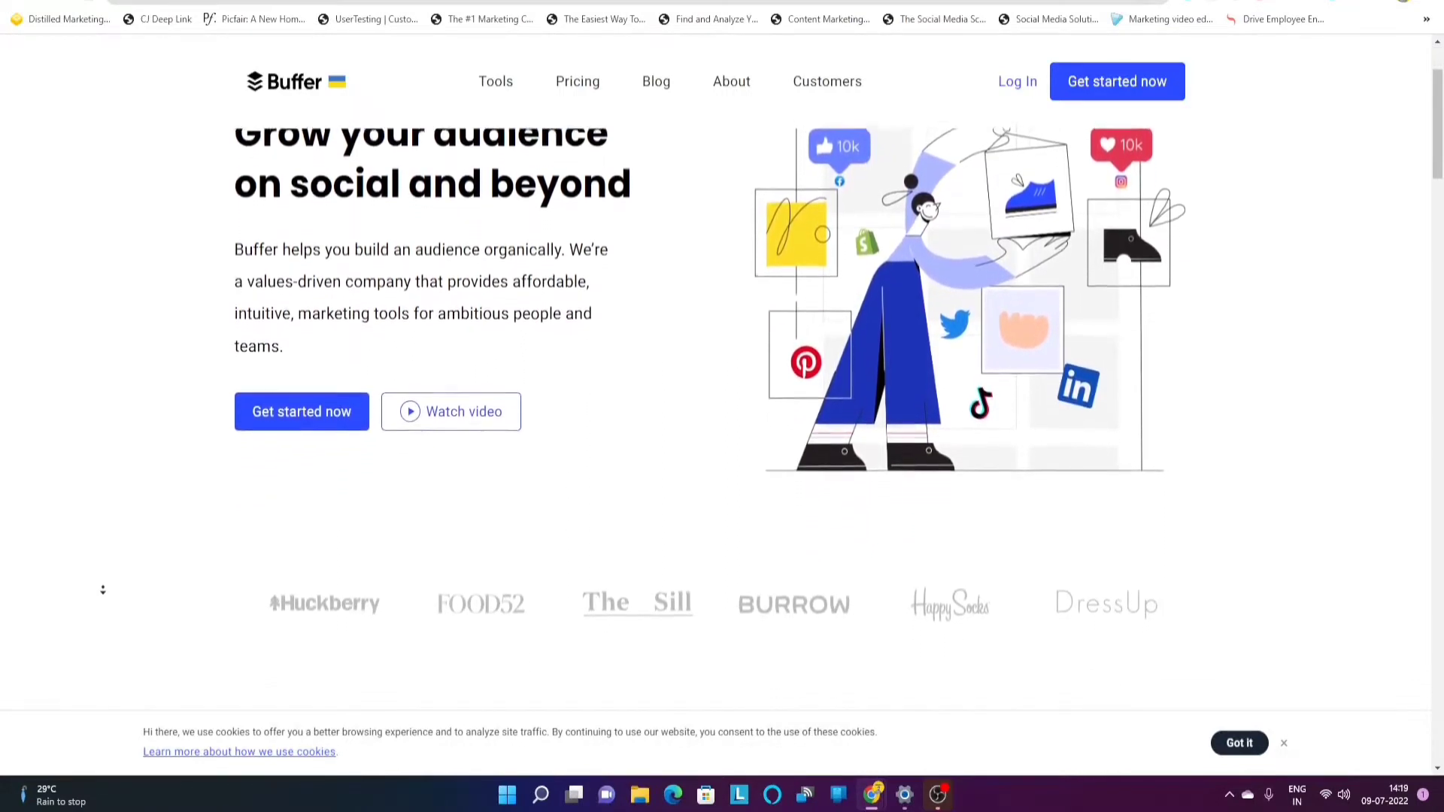
{"action": "scroll", "scroll_direction": "down", "scroll_amount": 3}
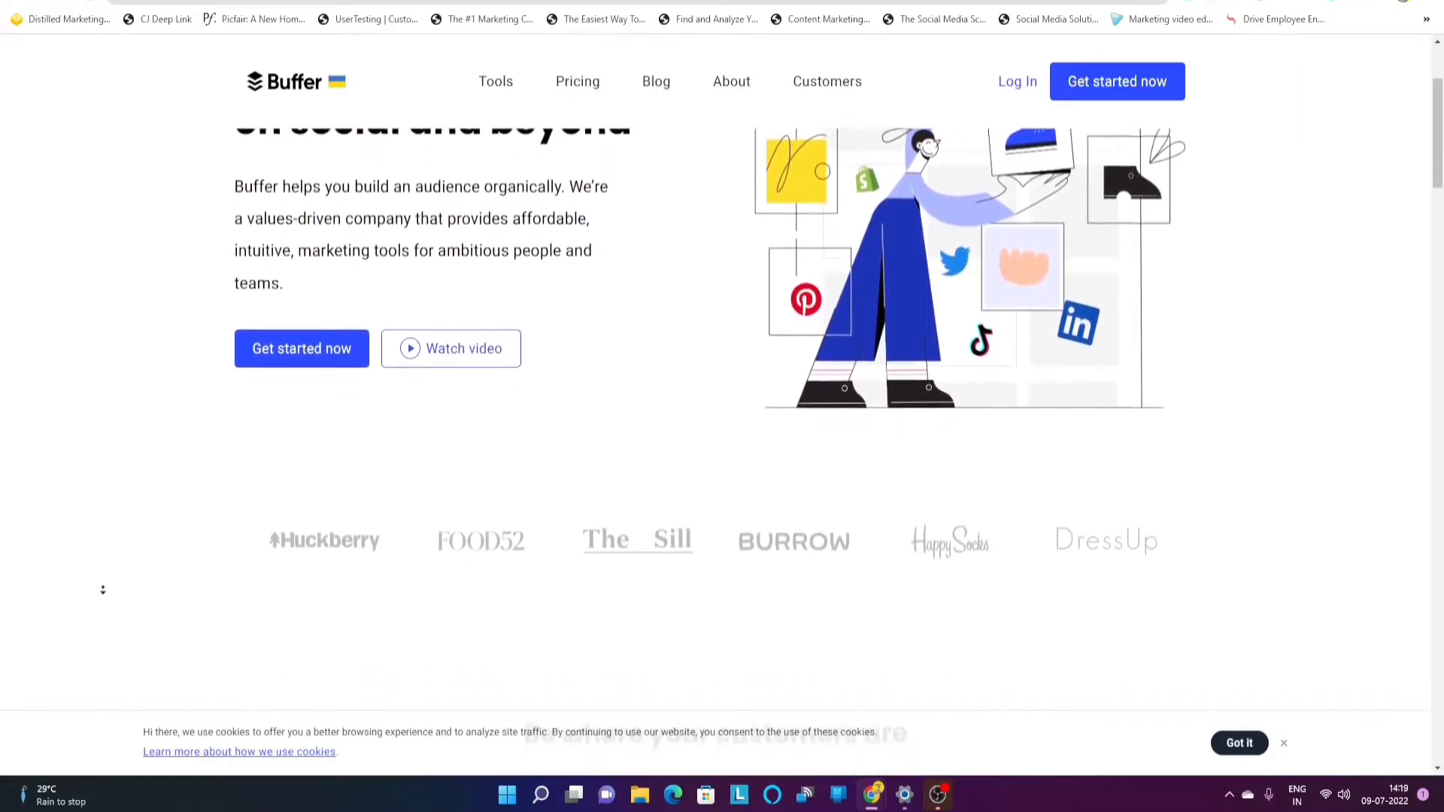
{"action": "scroll", "scroll_direction": "down", "scroll_amount": 3}
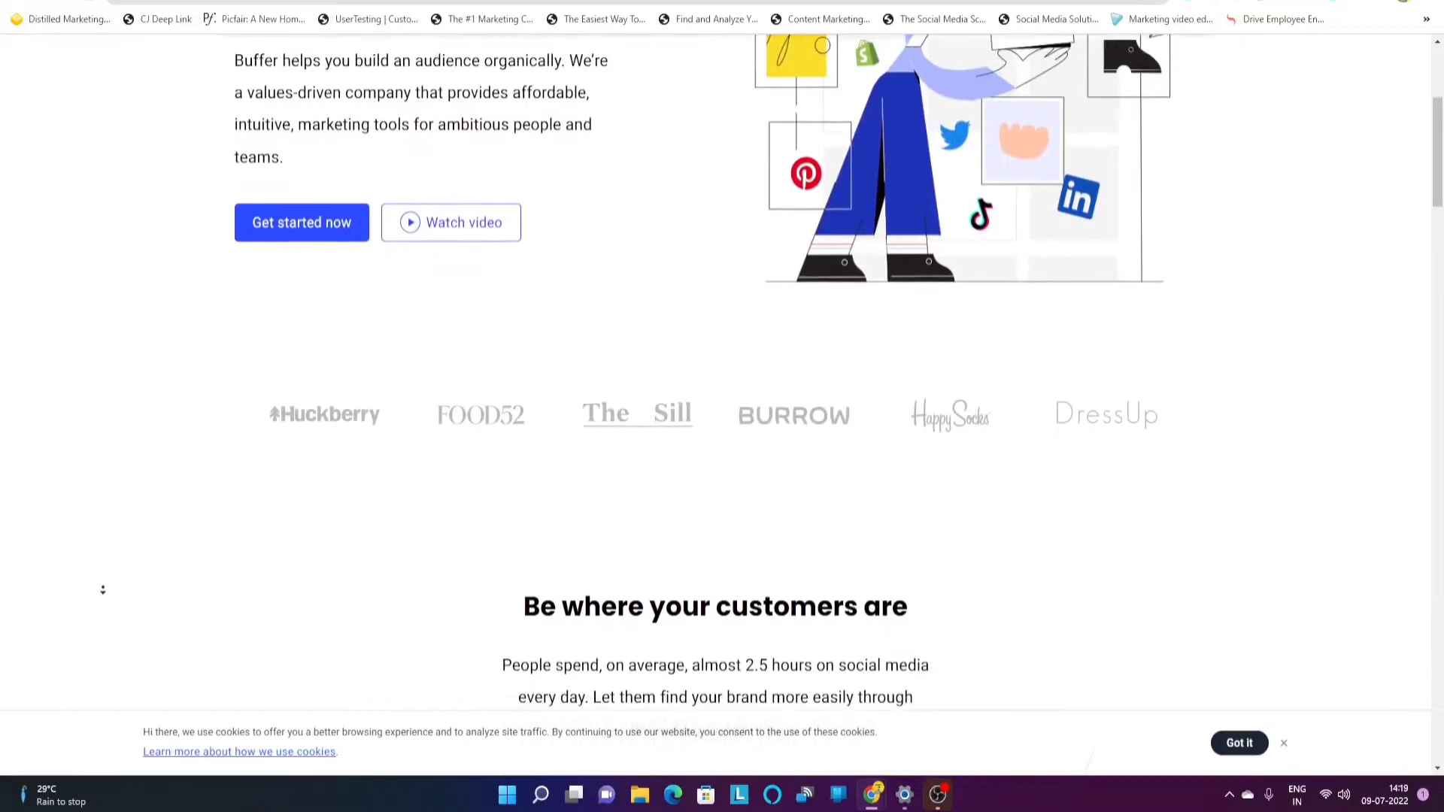
{"action": "scroll", "scroll_direction": "down", "scroll_amount": 3}
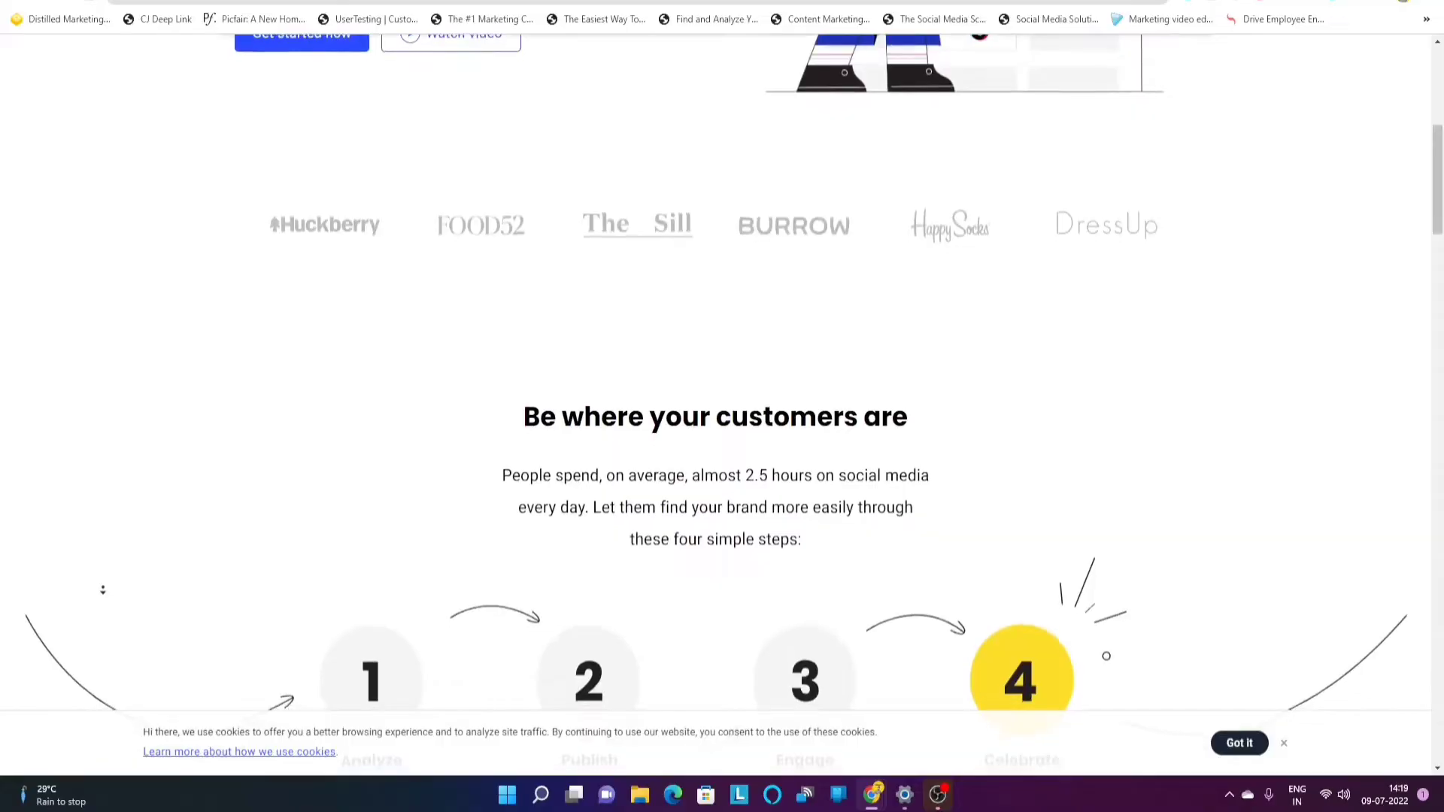
{"action": "scroll", "scroll_direction": "down", "scroll_amount": 3}
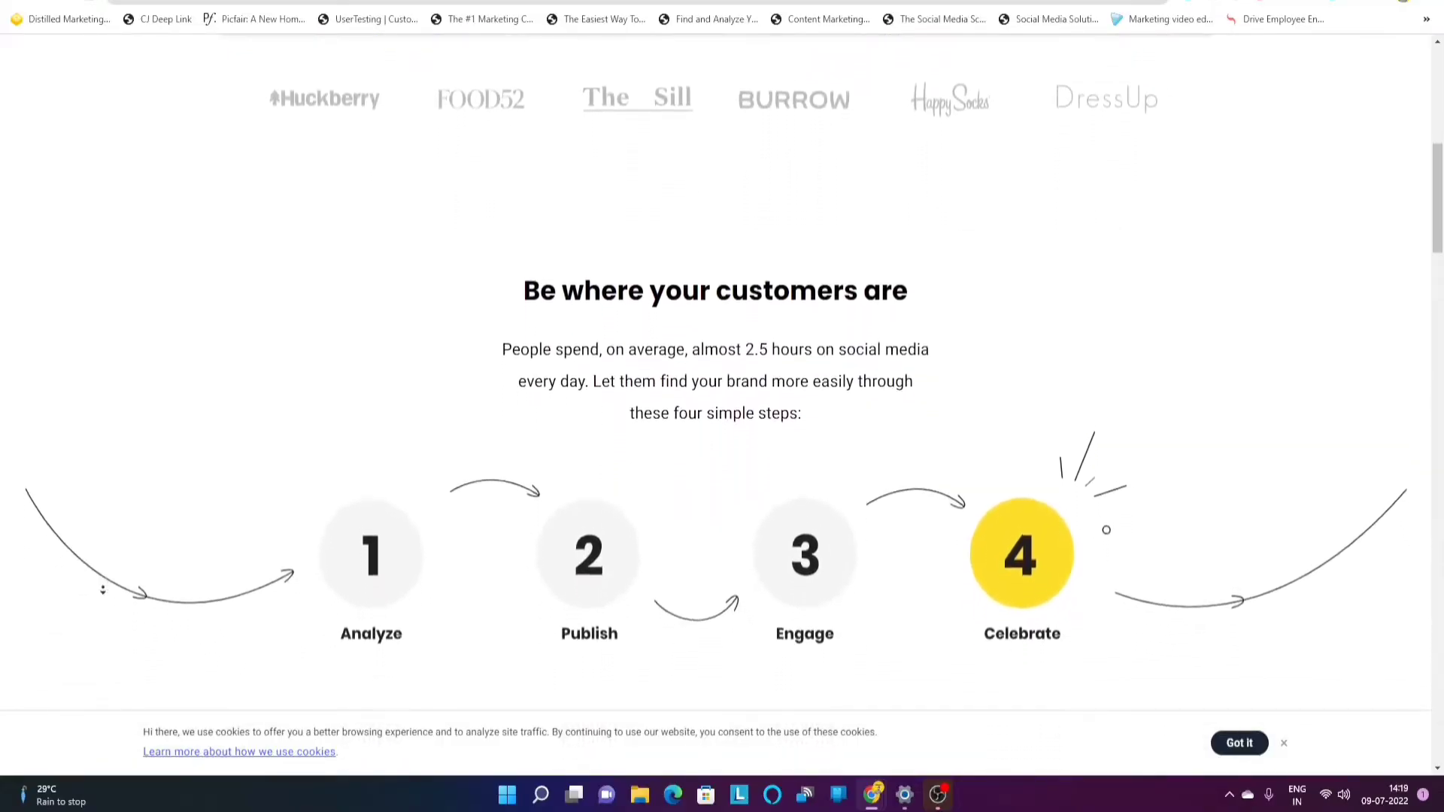
{"action": "scroll", "scroll_direction": "down", "scroll_amount": 3}
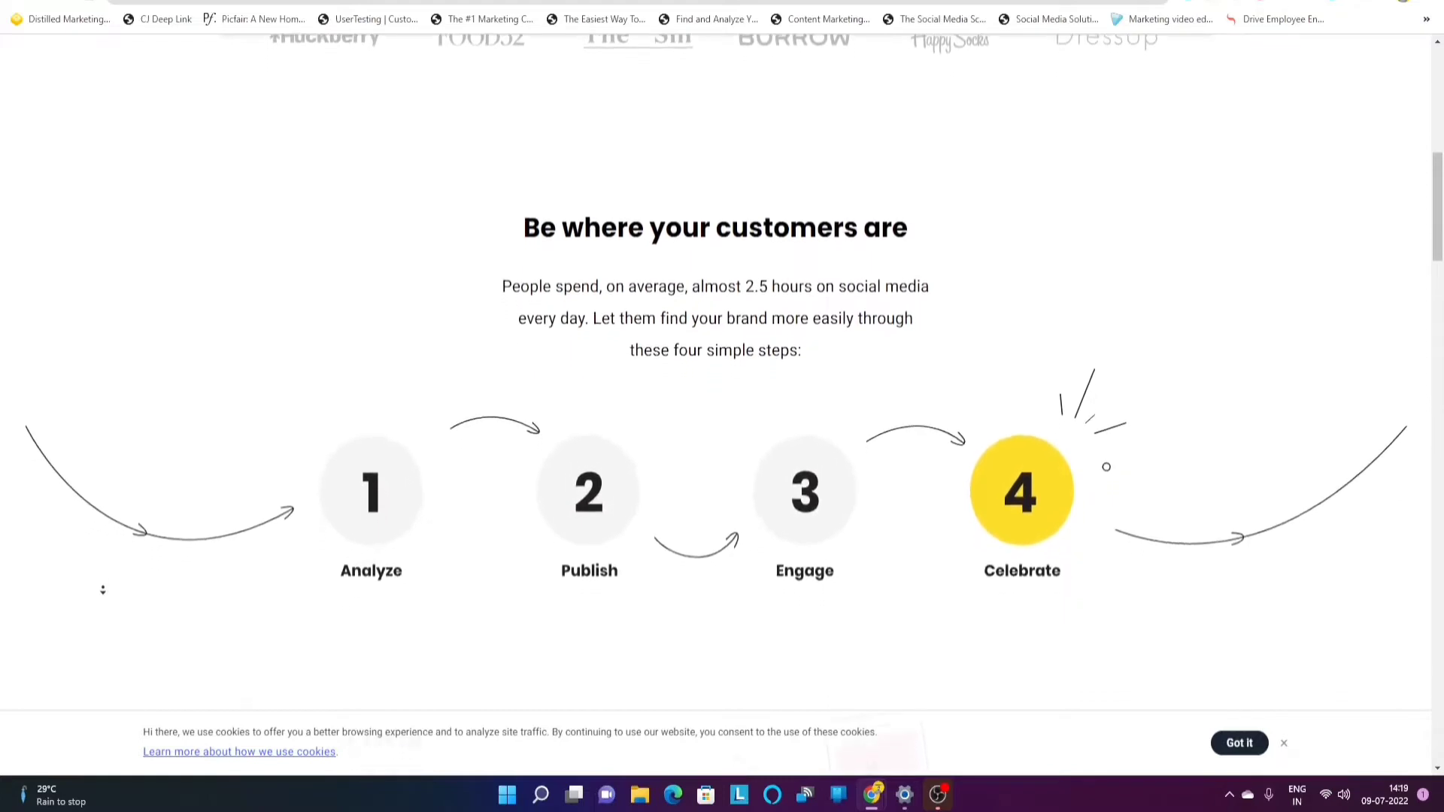
{"action": "scroll", "scroll_direction": "down", "scroll_amount": 3}
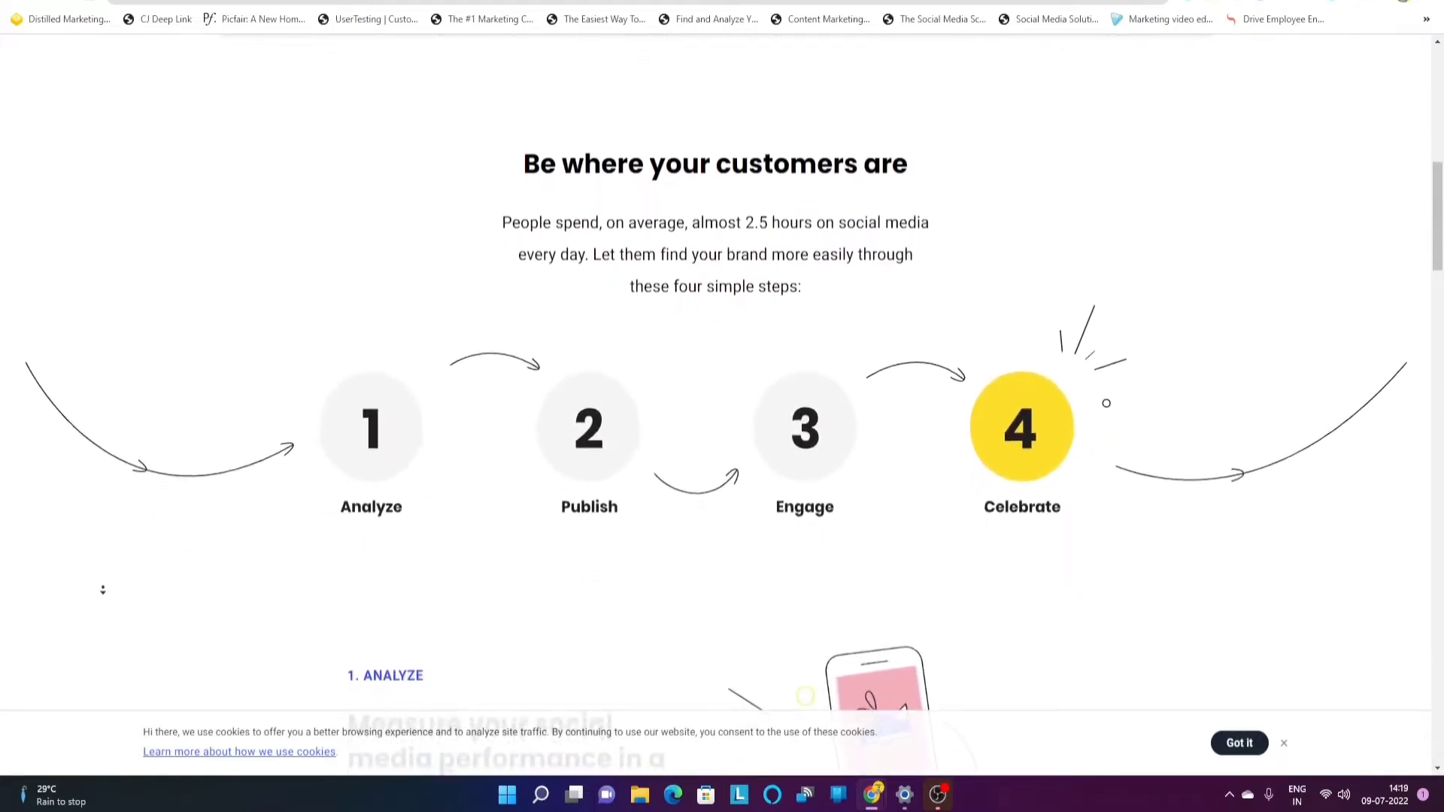
{"action": "scroll", "scroll_direction": "down", "scroll_amount": 3}
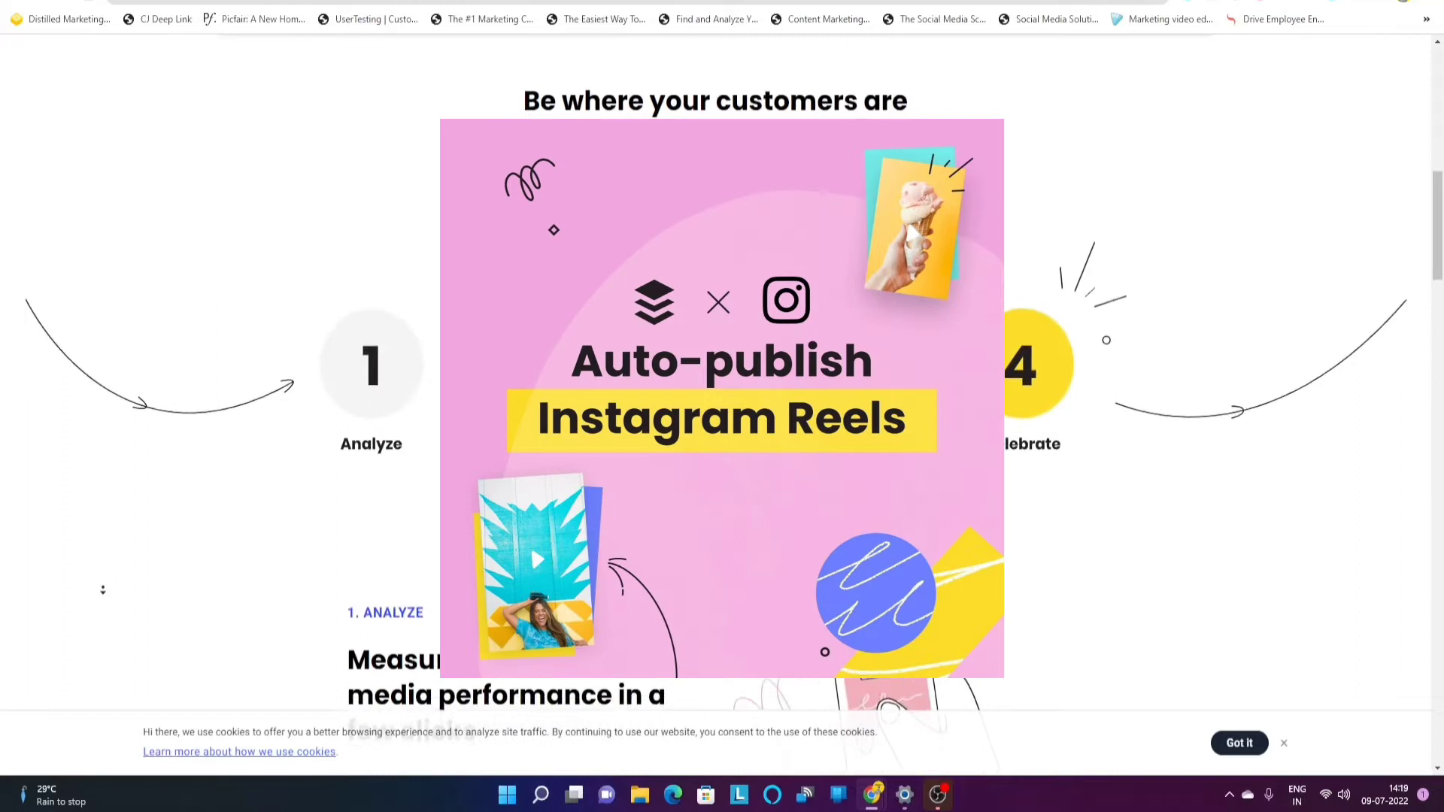
{"action": "scroll", "scroll_direction": "down", "scroll_amount": 3}
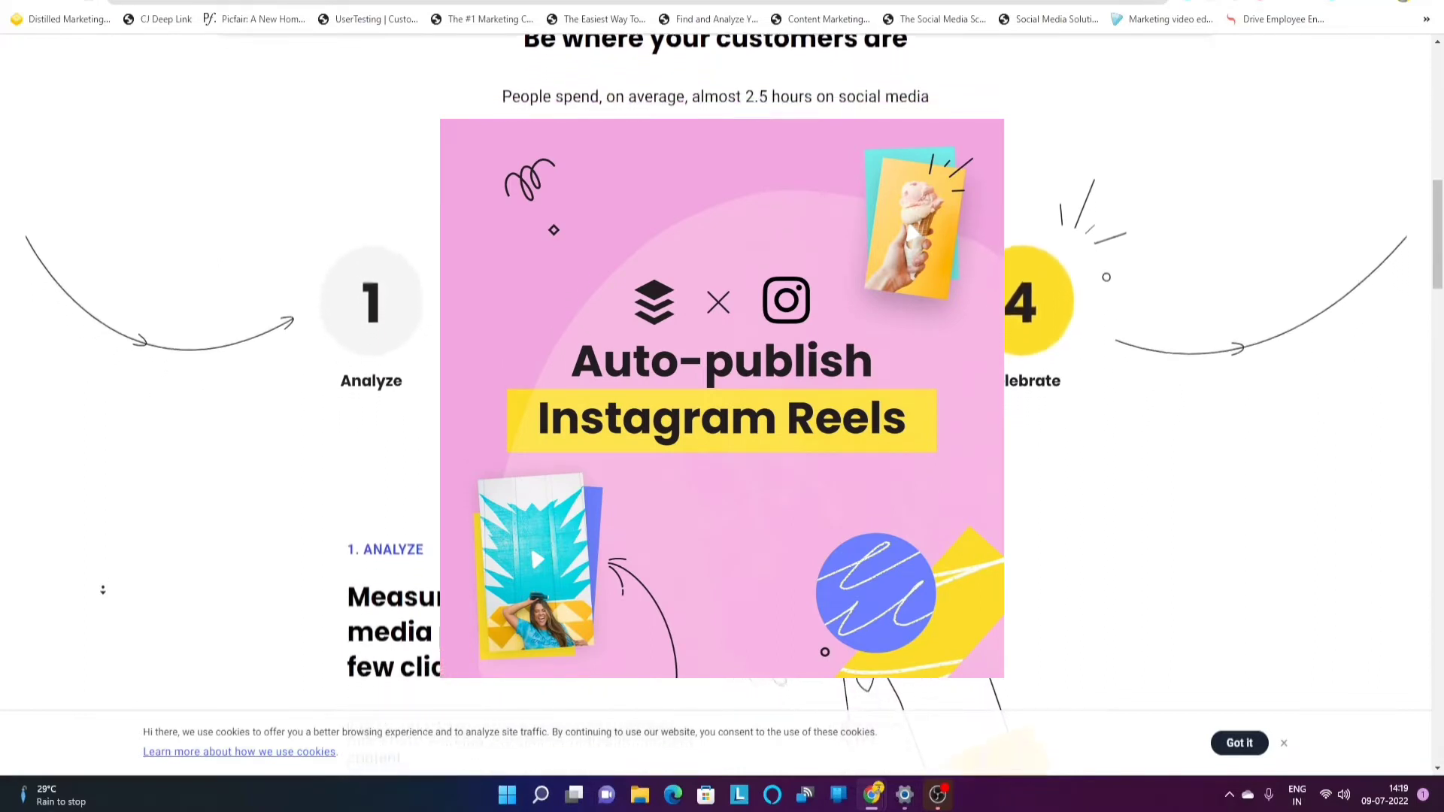
{"action": "scroll", "scroll_direction": "down", "scroll_amount": 3}
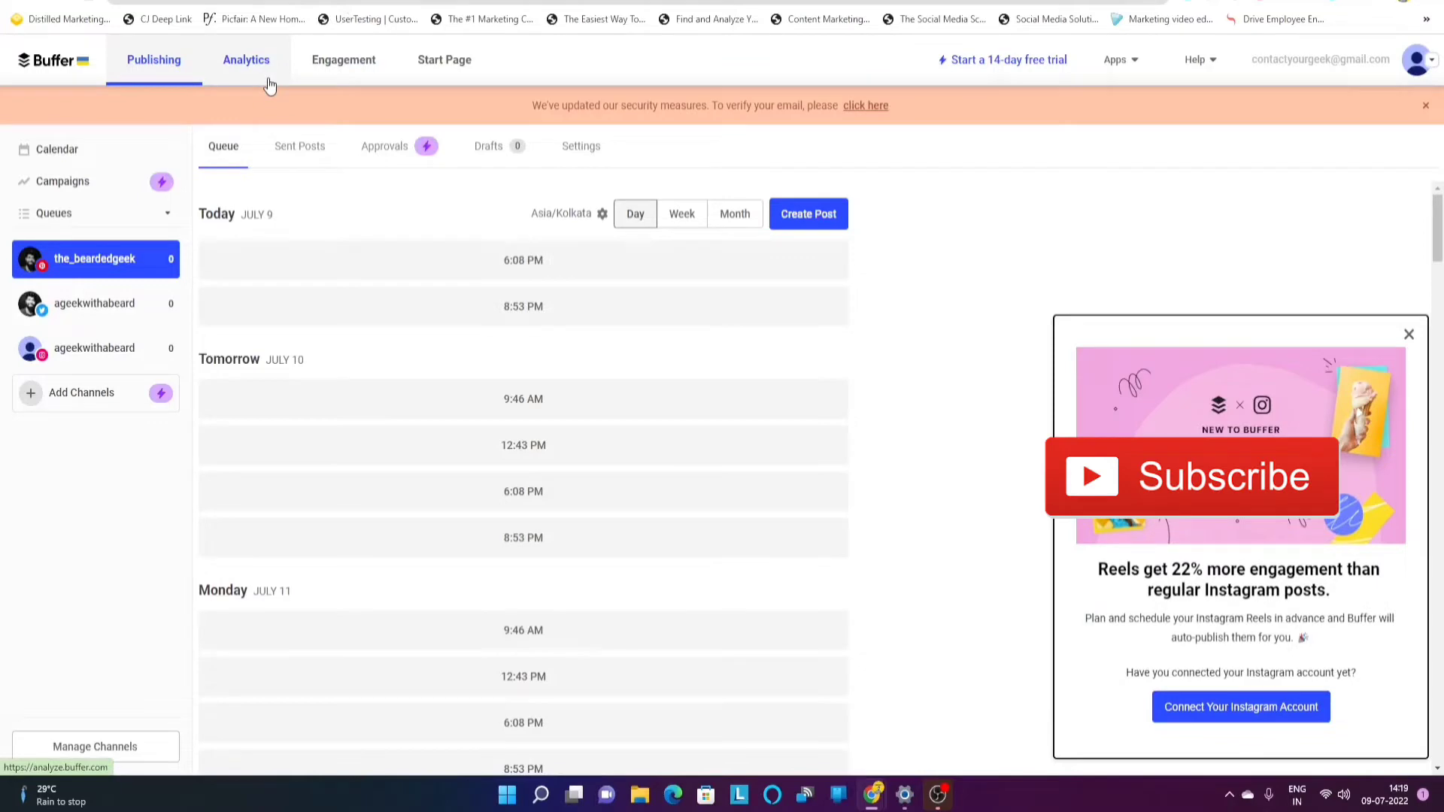
{"action": "left_click", "coordinate": [246, 59]}
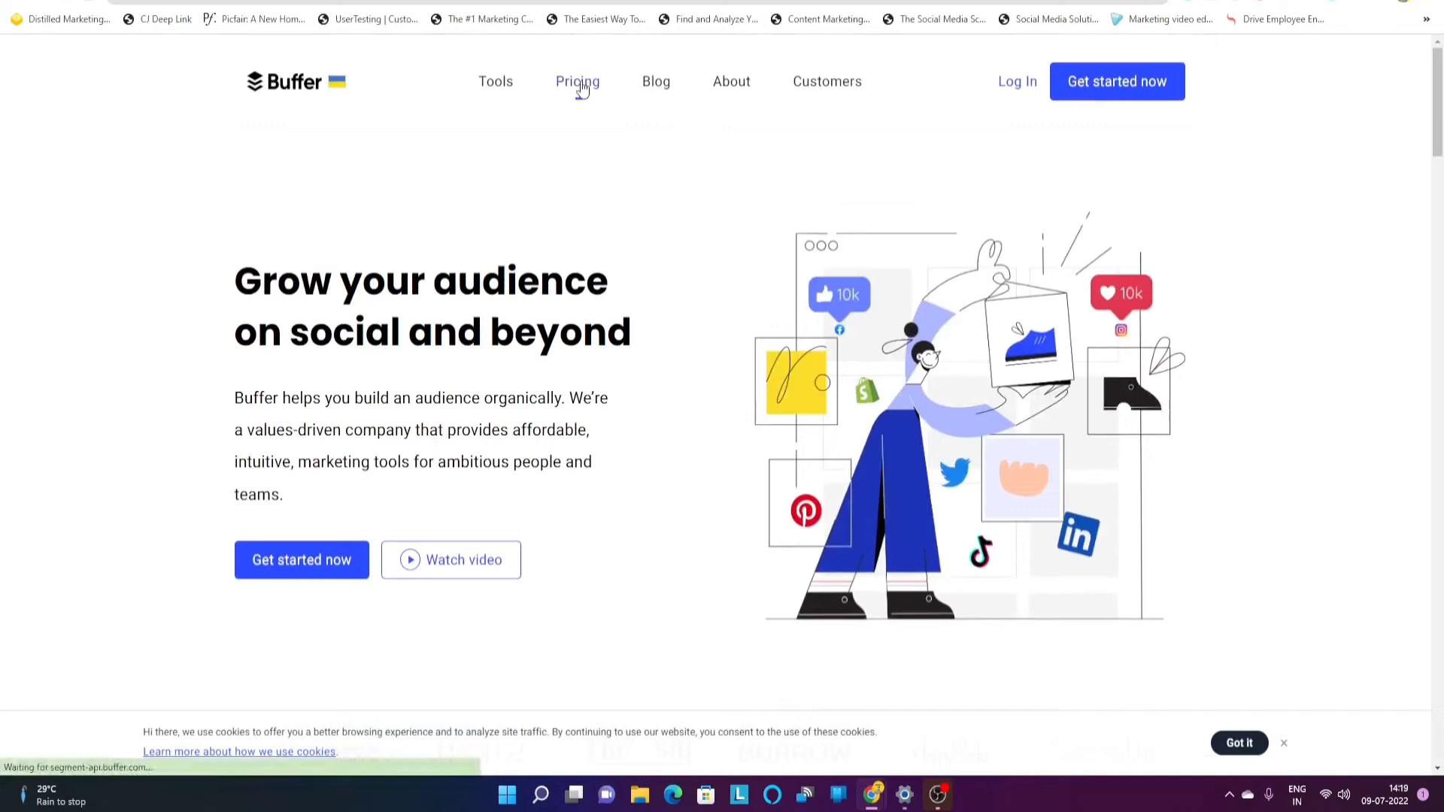
{"action": "left_click", "coordinate": [577, 81]}
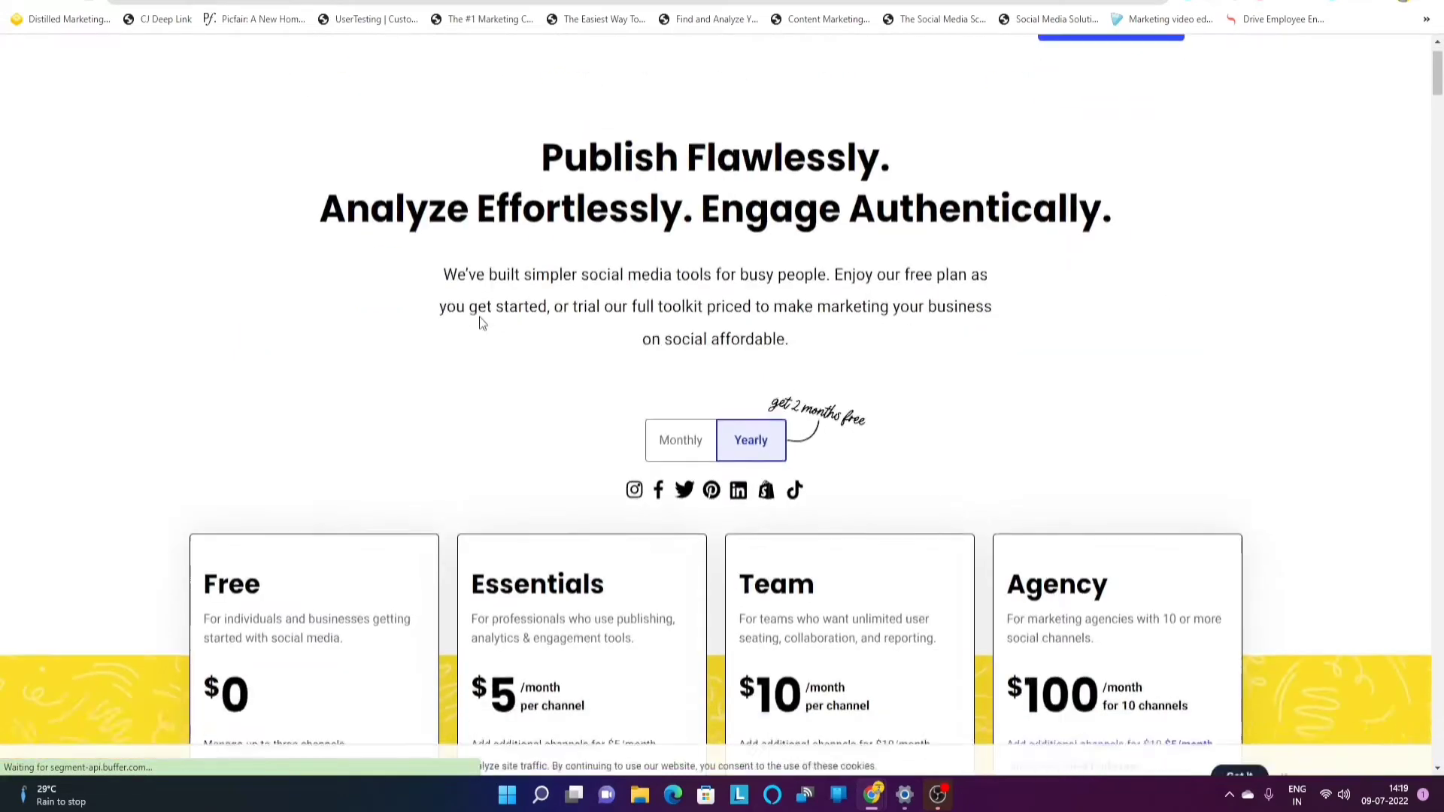
{"action": "scroll", "scroll_direction": "down", "scroll_amount": 3}
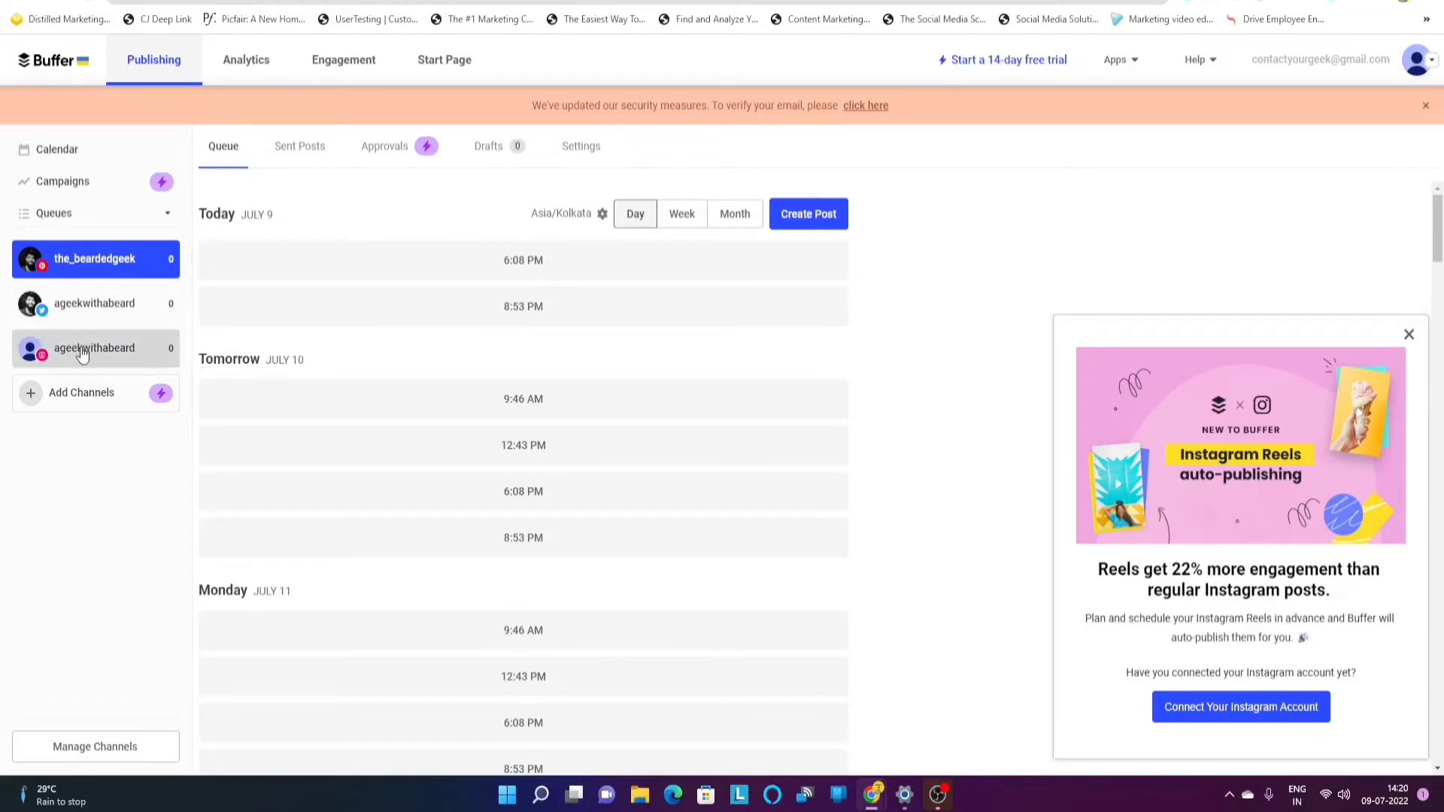
- Show the second Instagram channel's queue and dismiss the Instagram Reels promotion card
{"action": "left_click", "coordinate": [94, 348]}
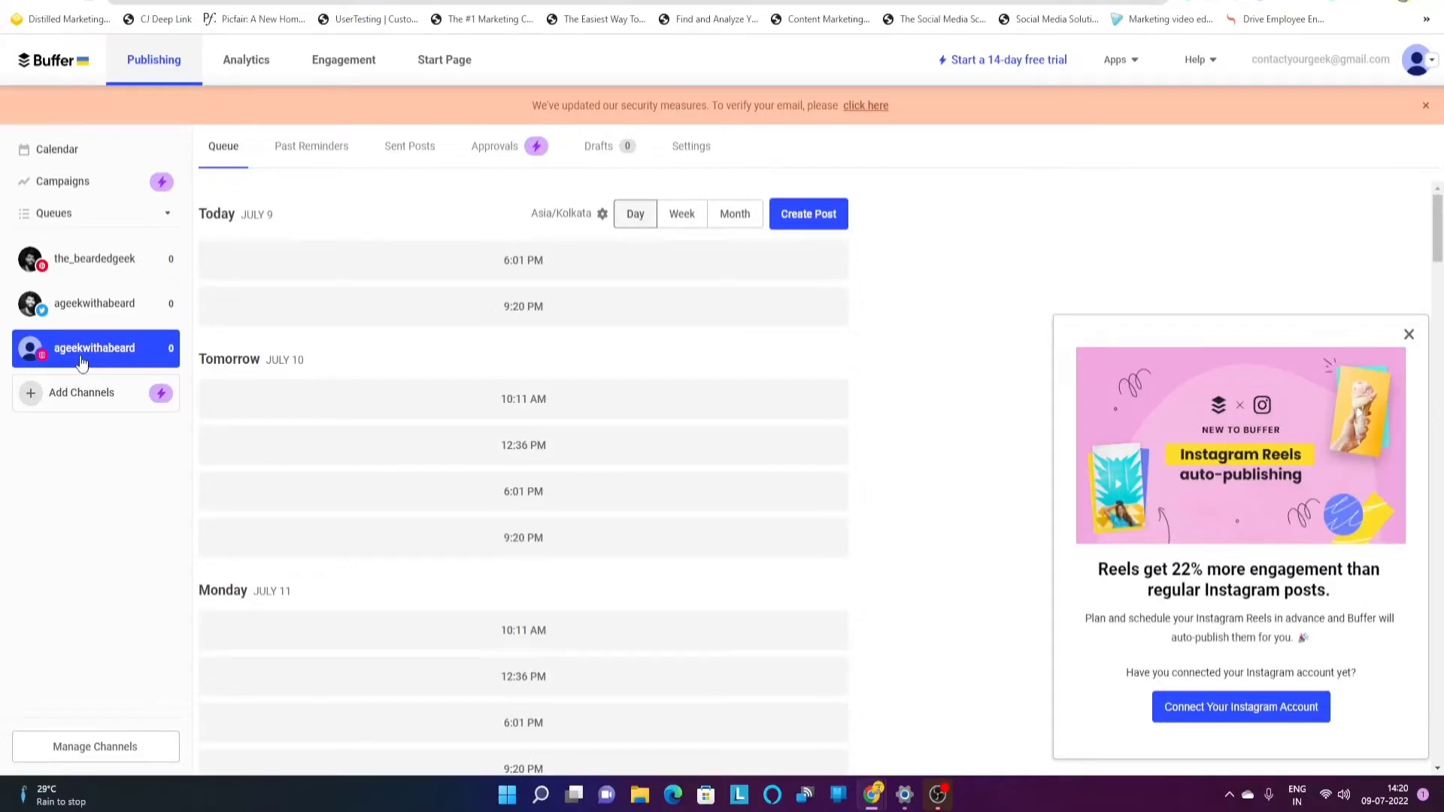
{"action": "mouse_move", "coordinate": [1044, 334]}
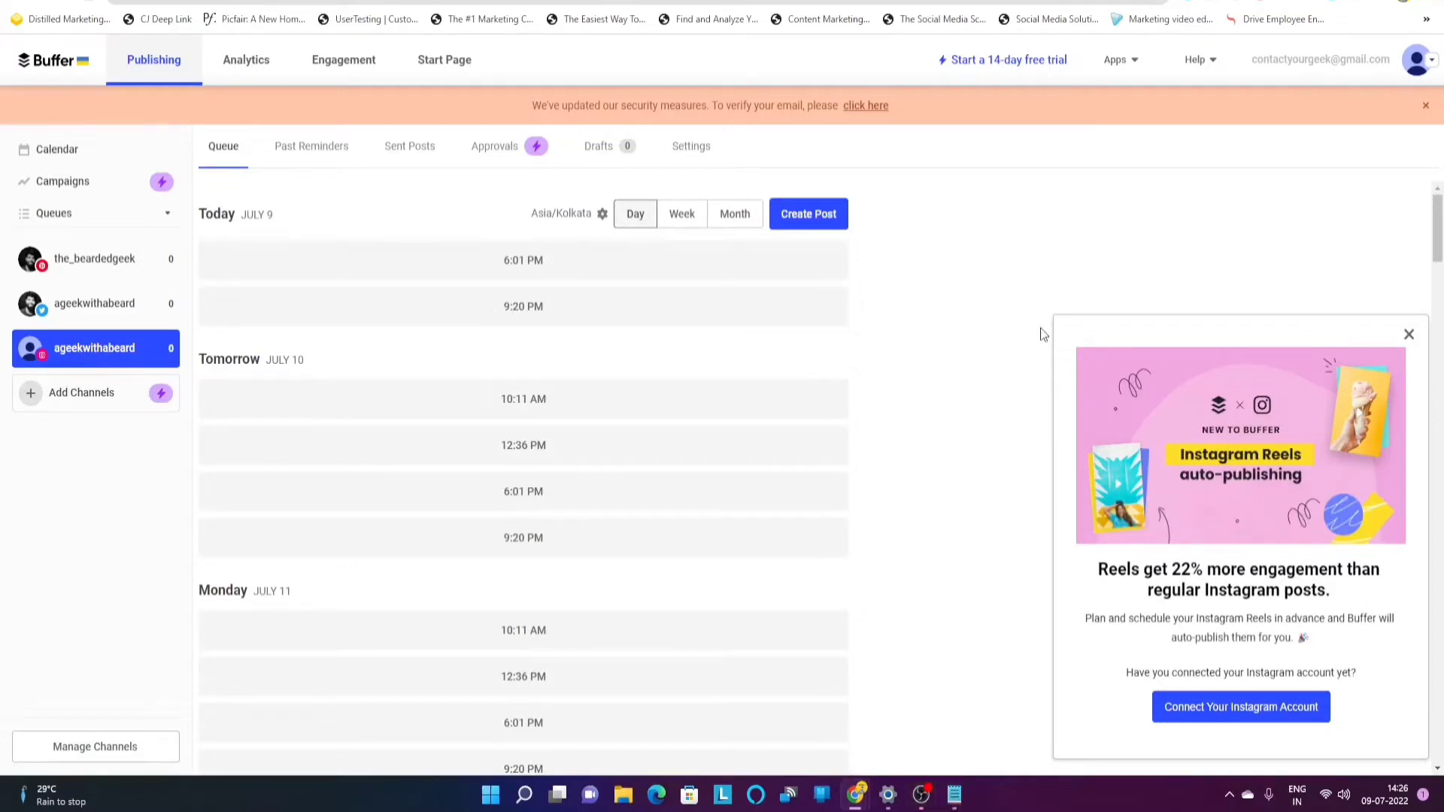
{"action": "mouse_move", "coordinate": [911, 188]}
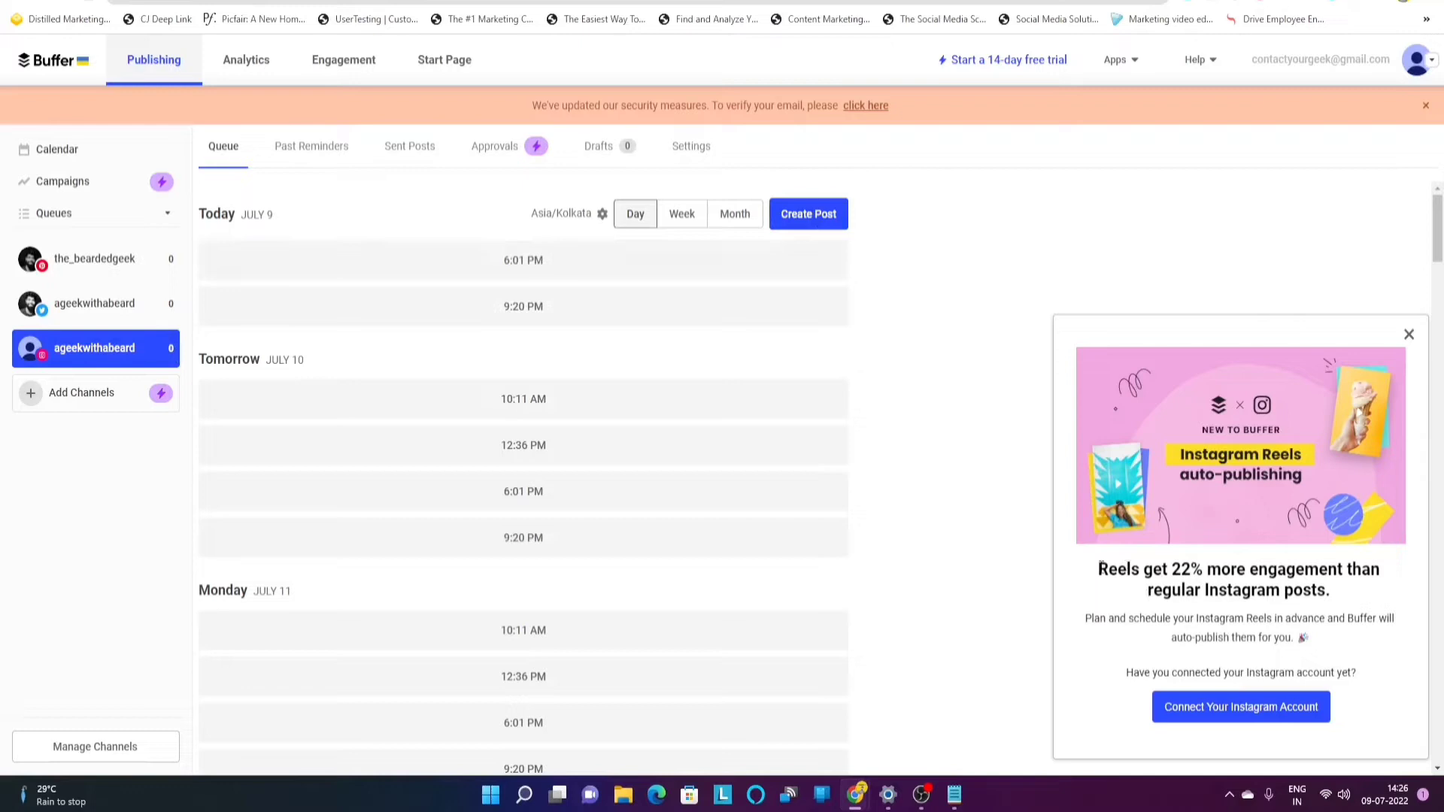
{"action": "left_click_drag", "start_coordinate": [1098, 569], "coordinate": [1280, 590]}
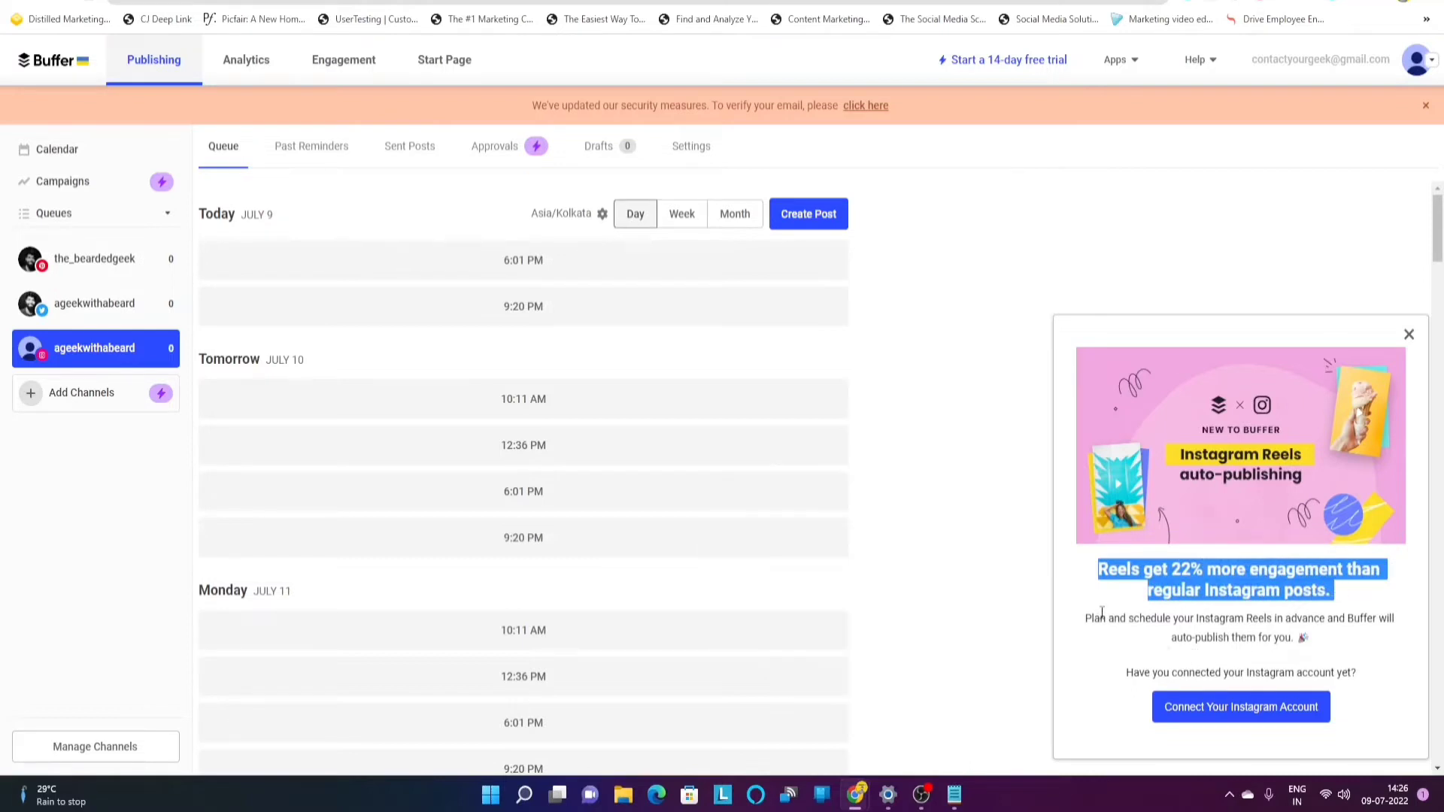
{"action": "mouse_move", "coordinate": [1330, 636]}
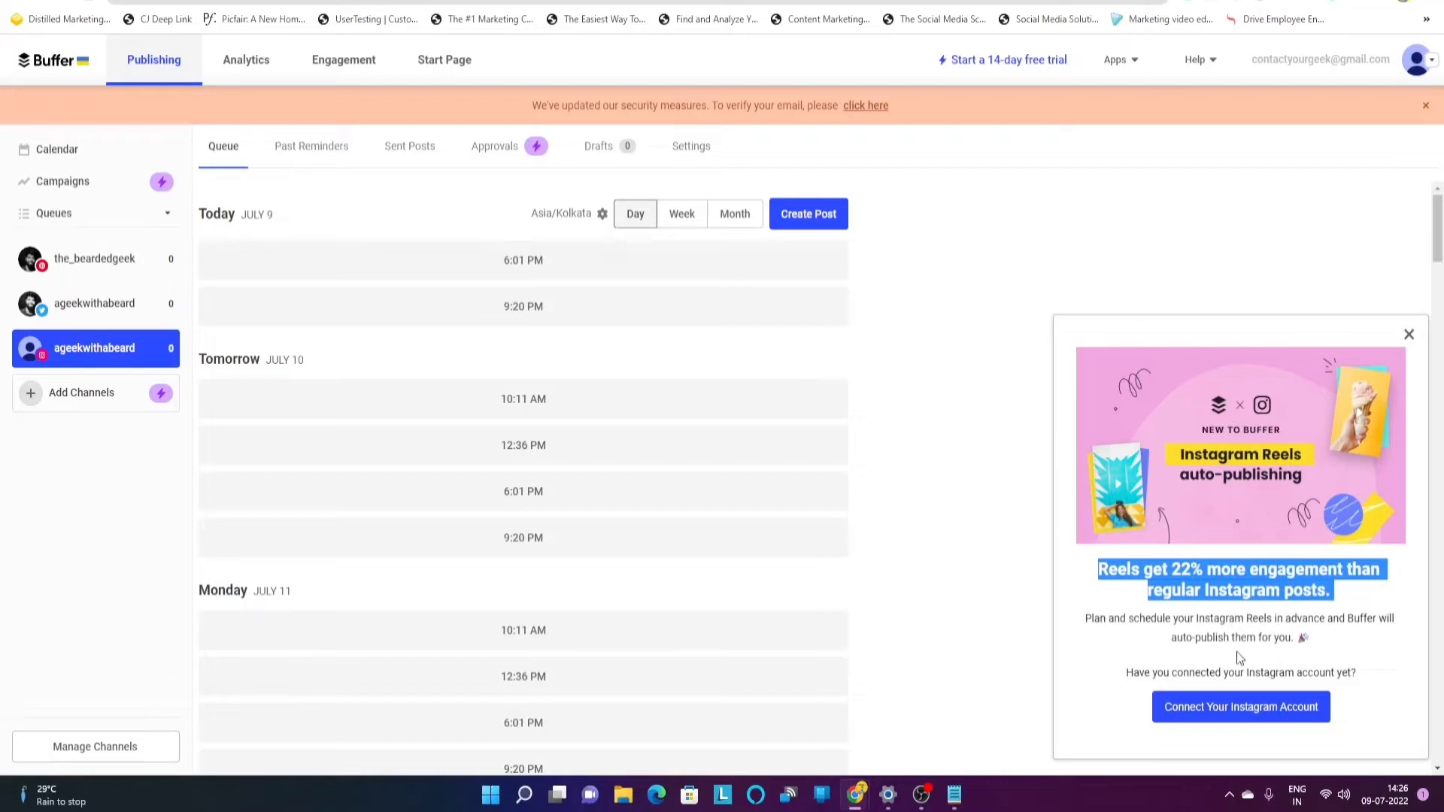
{"action": "left_click", "coordinate": [1408, 334]}
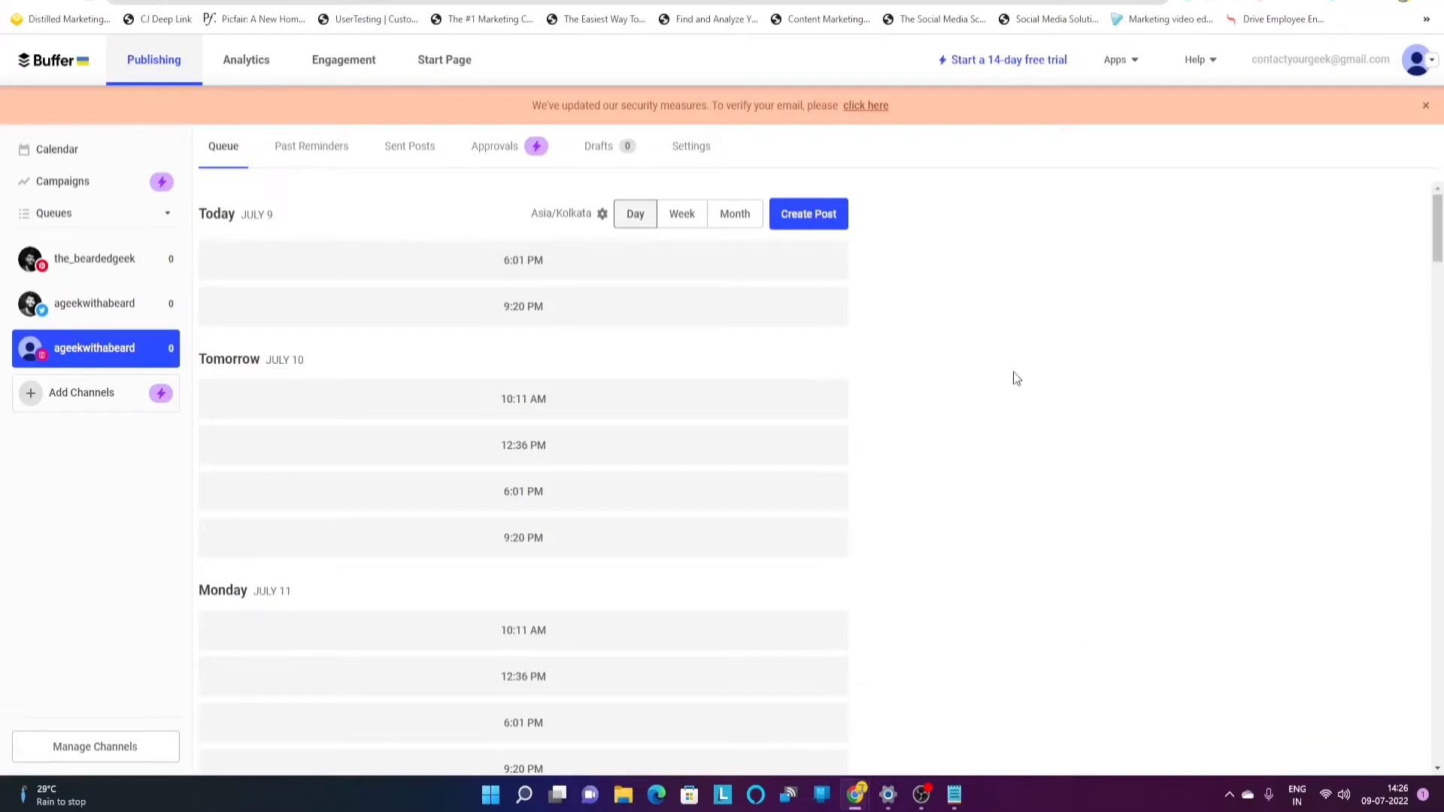
{"action": "mouse_move", "coordinate": [872, 409]}
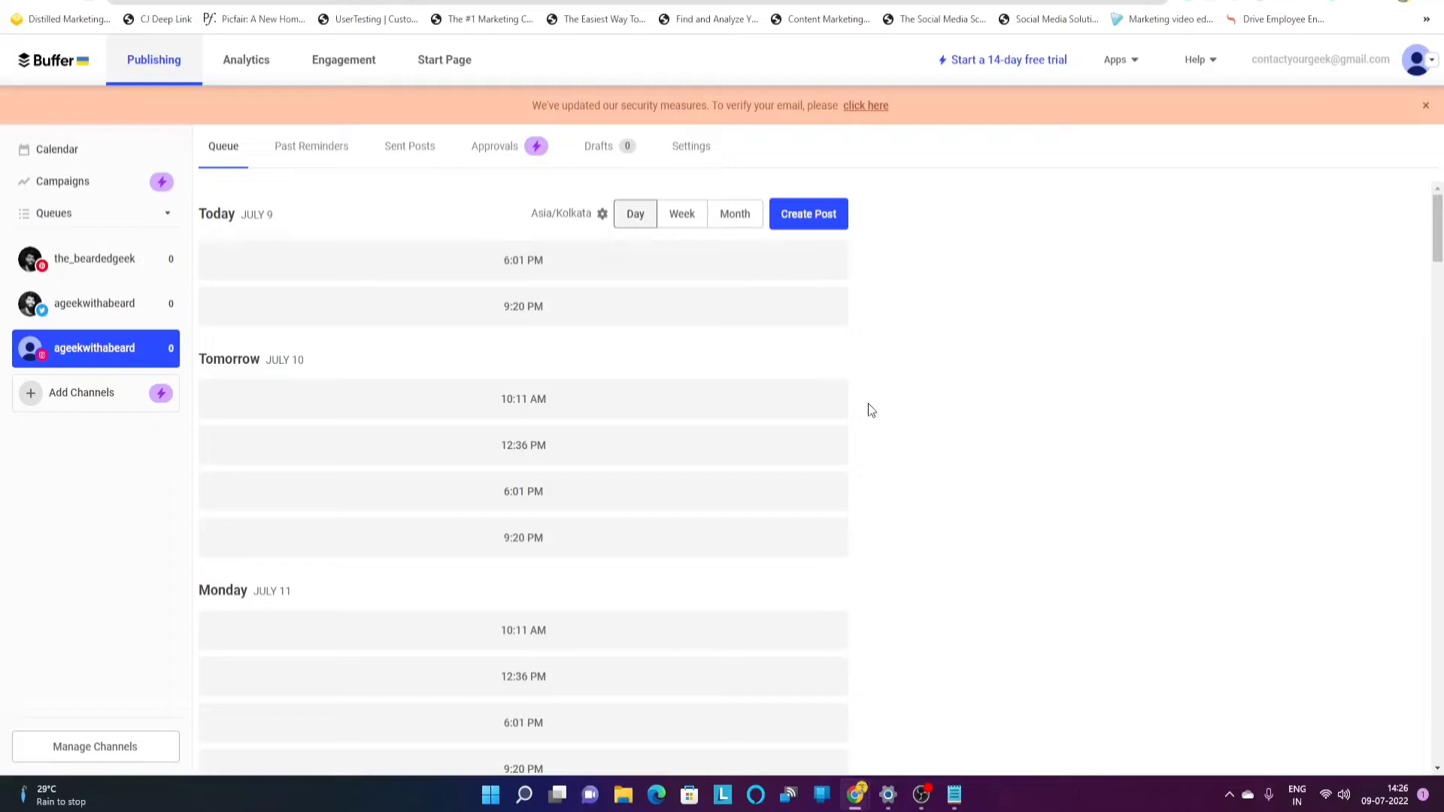
{"action": "mouse_move", "coordinate": [925, 268]}
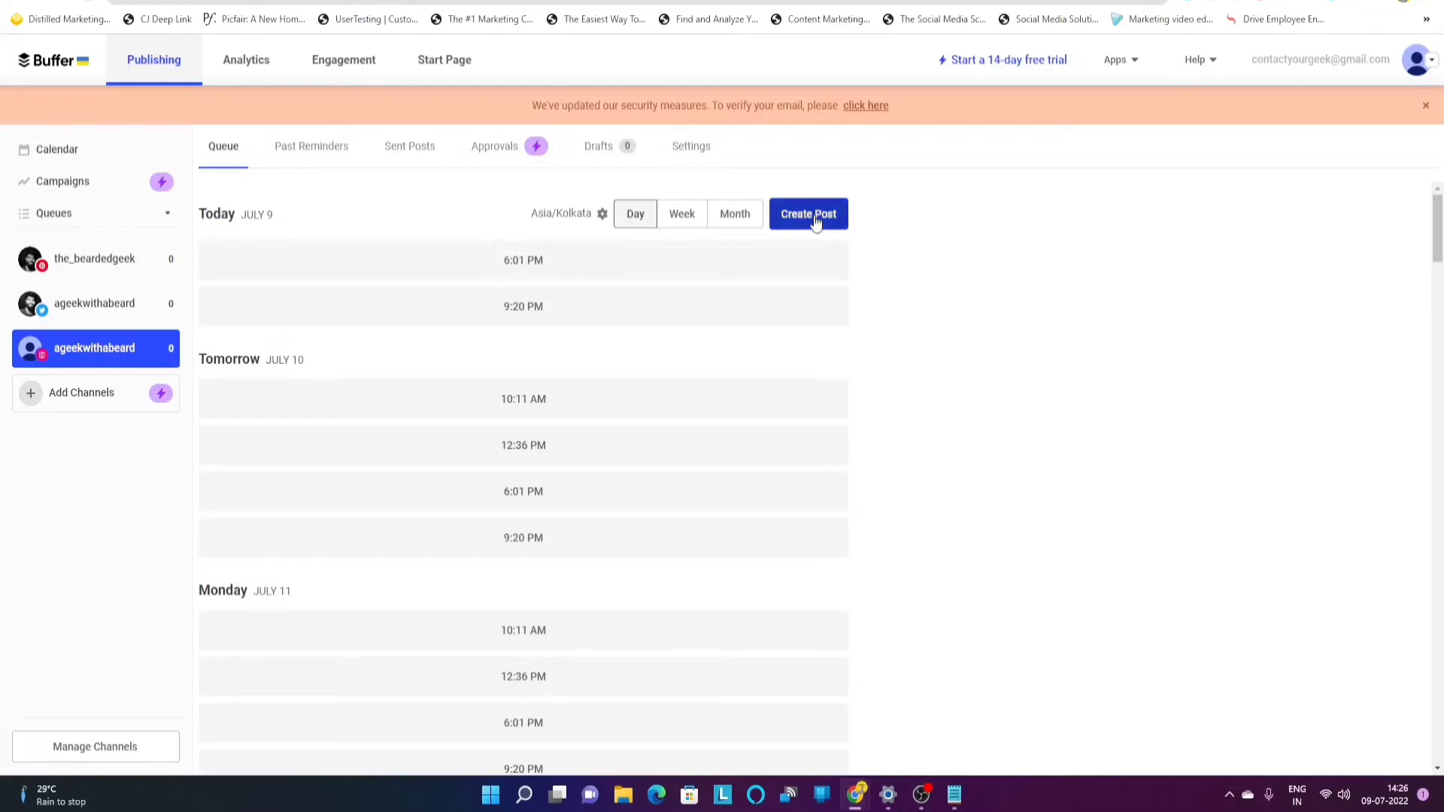
- Start a new post as a Reel and browse for a video file to upload
{"action": "left_click", "coordinate": [808, 212]}
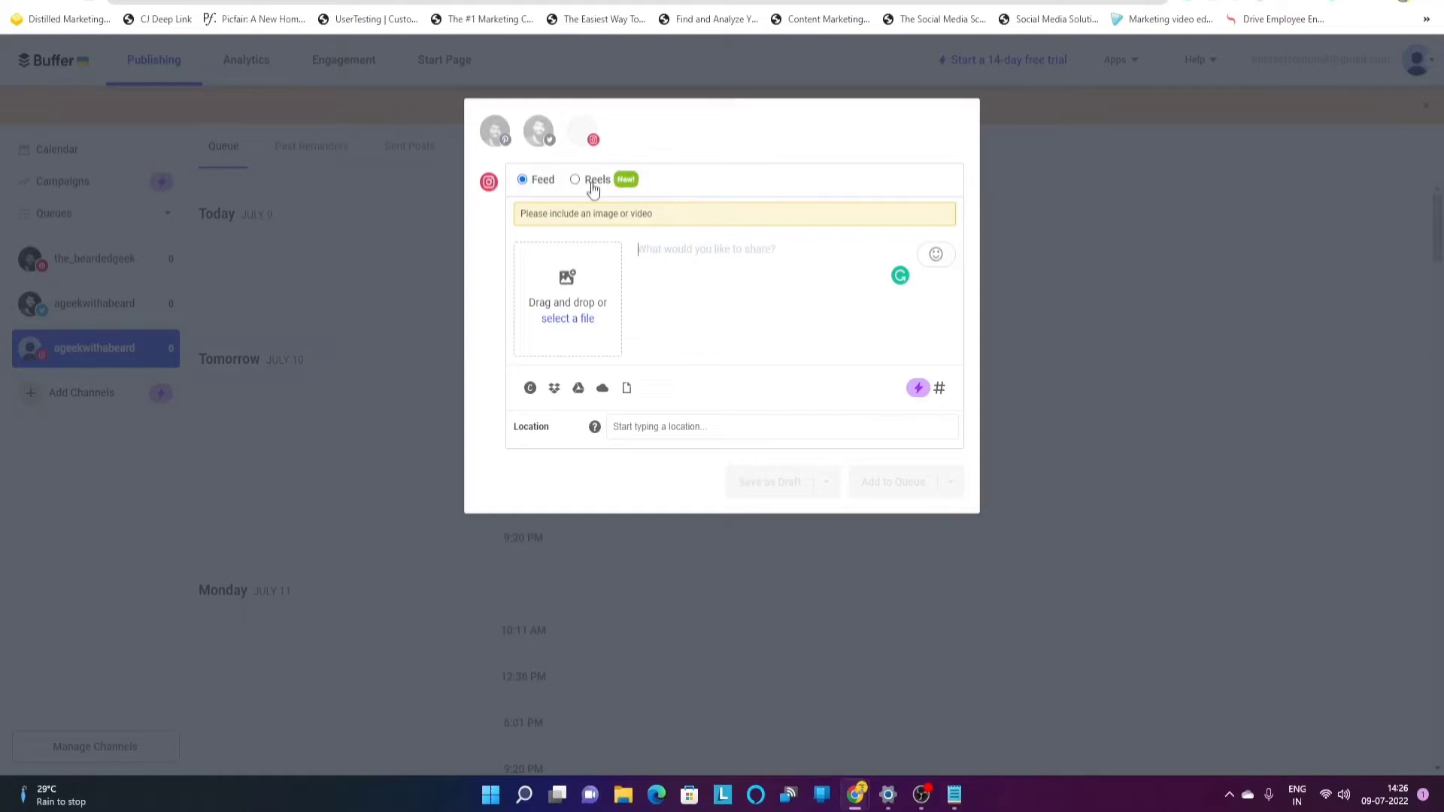
{"action": "left_click", "coordinate": [574, 179]}
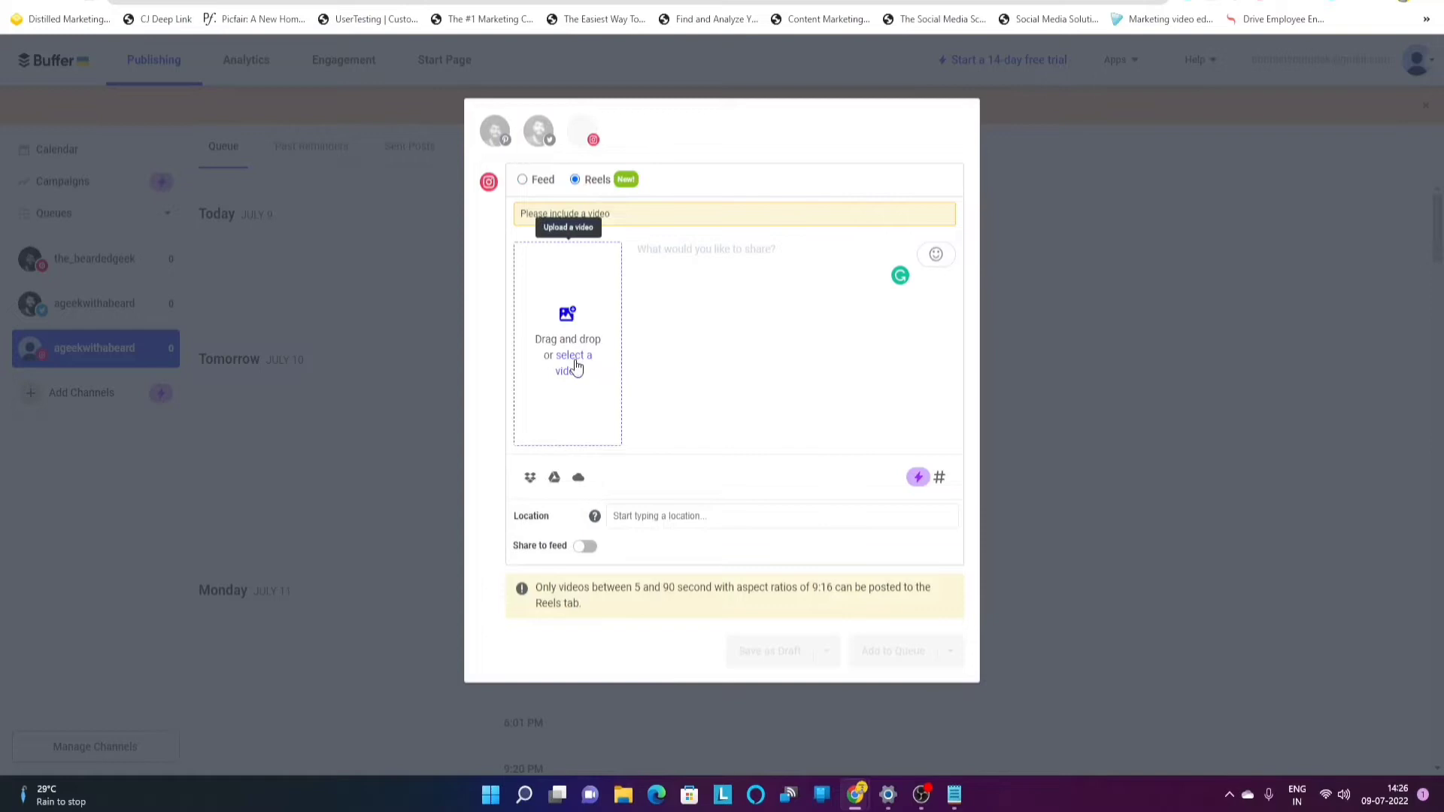
{"action": "mouse_move", "coordinate": [611, 200]}
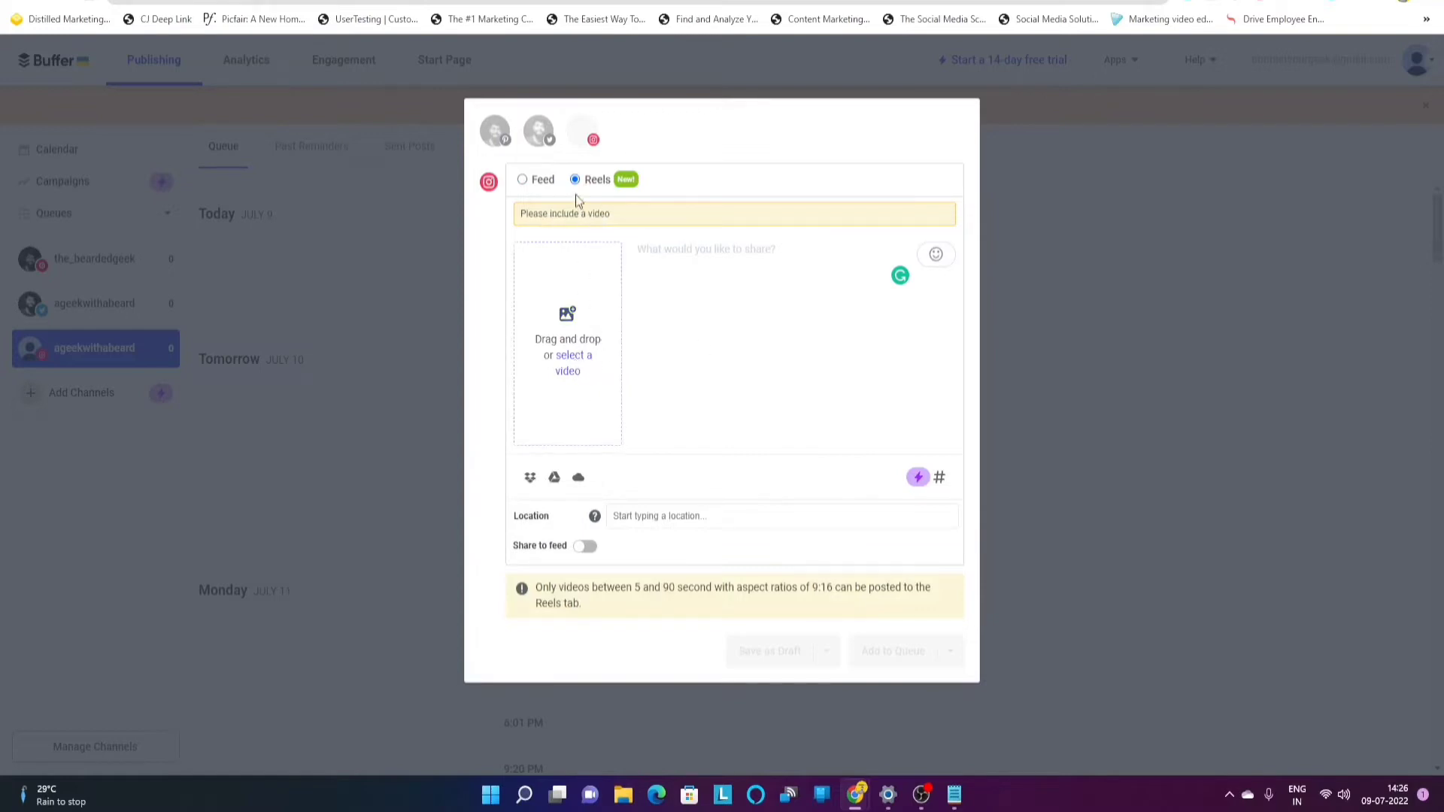
{"action": "left_click", "coordinate": [567, 363]}
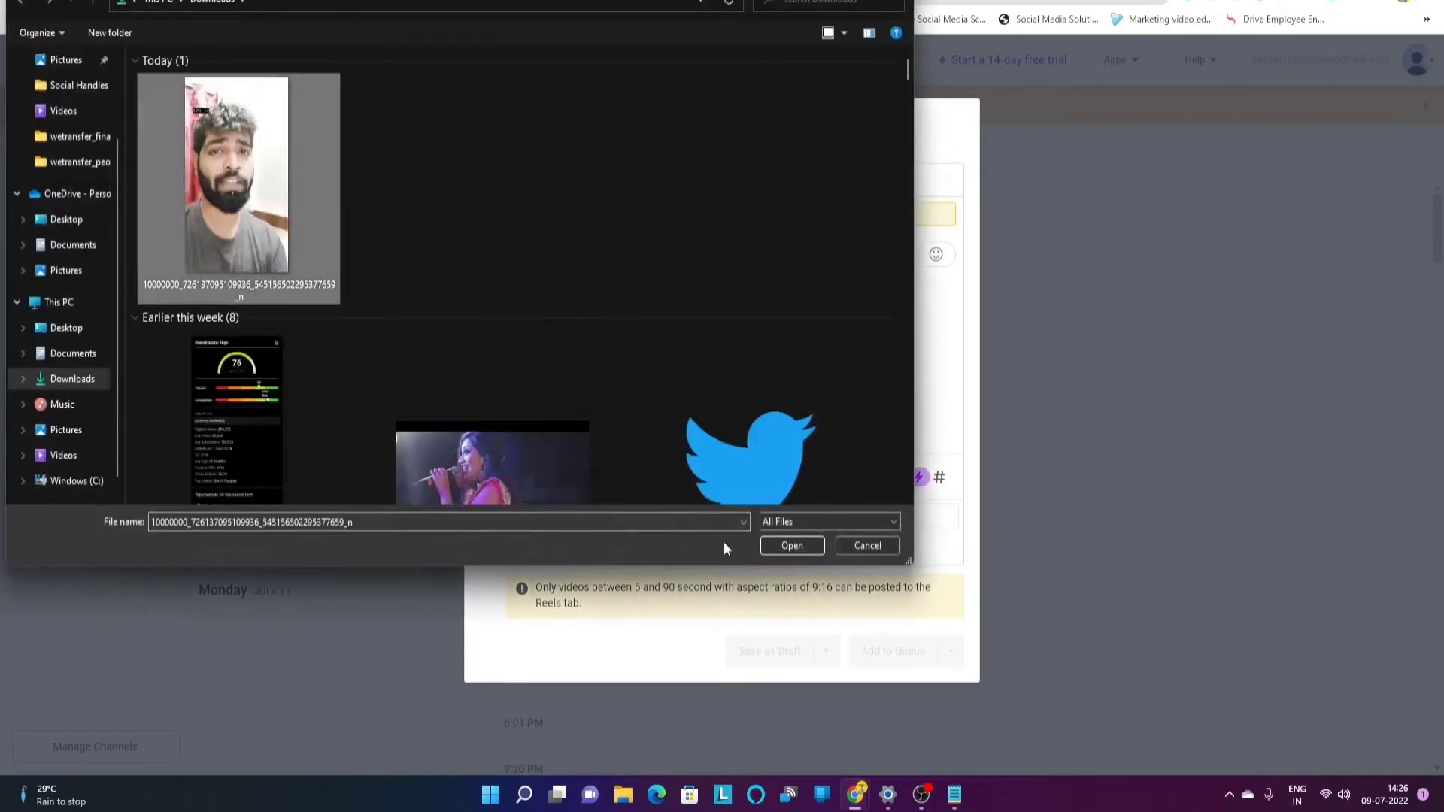
- Upload the selected selfie video from Downloads into the Reel composer
{"action": "left_click", "coordinate": [790, 545]}
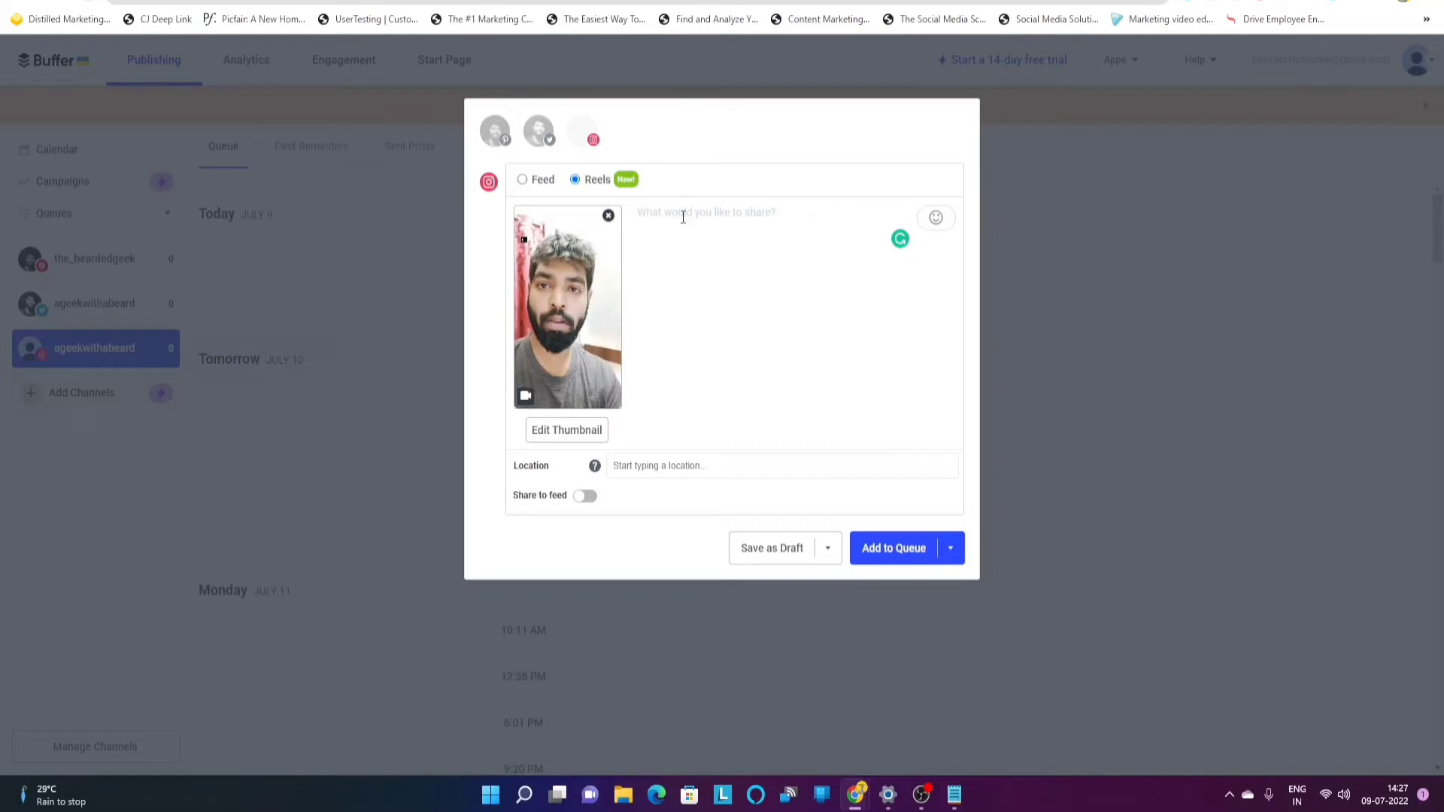
- Write a caption about free SVG and PNG brand icons, then add the digital marketing hashtag block
{"action": "left_click", "coordinate": [705, 212]}
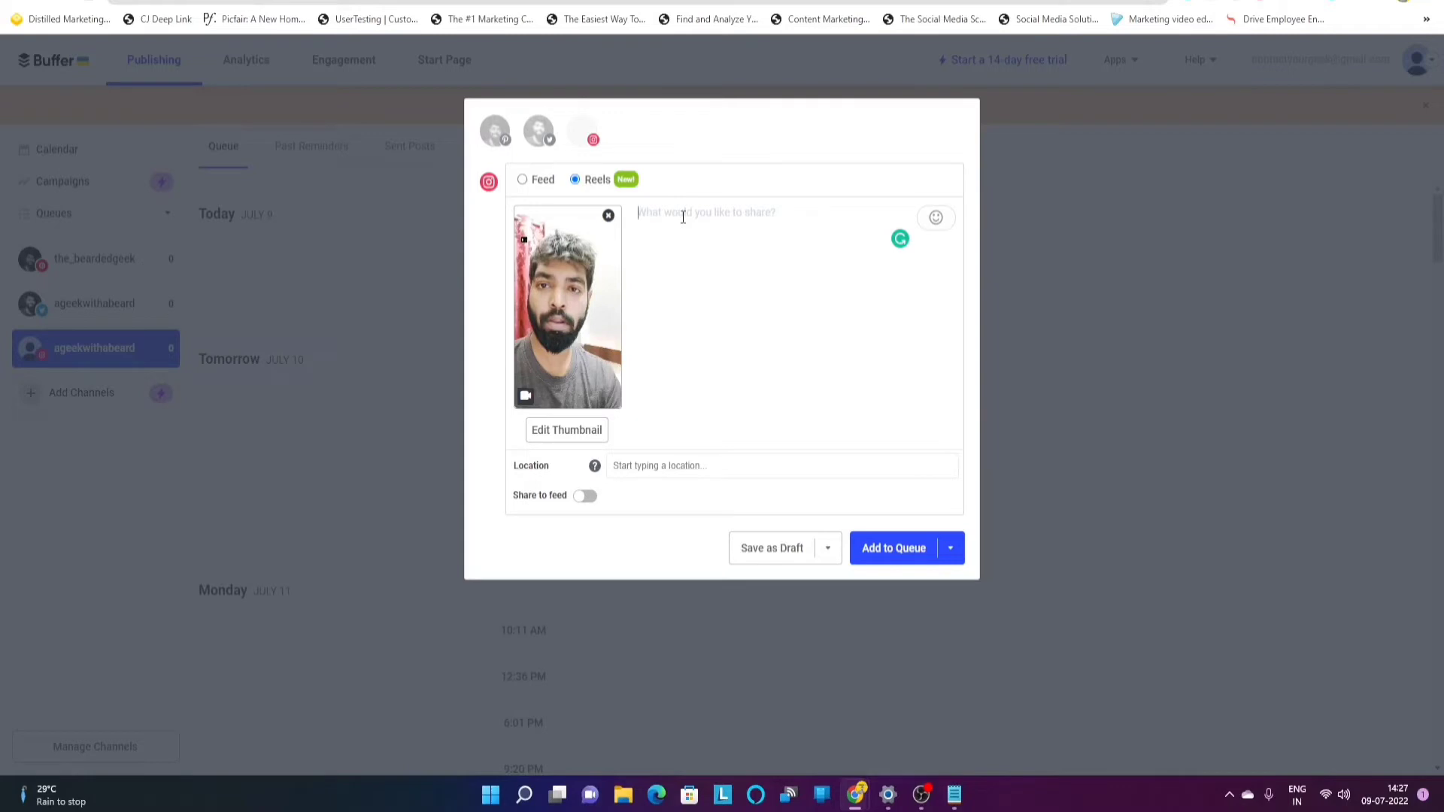
{"action": "type", "text": "Free website to download S"}
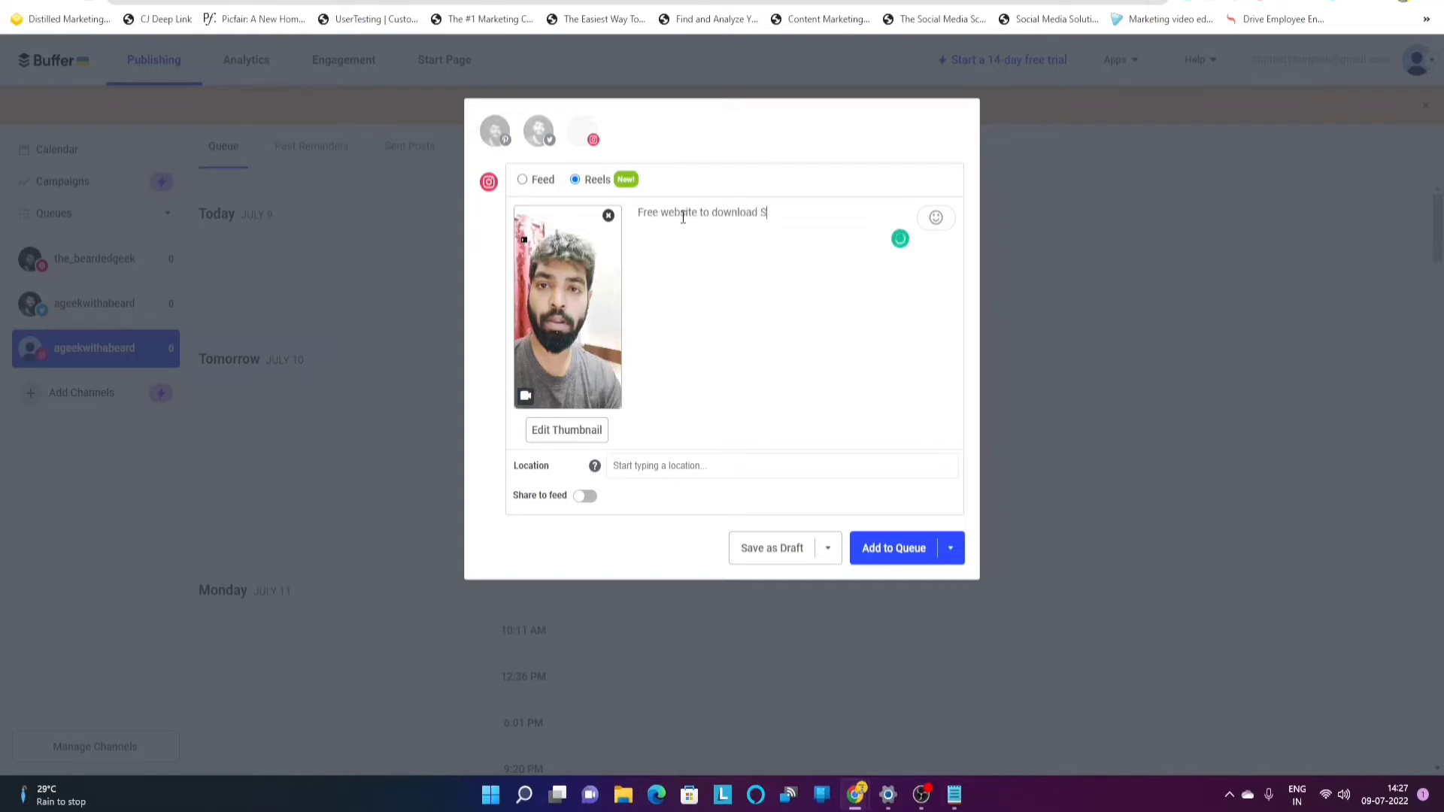
{"action": "type", "text": "VG and PNG Brand icons"}
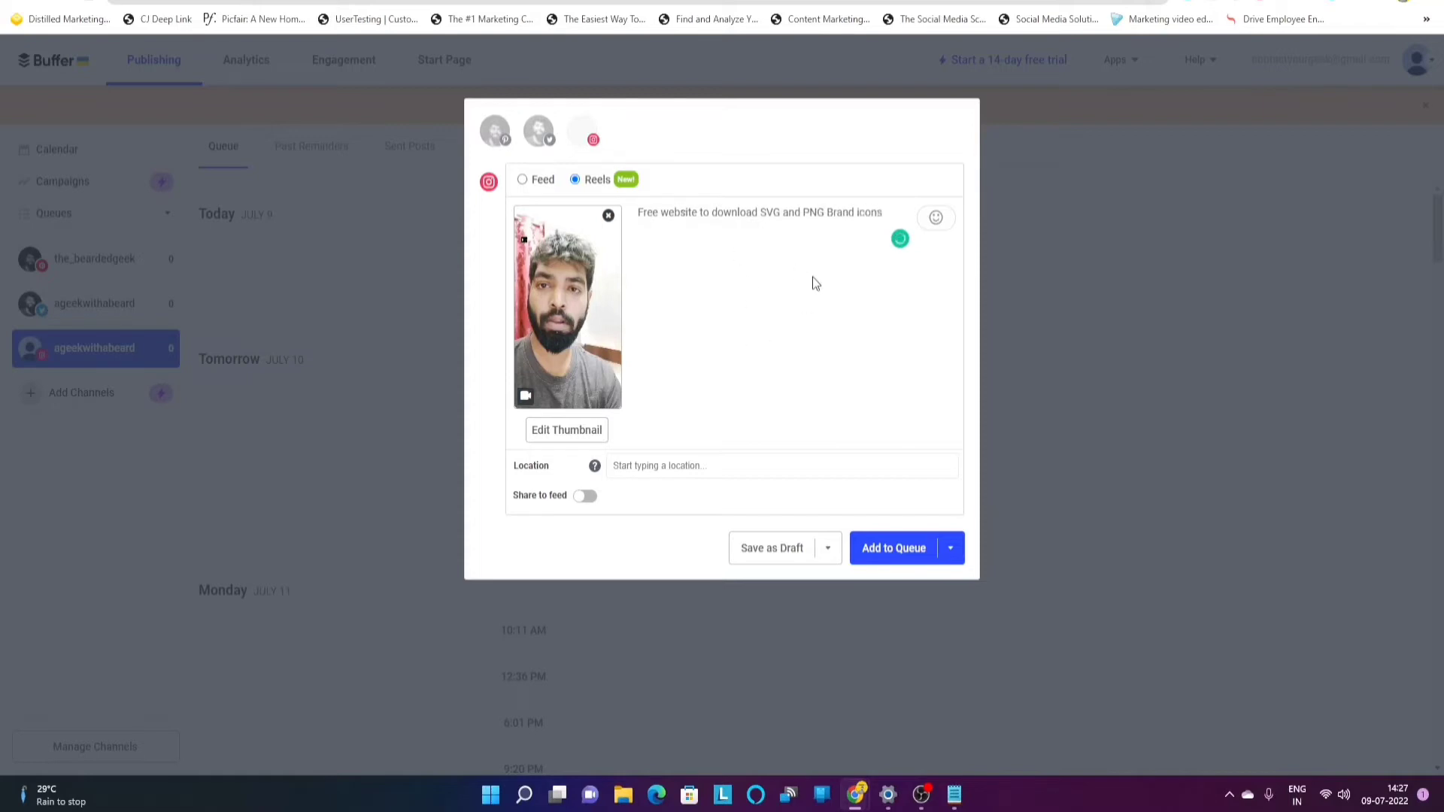
{"action": "left_click", "coordinate": [782, 212]}
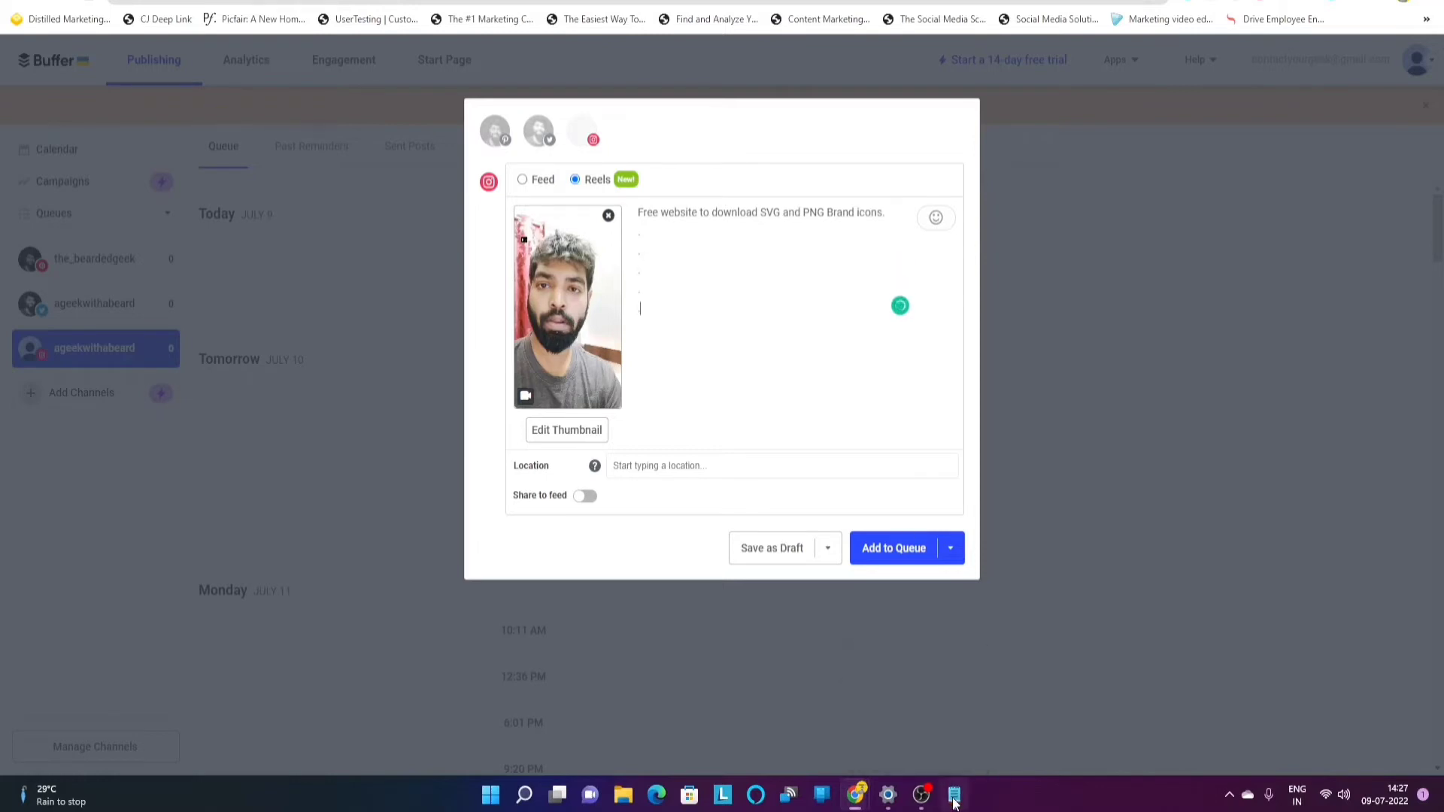
{"action": "left_click", "coordinate": [954, 794]}
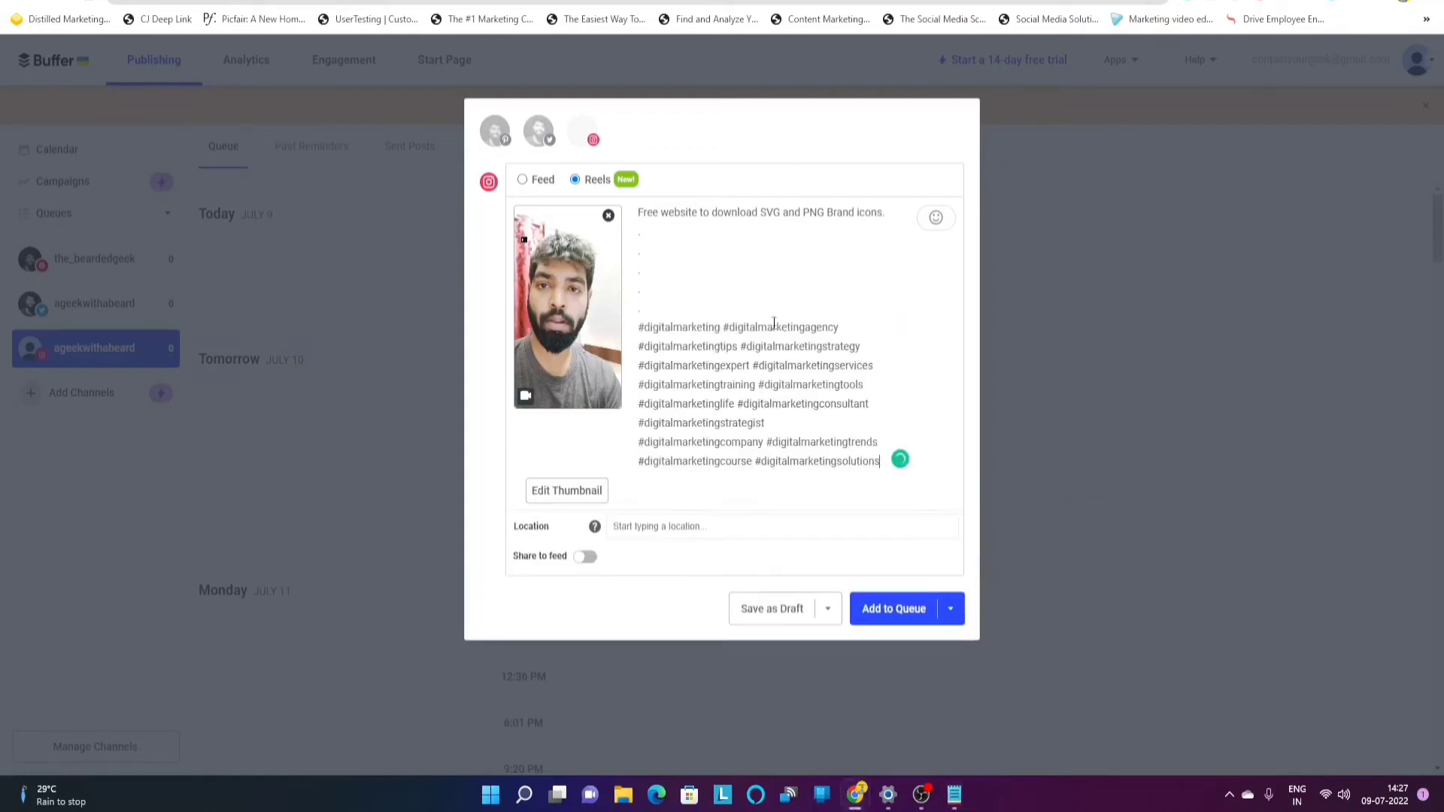
- Set the Reel's location to India
{"action": "left_click", "coordinate": [781, 526]}
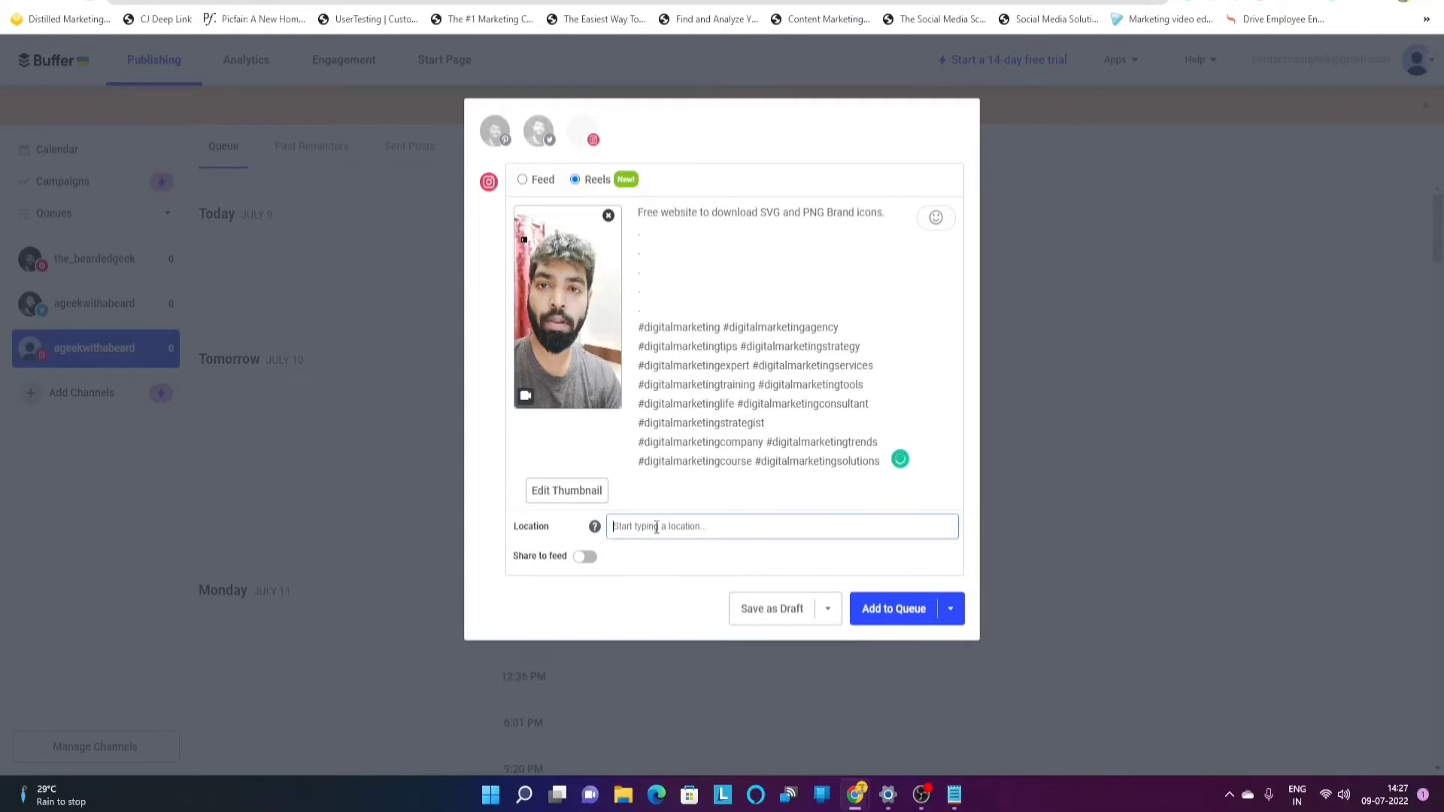
{"action": "type", "text": "Indian"}
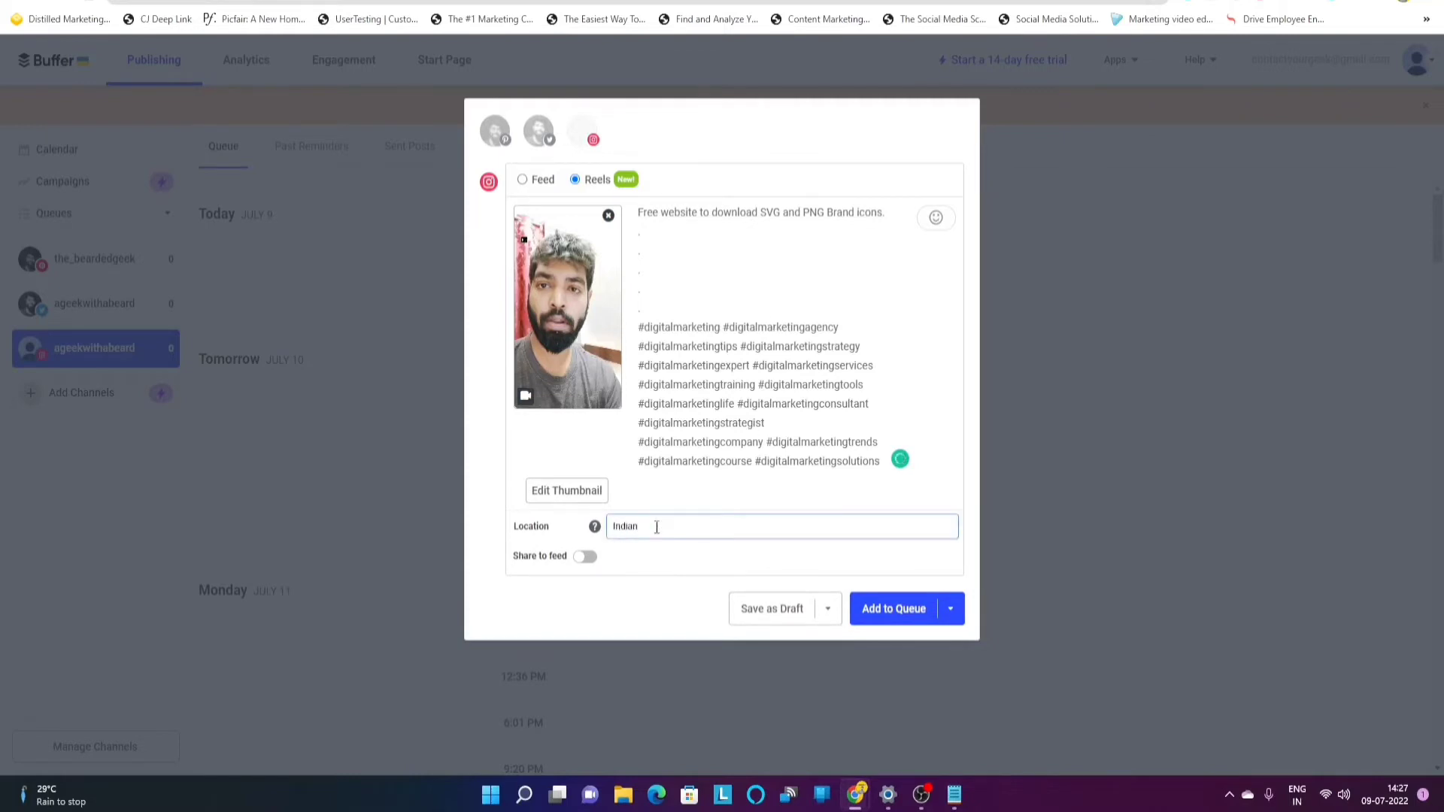
{"action": "key", "text": "Backspace"}
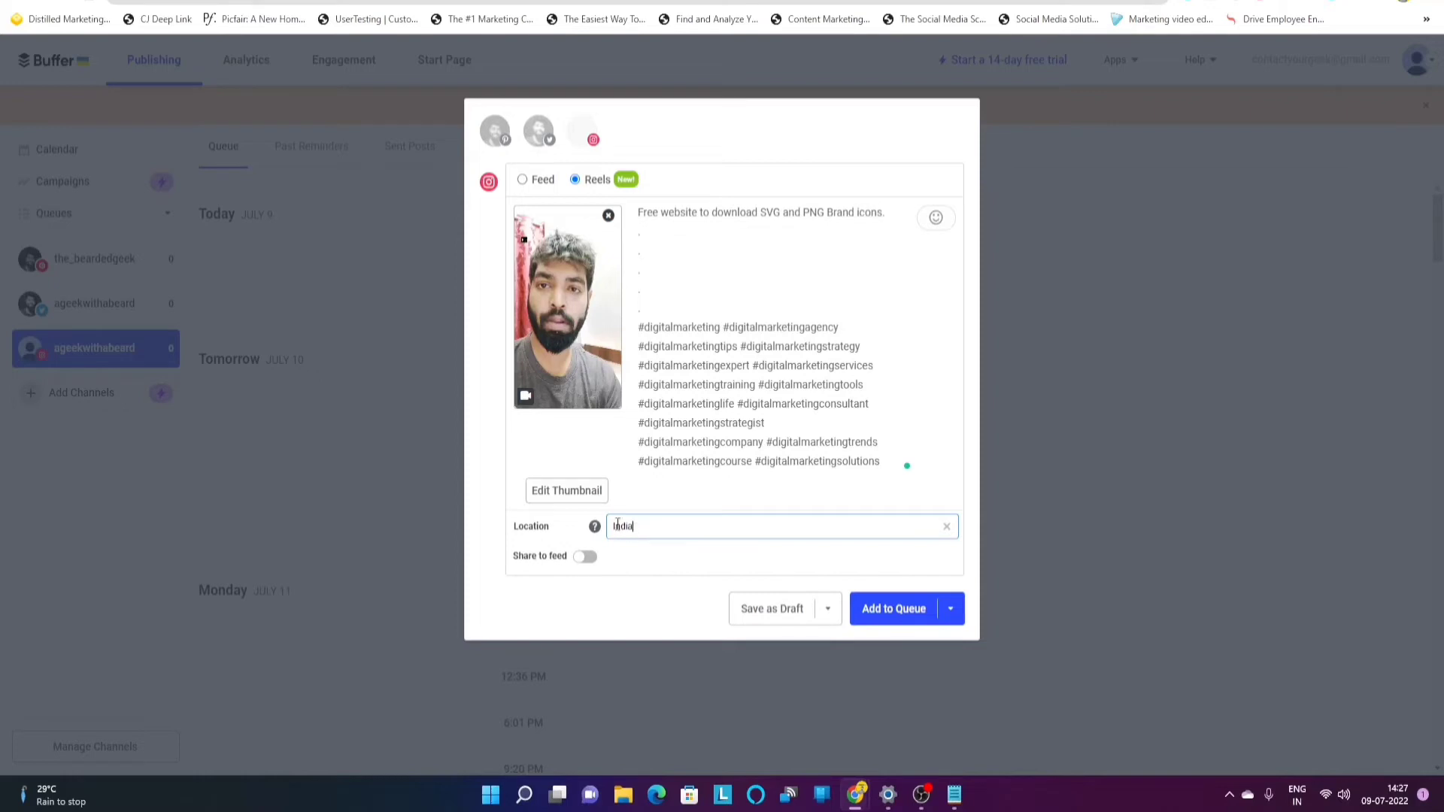
- Pick the video frame with the brand-logos text overlay as the Reel thumbnail and save it
{"action": "left_click", "coordinate": [567, 491]}
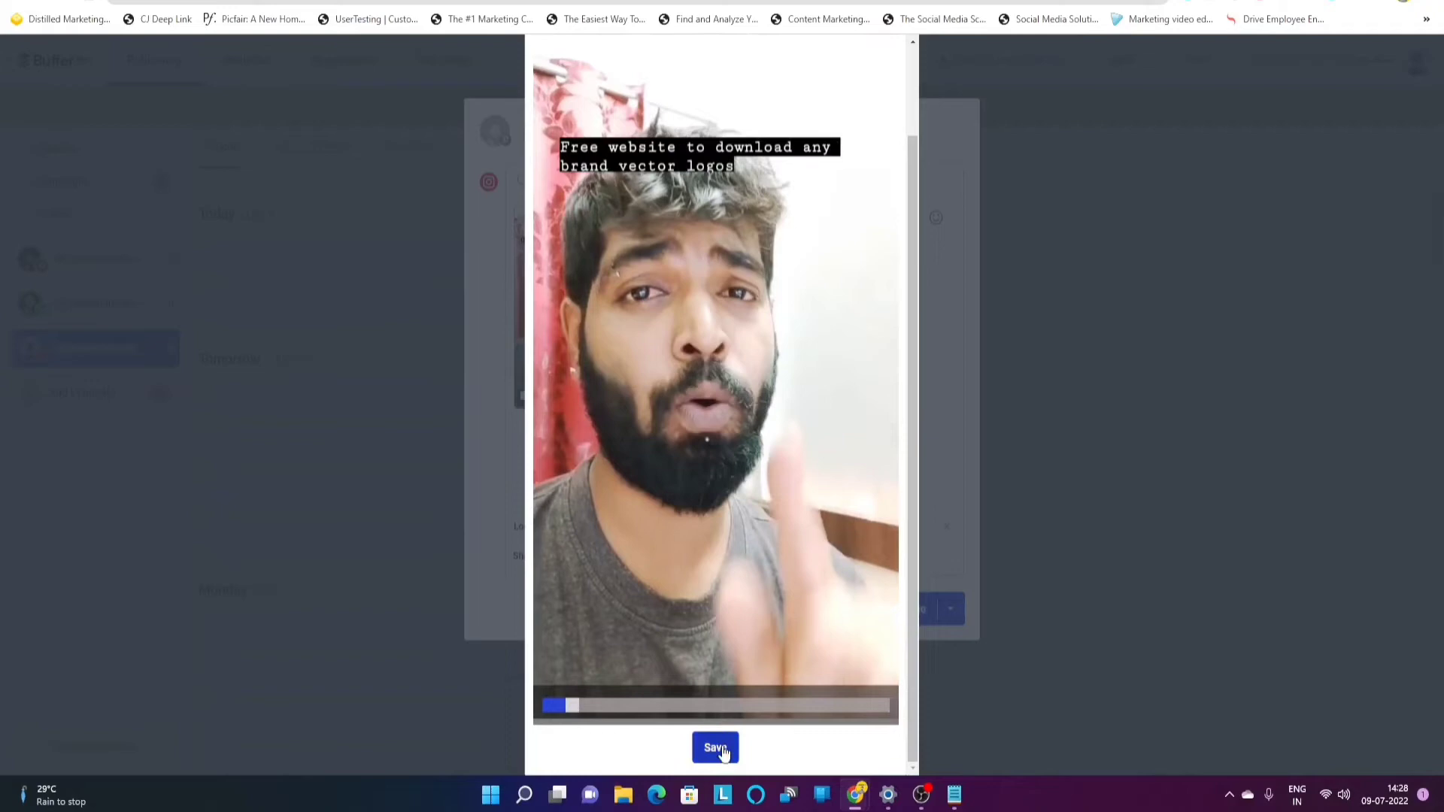
{"action": "left_click", "coordinate": [715, 748]}
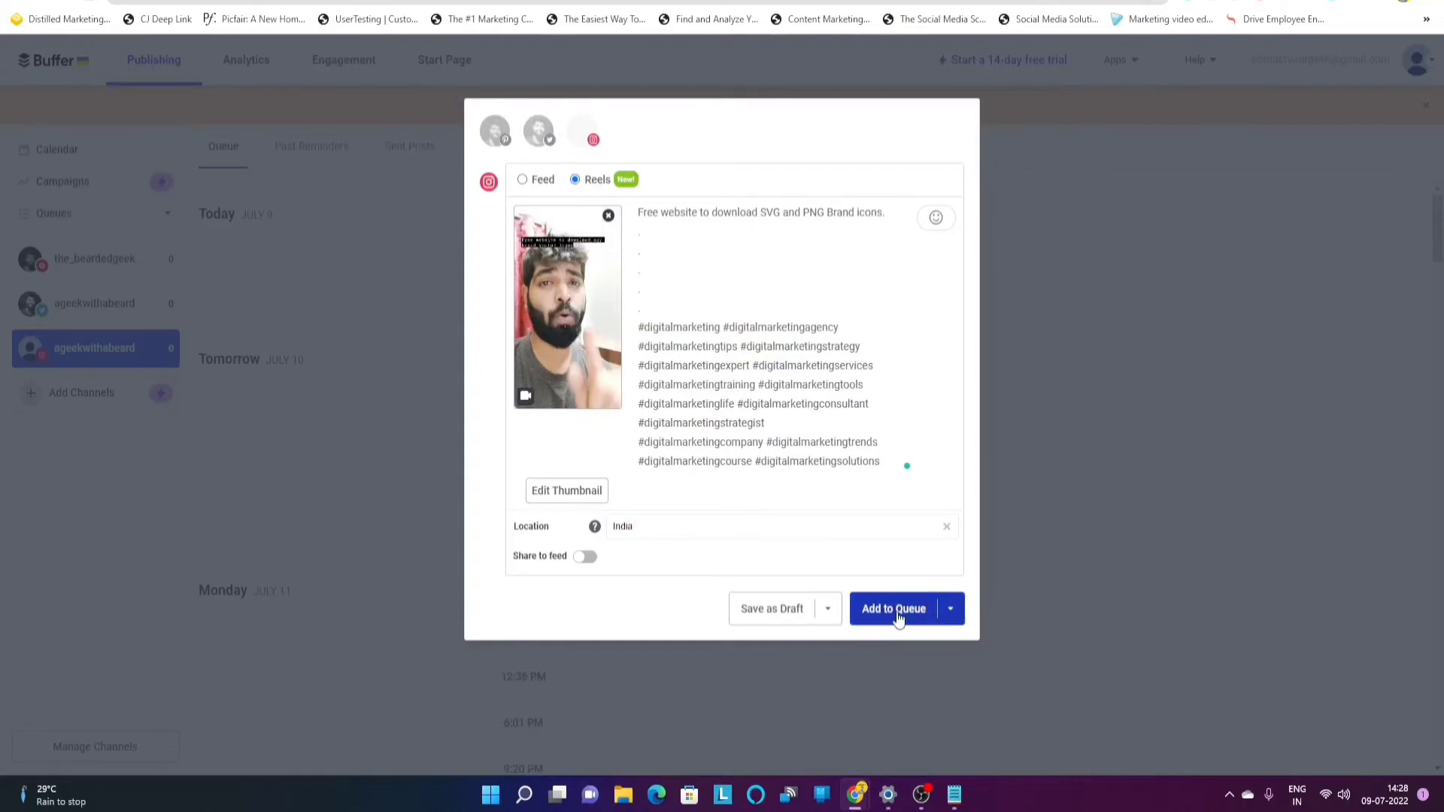
{"action": "mouse_move", "coordinate": [826, 618]}
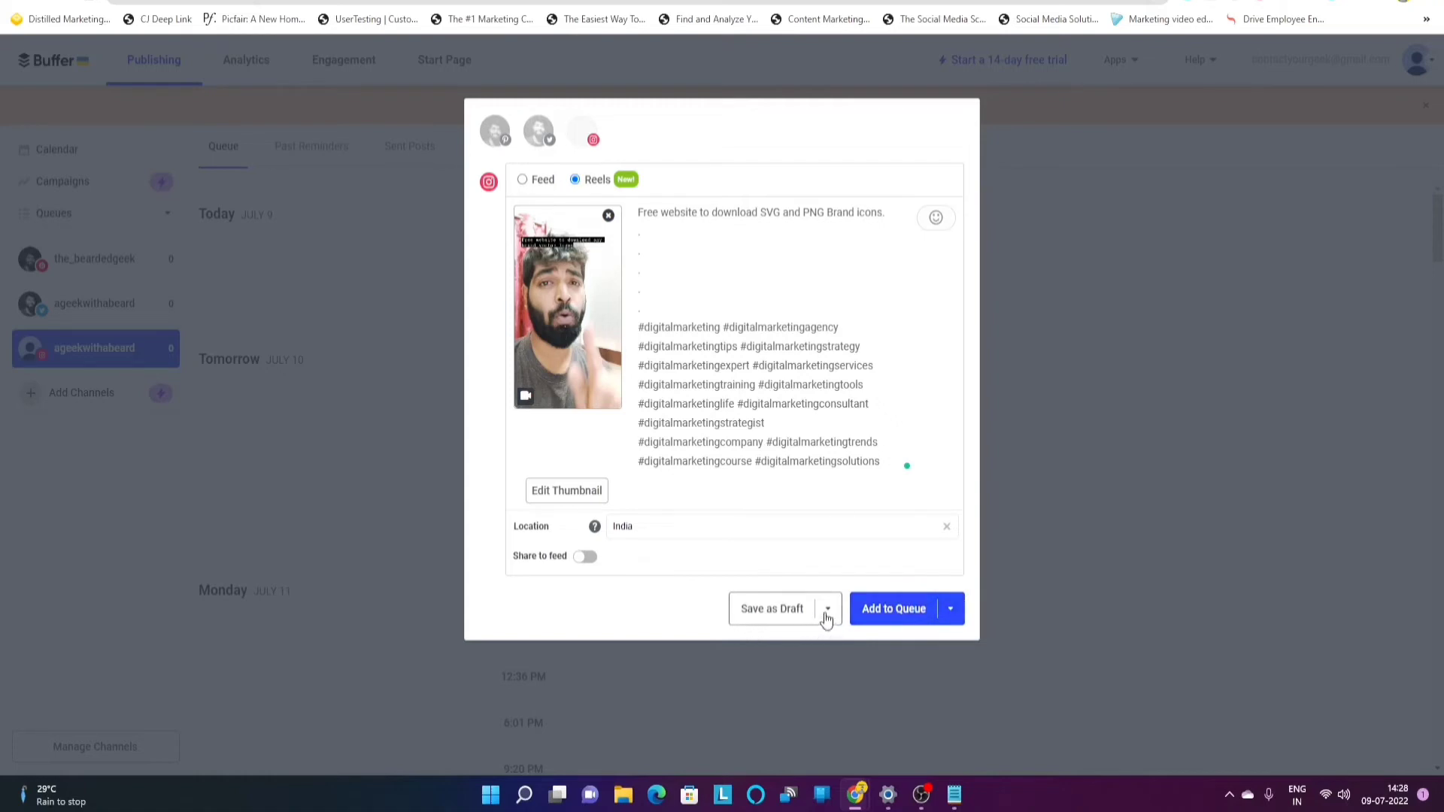
- Schedule the Reel for a custom date of July 10 at 5:28 PM and confirm
{"action": "left_click", "coordinate": [827, 609]}
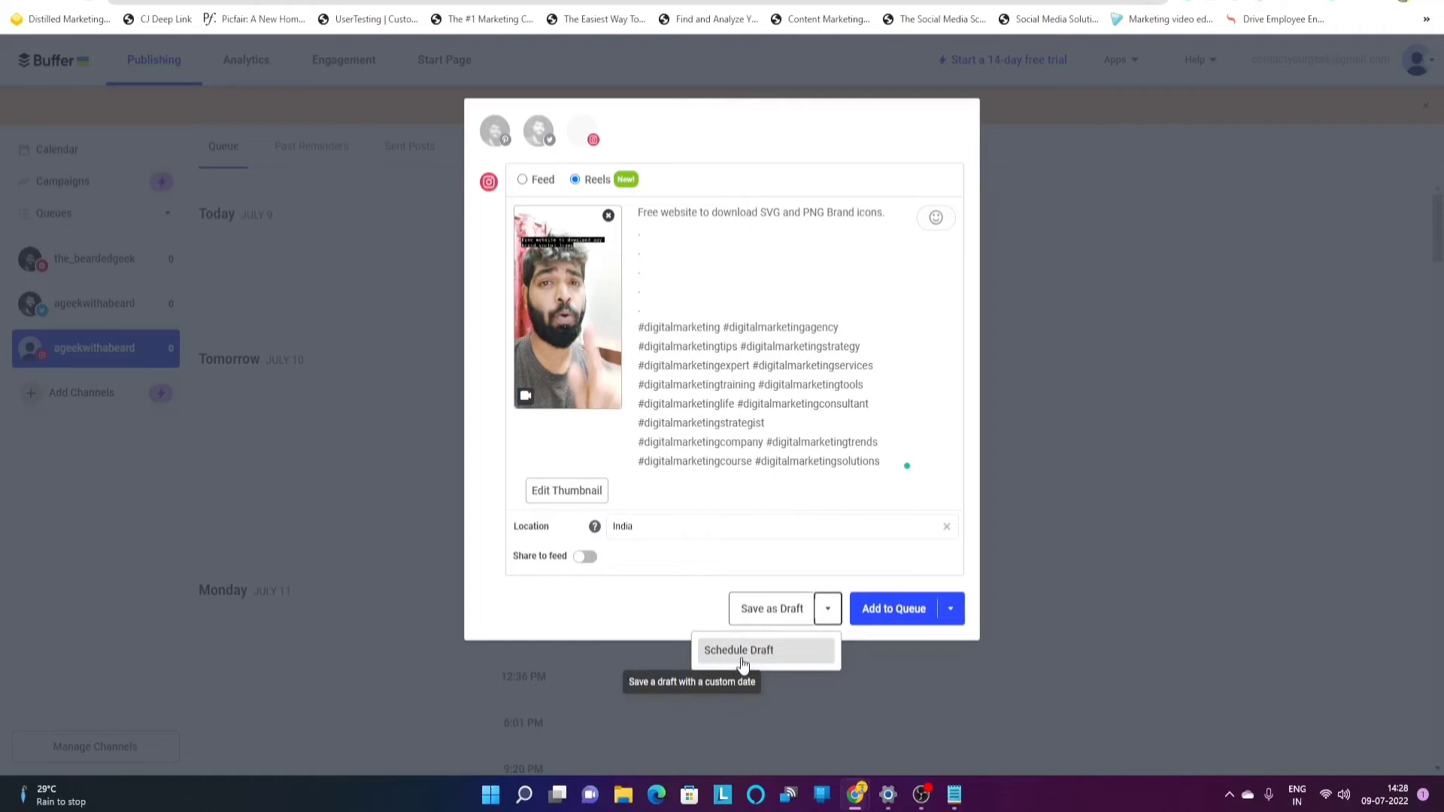
{"action": "left_click", "coordinate": [949, 608]}
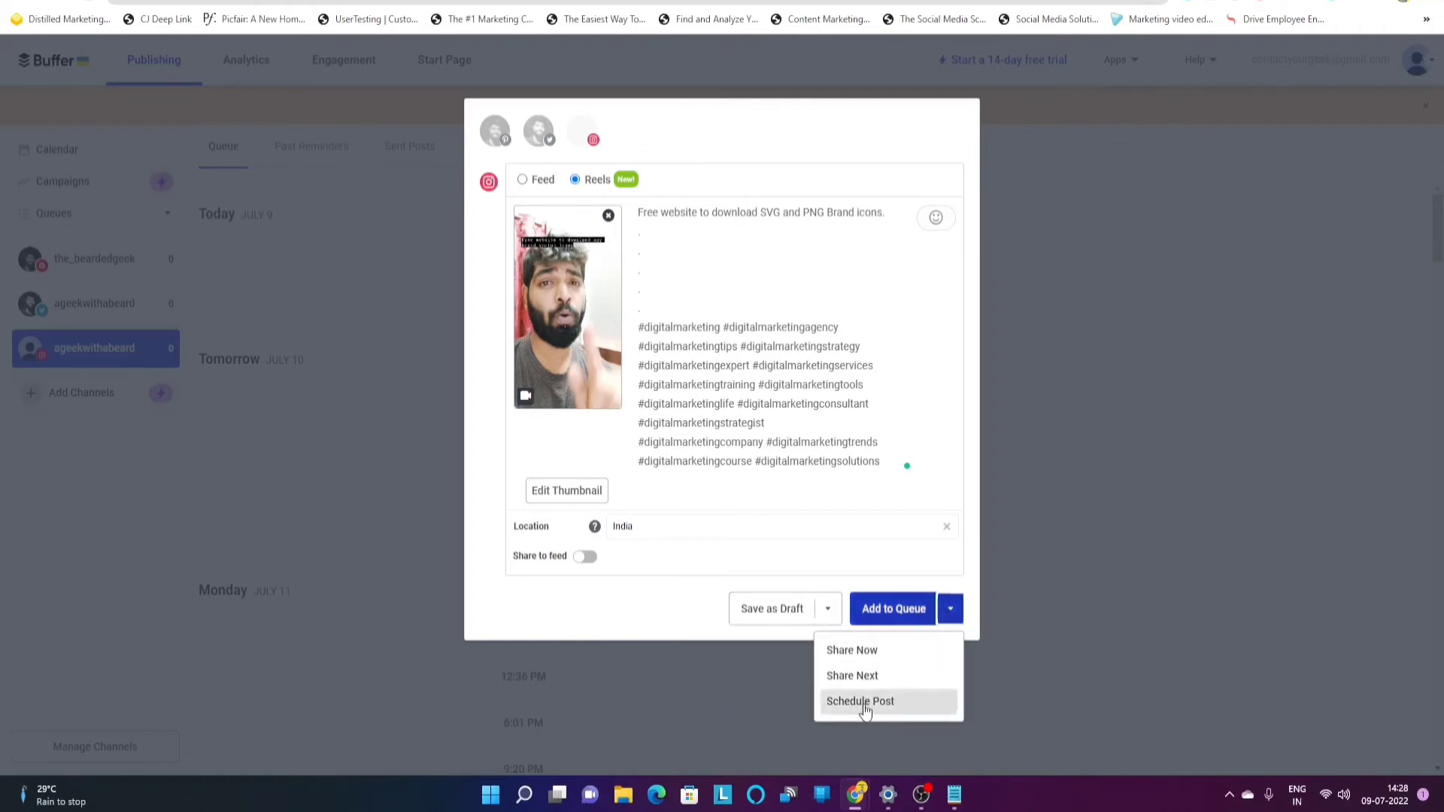
{"action": "left_click", "coordinate": [859, 701]}
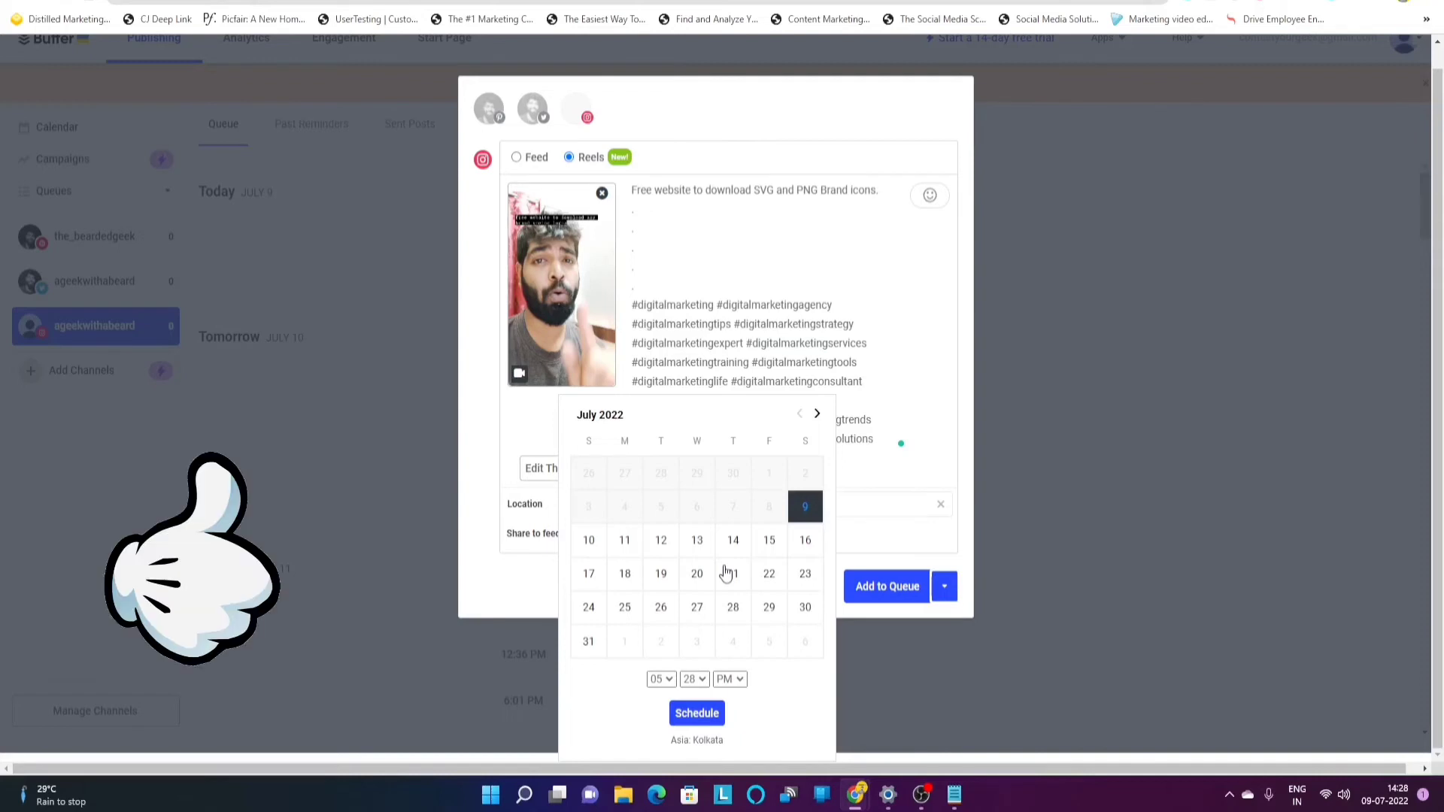
{"action": "mouse_move", "coordinate": [590, 549]}
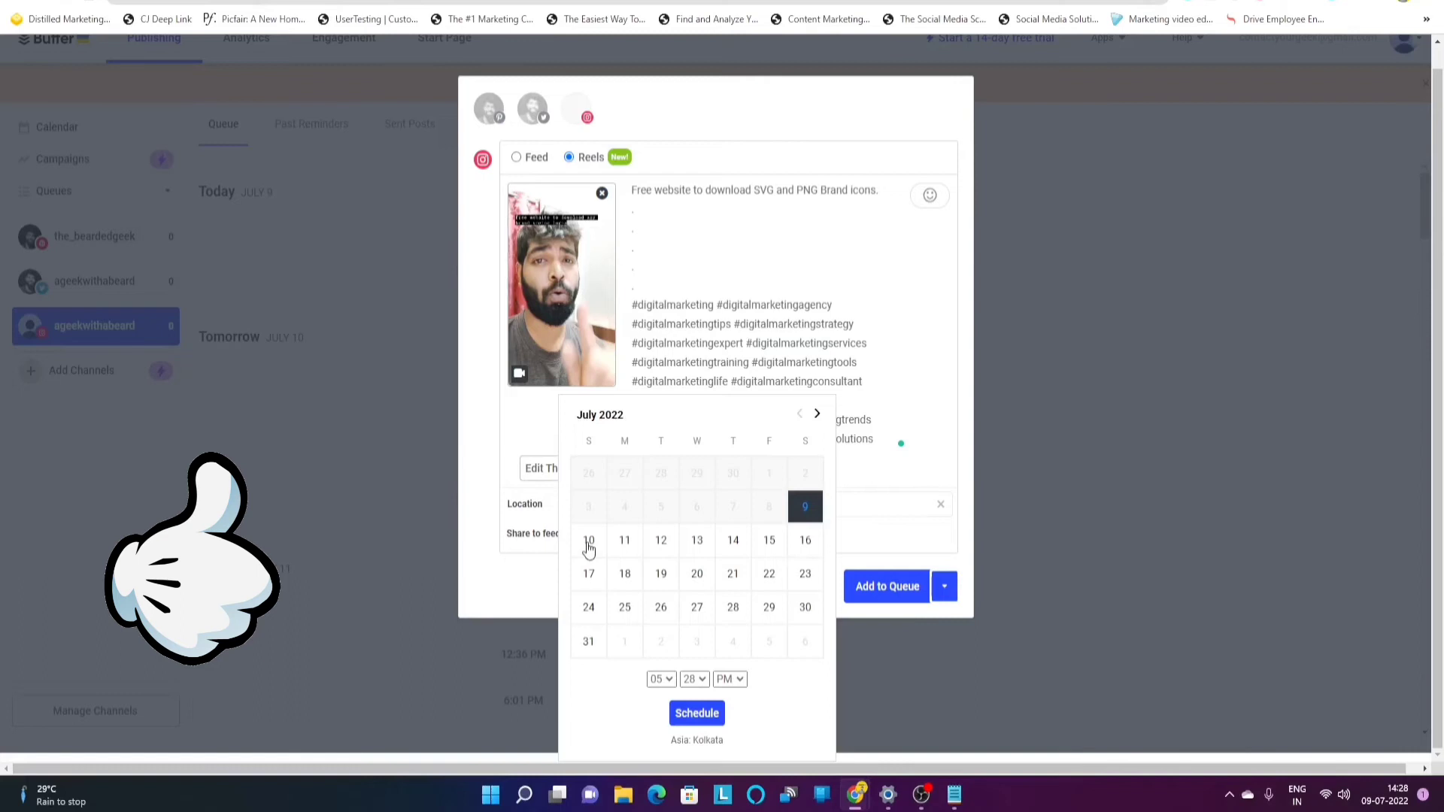
{"action": "left_click", "coordinate": [588, 540]}
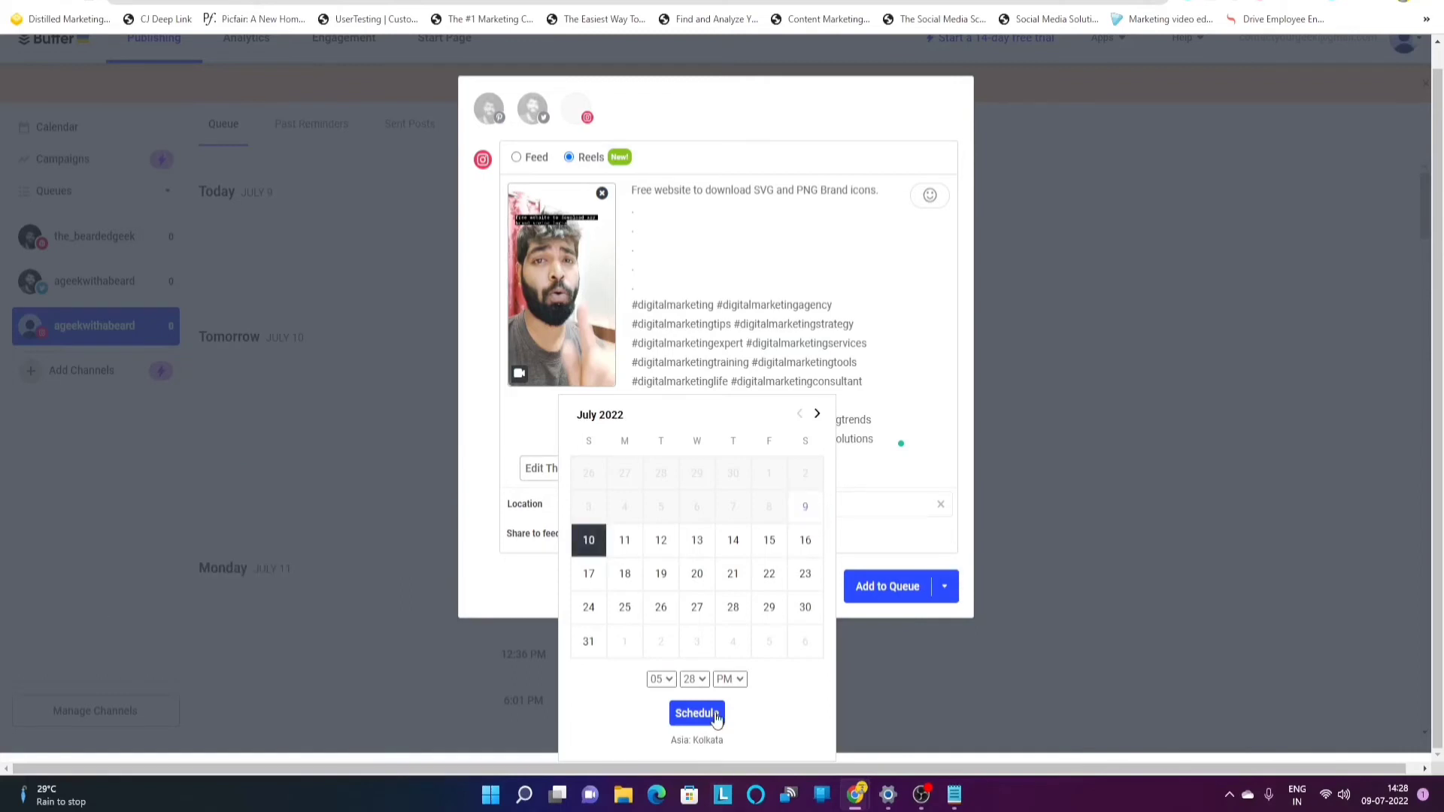
{"action": "mouse_move", "coordinate": [702, 733]}
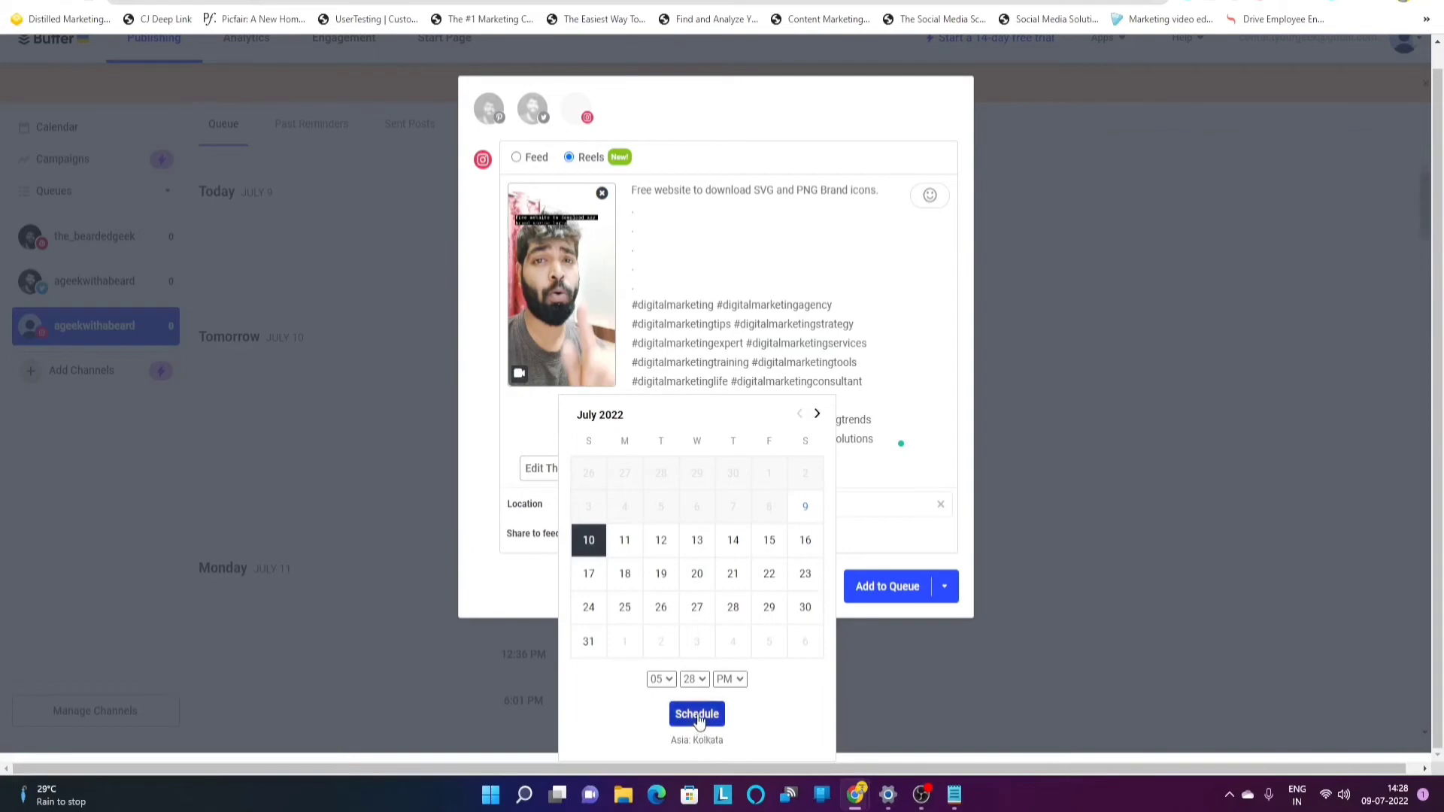
{"action": "left_click", "coordinate": [697, 713]}
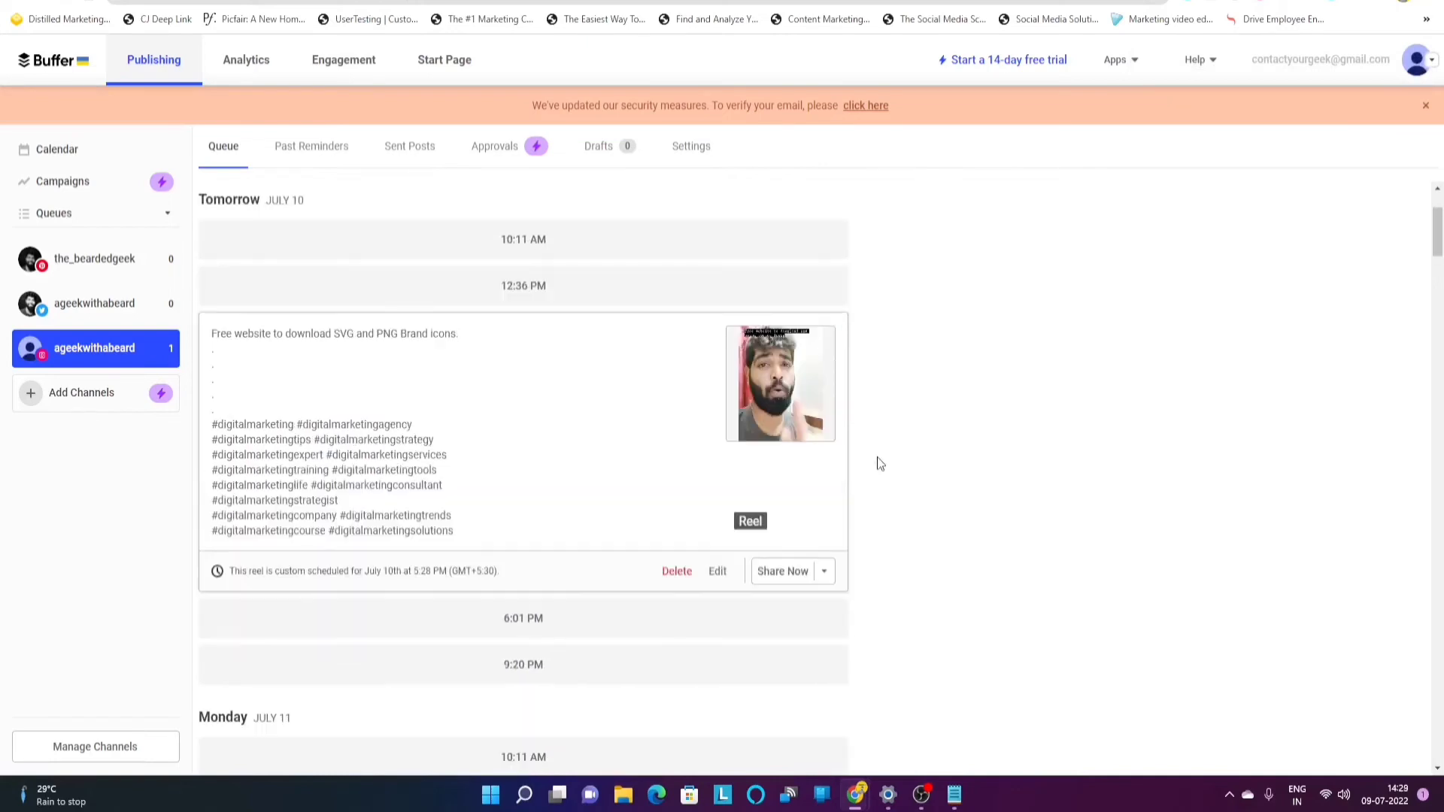
{"action": "mouse_move", "coordinate": [728, 570]}
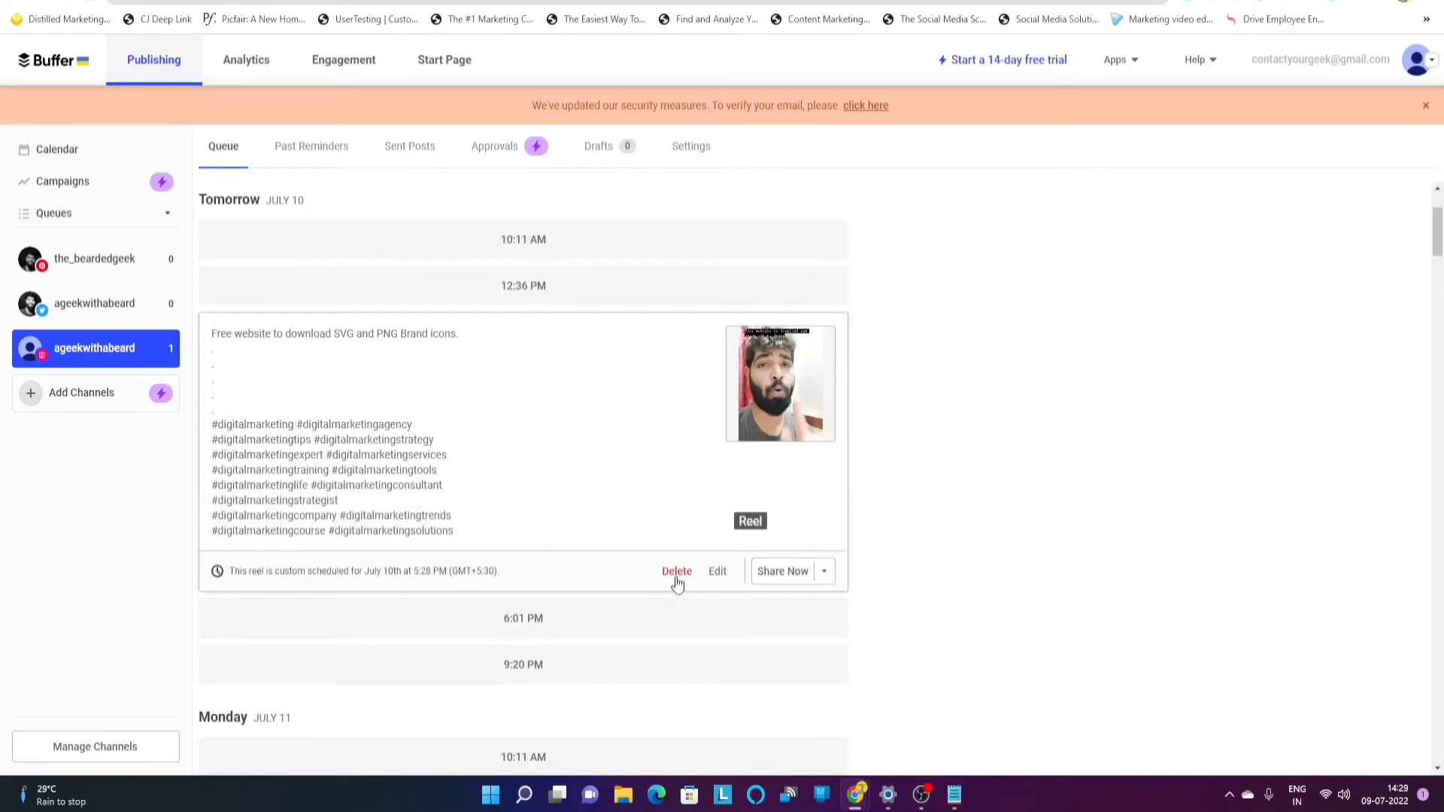
{"action": "mouse_move", "coordinate": [719, 578]}
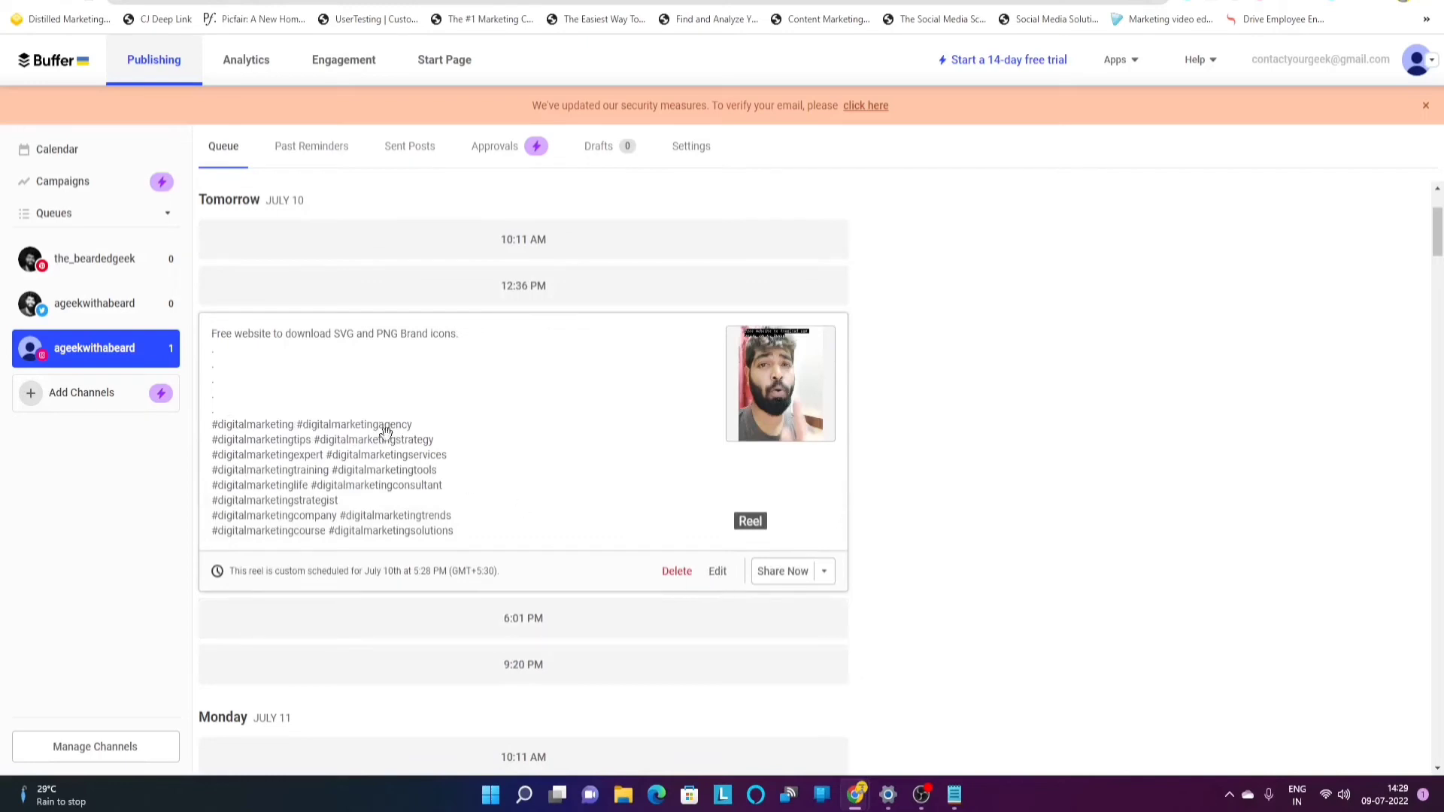
{"action": "mouse_move", "coordinate": [678, 597]}
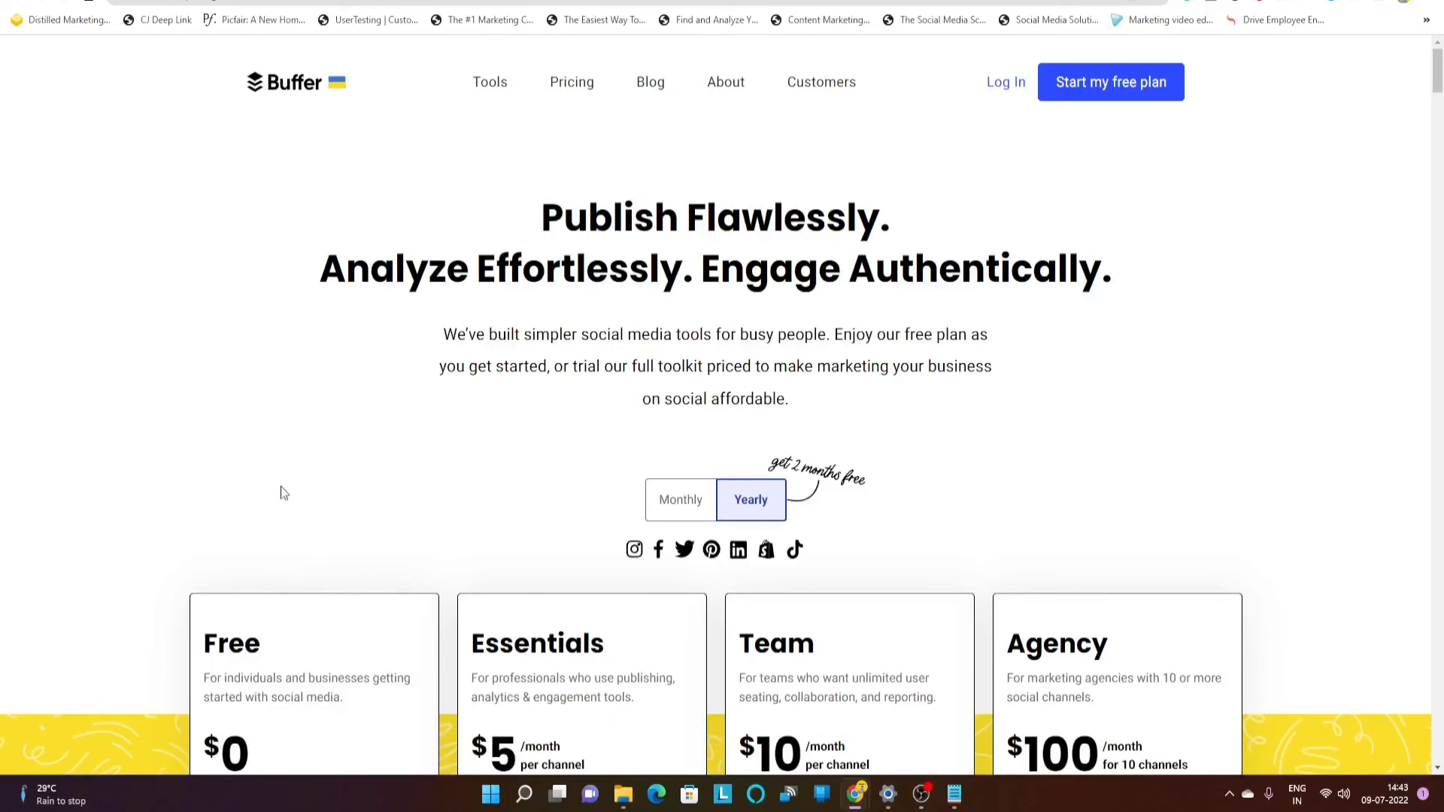
- Scroll through the plan cards down to the Free, Essentials, Team and Agency comparison table
{"action": "scroll", "scroll_direction": "down", "scroll_amount": 3}
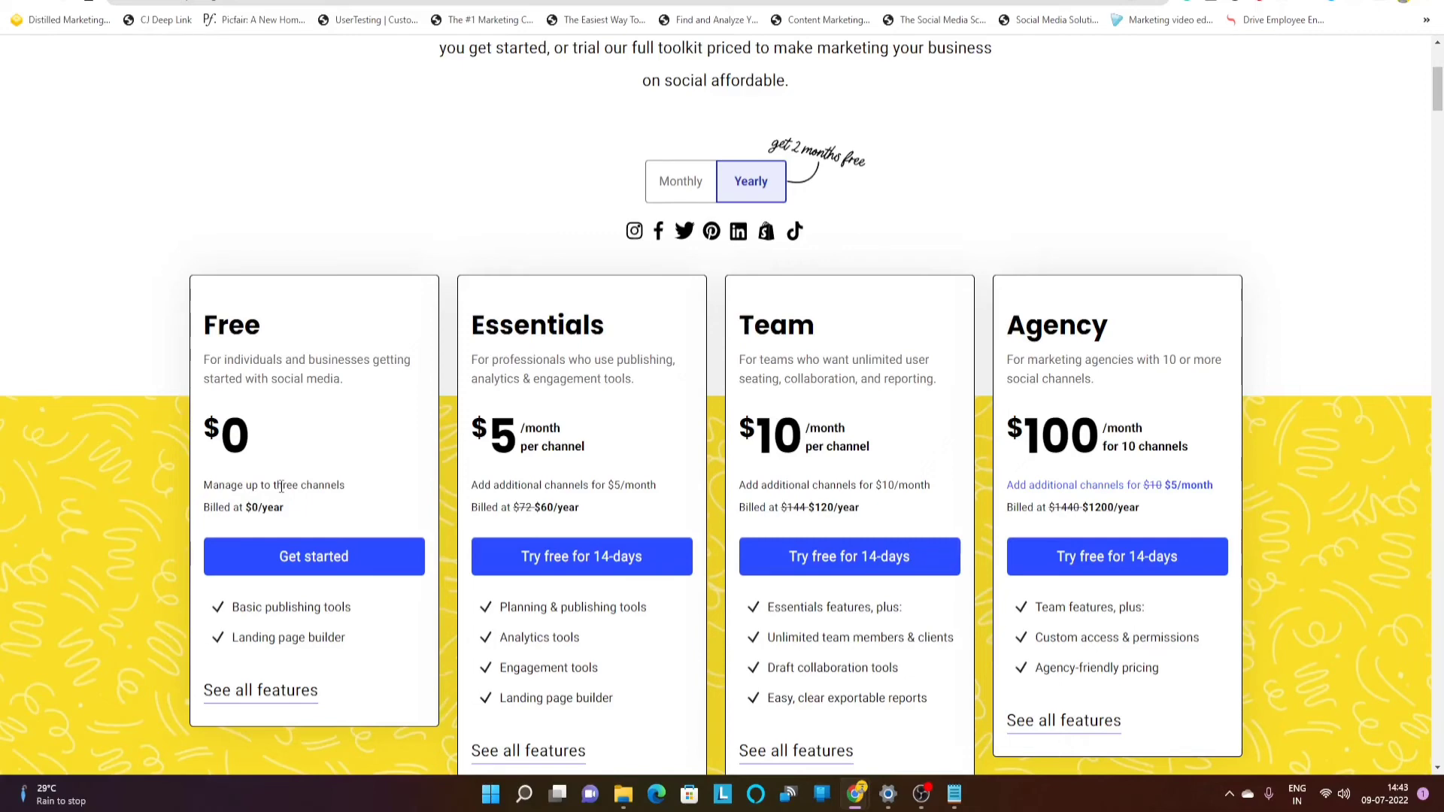
{"action": "mouse_move", "coordinate": [92, 335]}
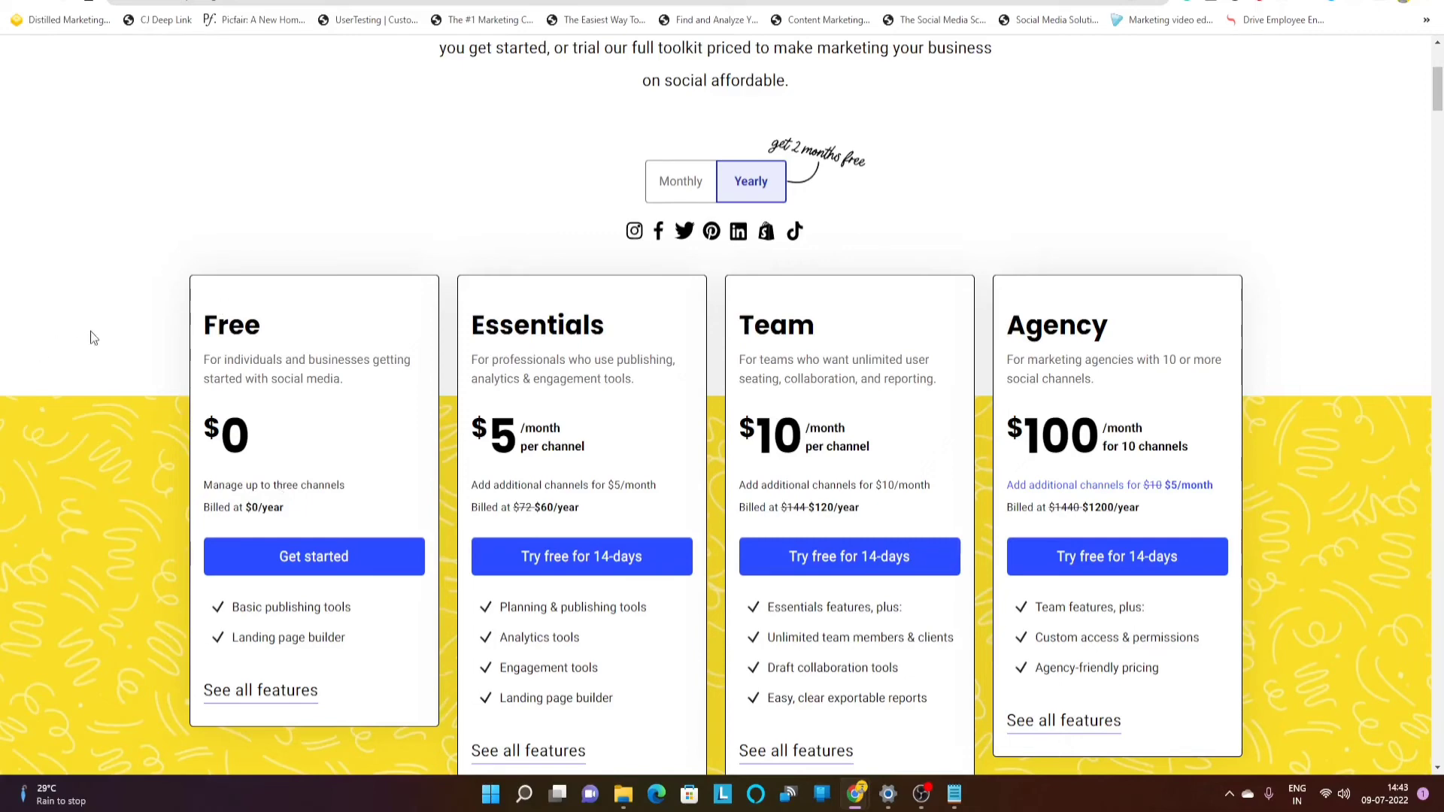
{"action": "scroll", "scroll_direction": "down", "scroll_amount": 3}
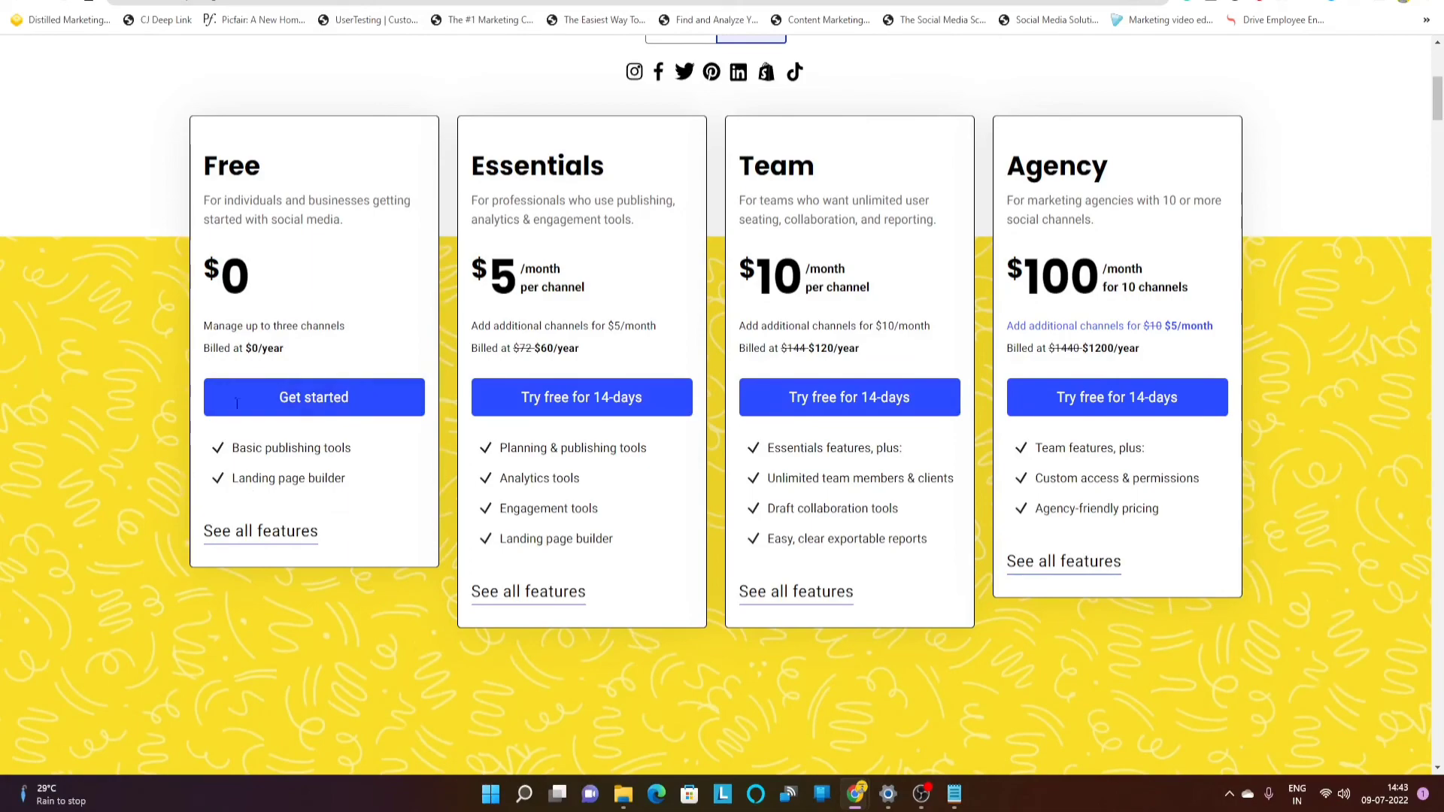
{"action": "scroll", "scroll_direction": "down", "scroll_amount": 3}
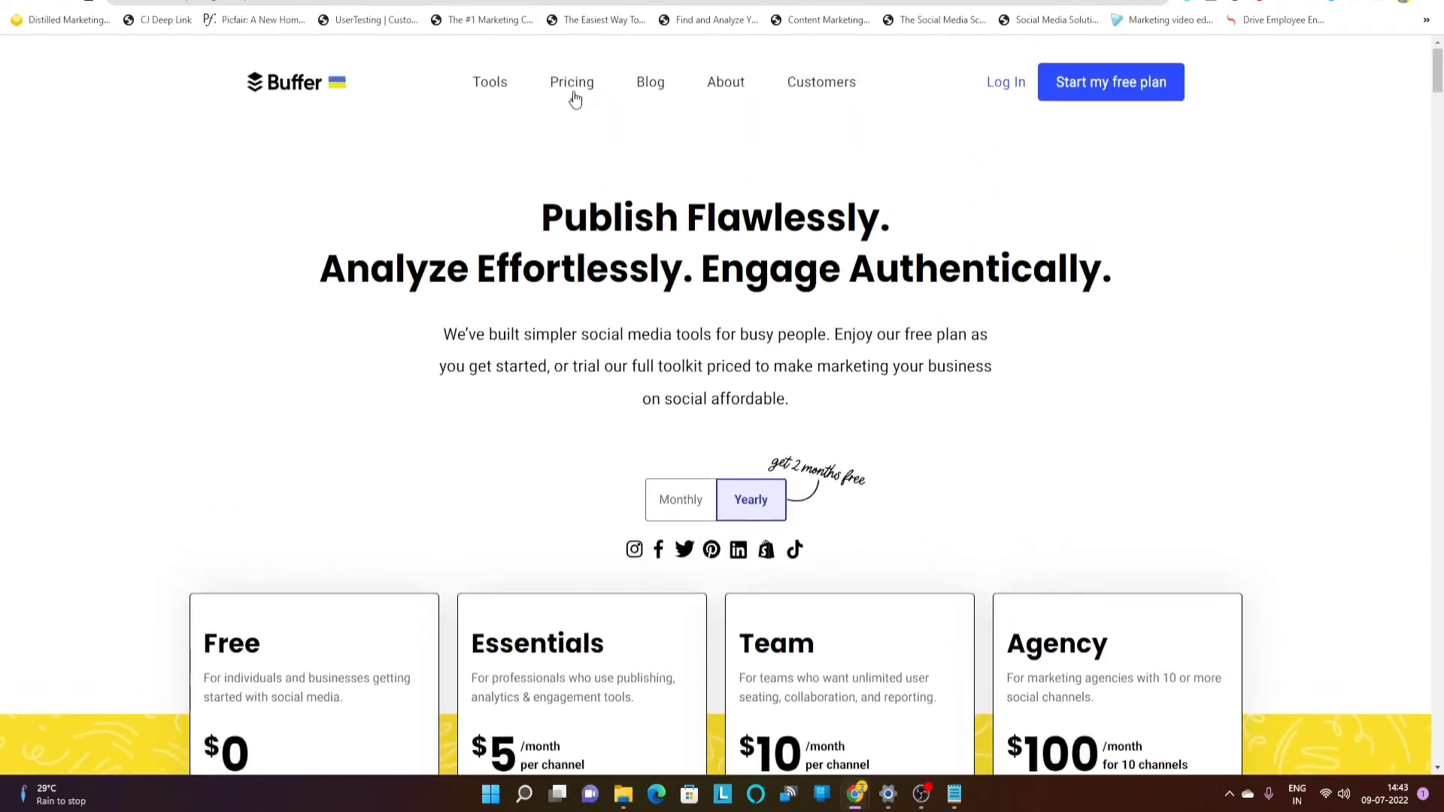
{"action": "scroll", "scroll_direction": "down", "scroll_amount": 3}
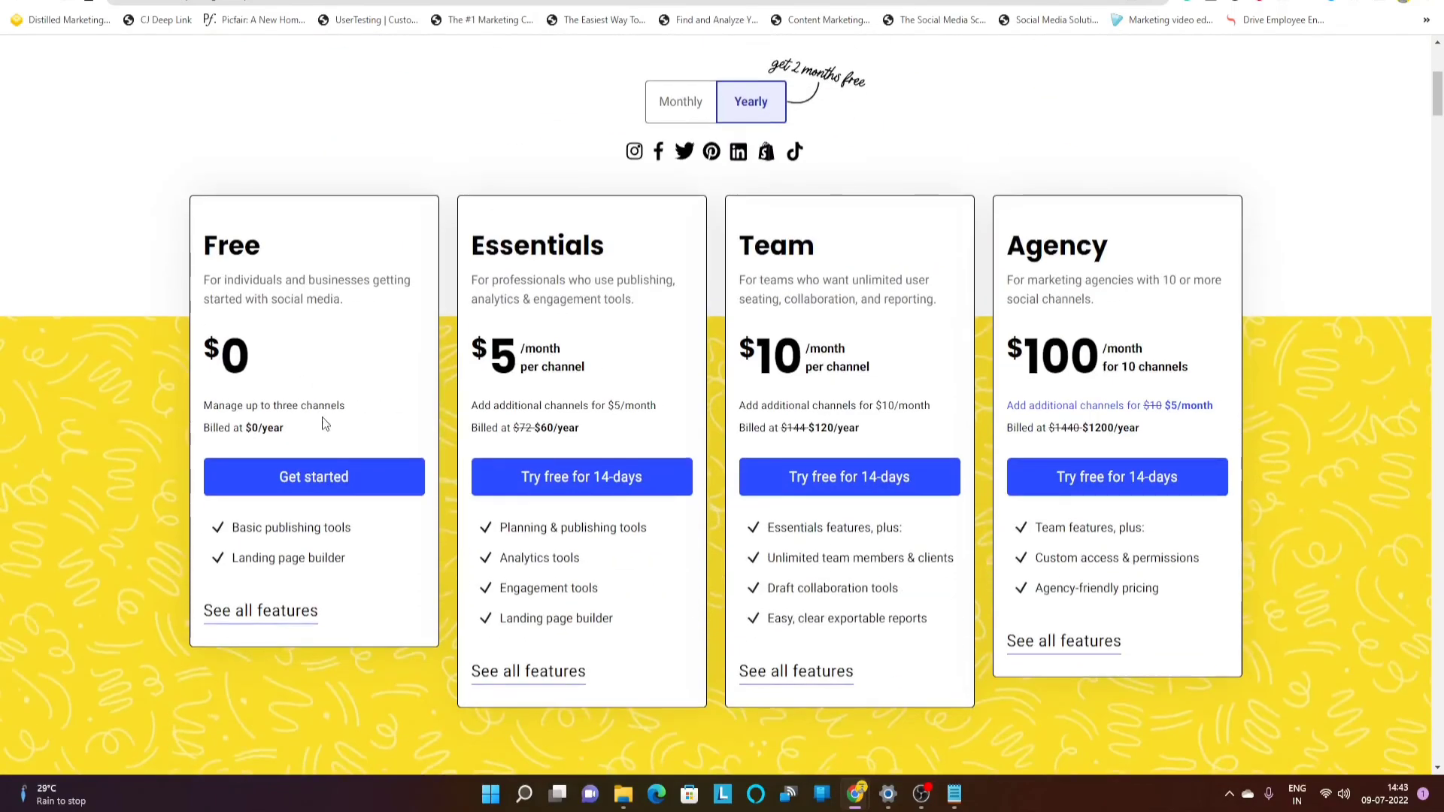
{"action": "scroll", "scroll_direction": "down", "scroll_amount": 3}
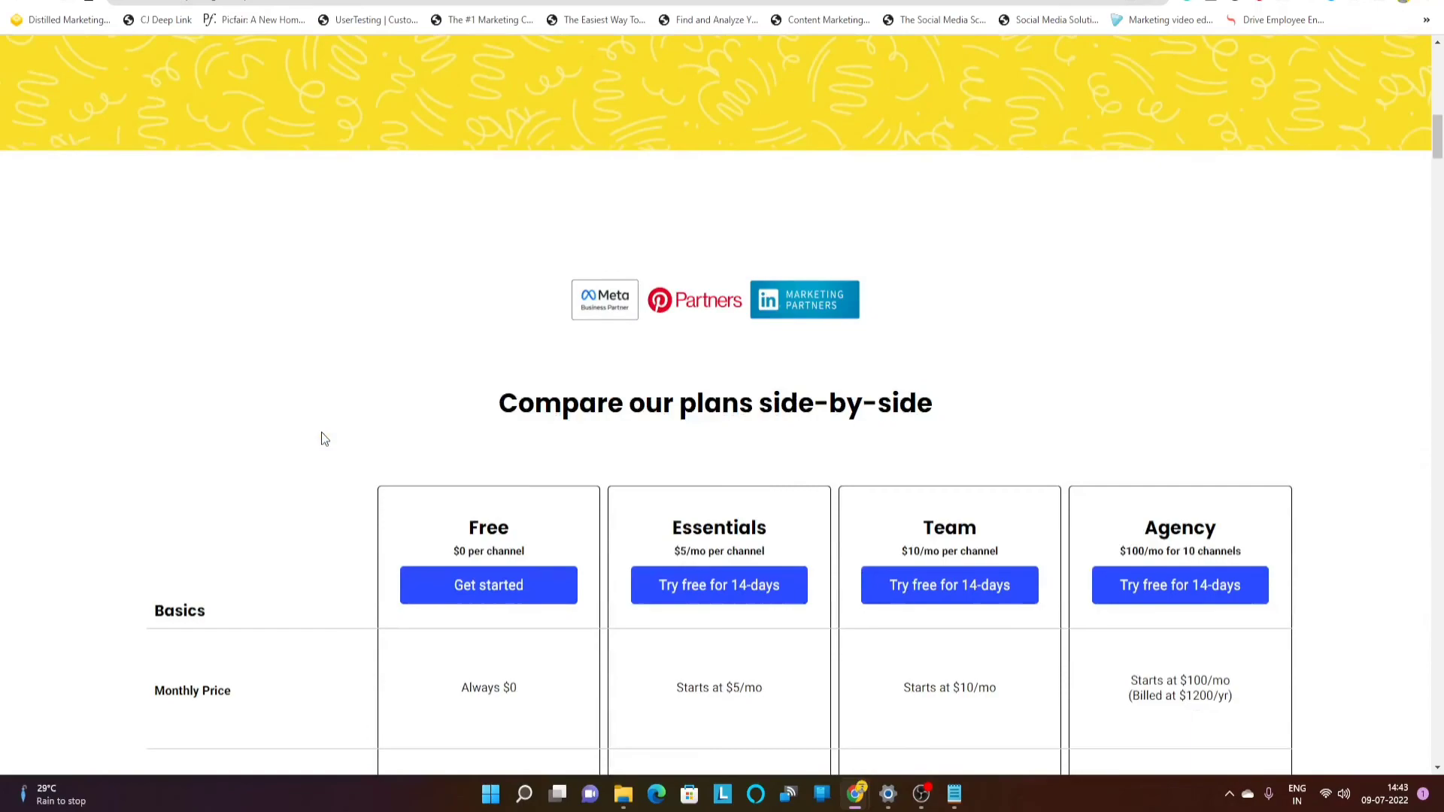
{"action": "scroll", "scroll_direction": "down", "scroll_amount": 3}
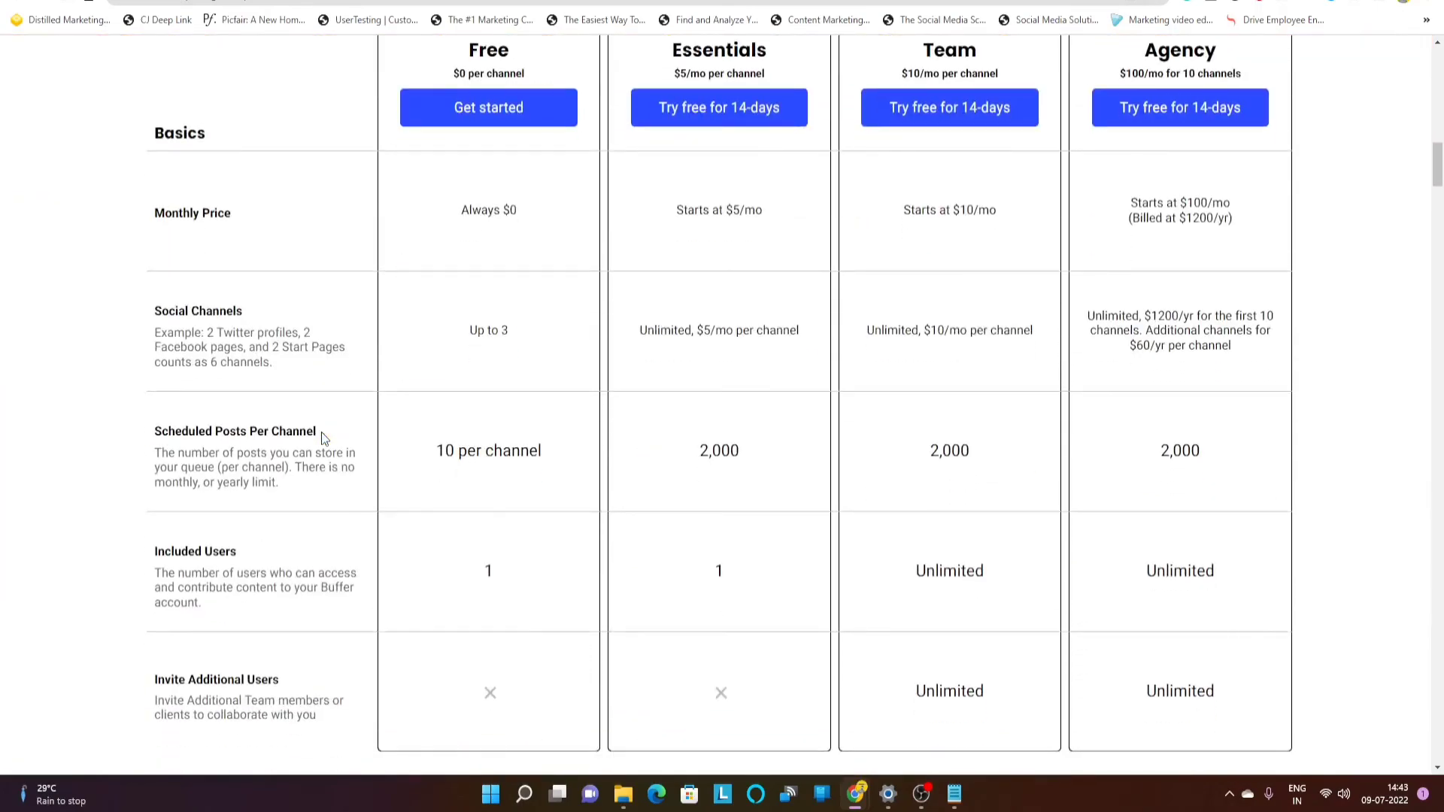
{"action": "scroll", "scroll_direction": "down", "scroll_amount": 3}
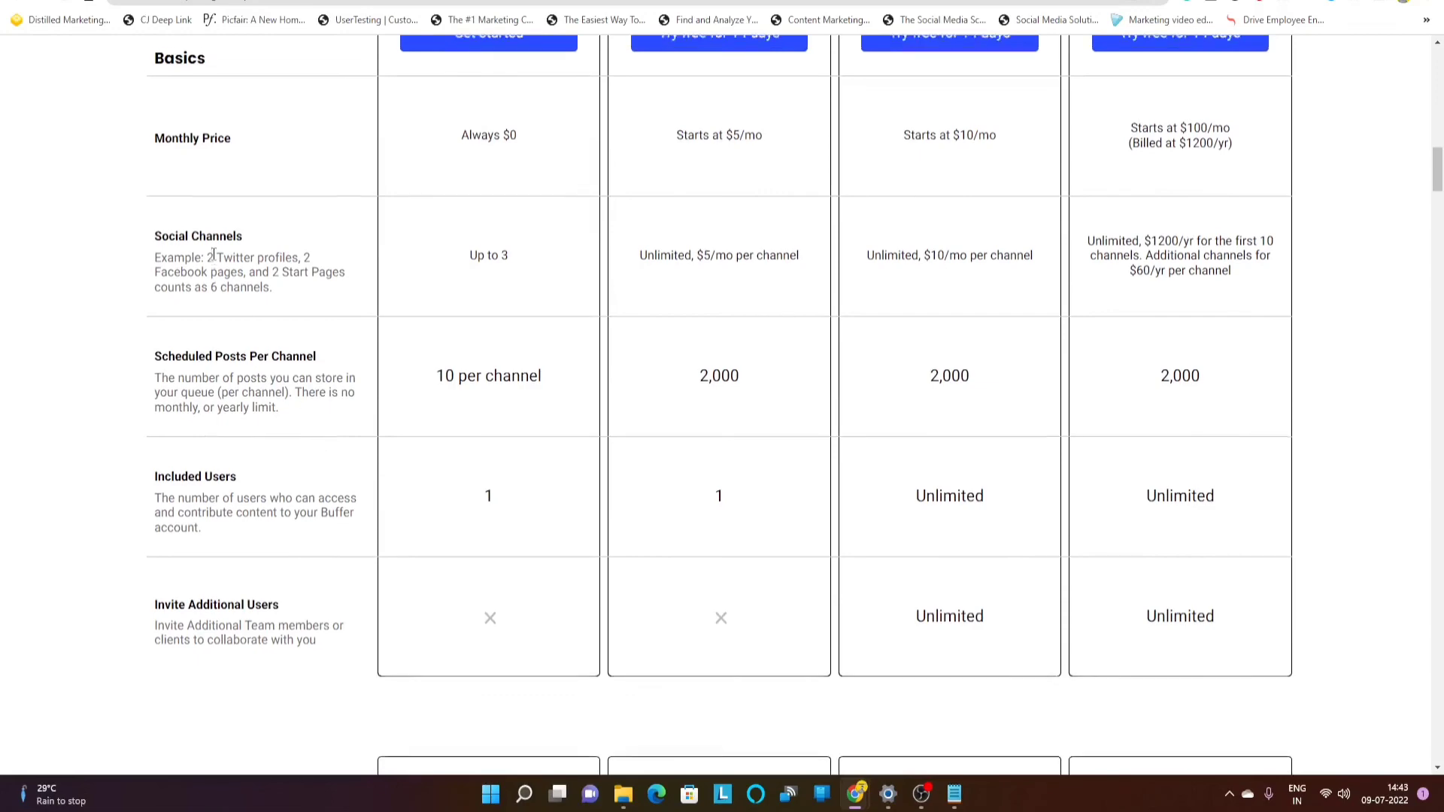
{"action": "scroll", "scroll_direction": "up", "scroll_amount": 3}
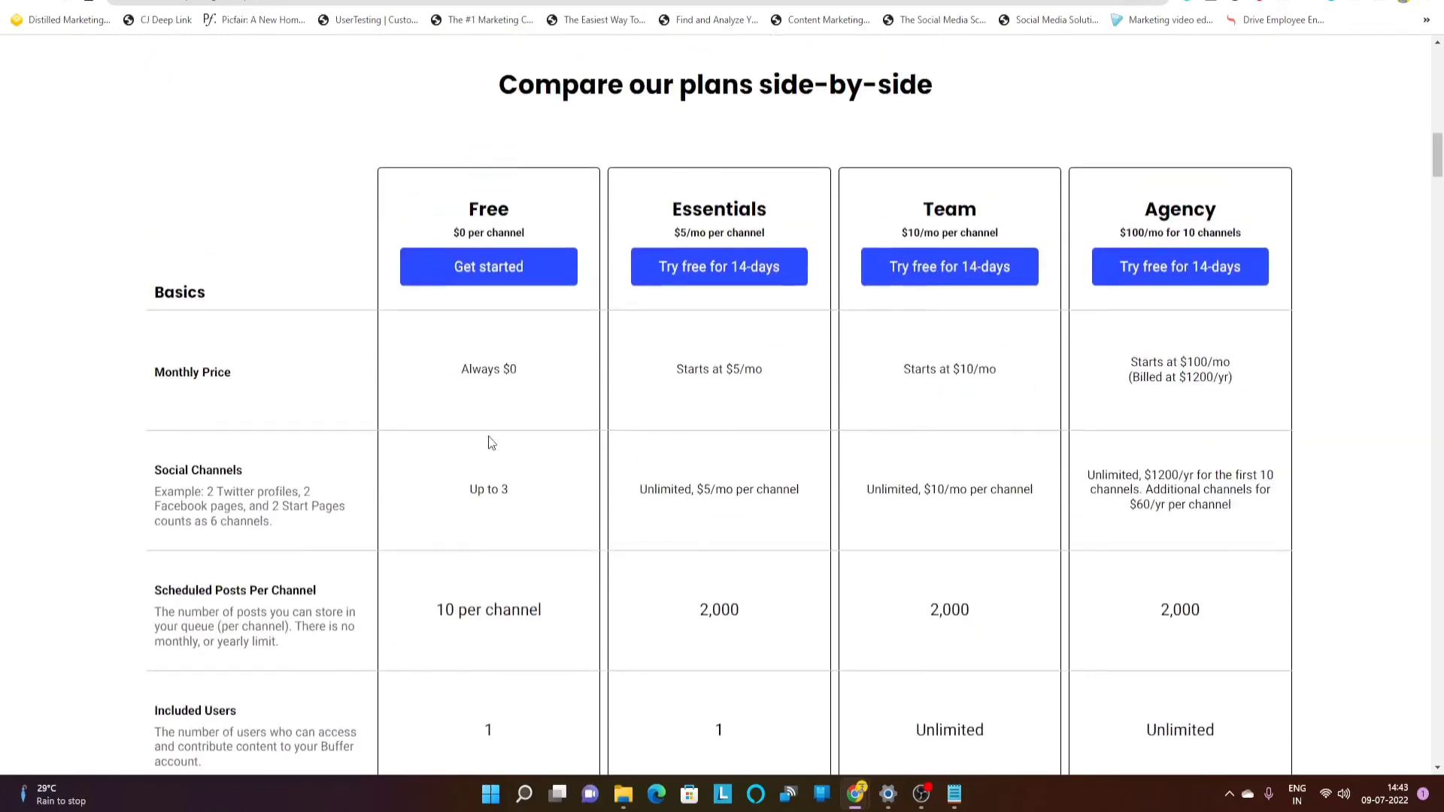
{"action": "scroll", "scroll_direction": "down", "scroll_amount": 3}
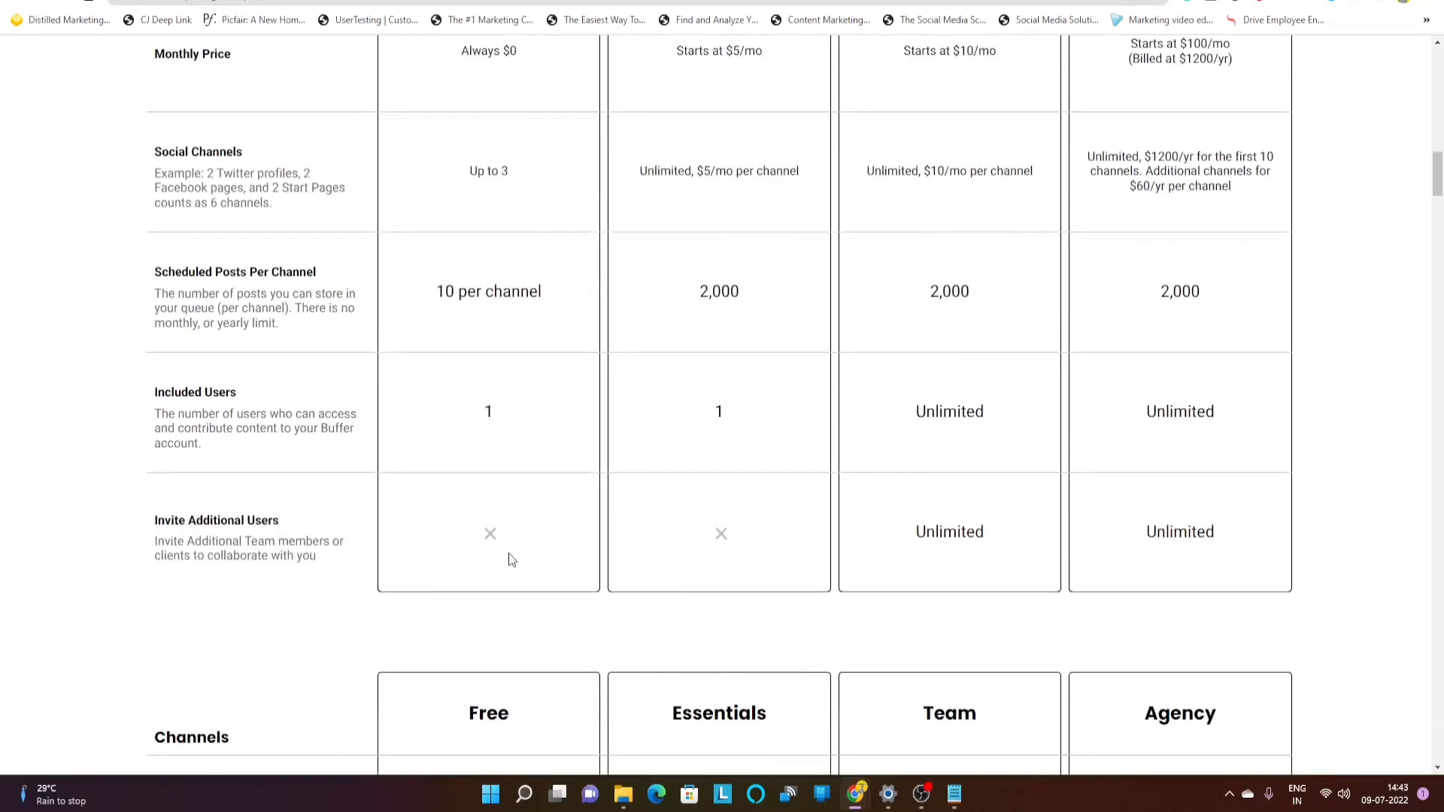
{"action": "scroll", "scroll_direction": "down", "scroll_amount": 3}
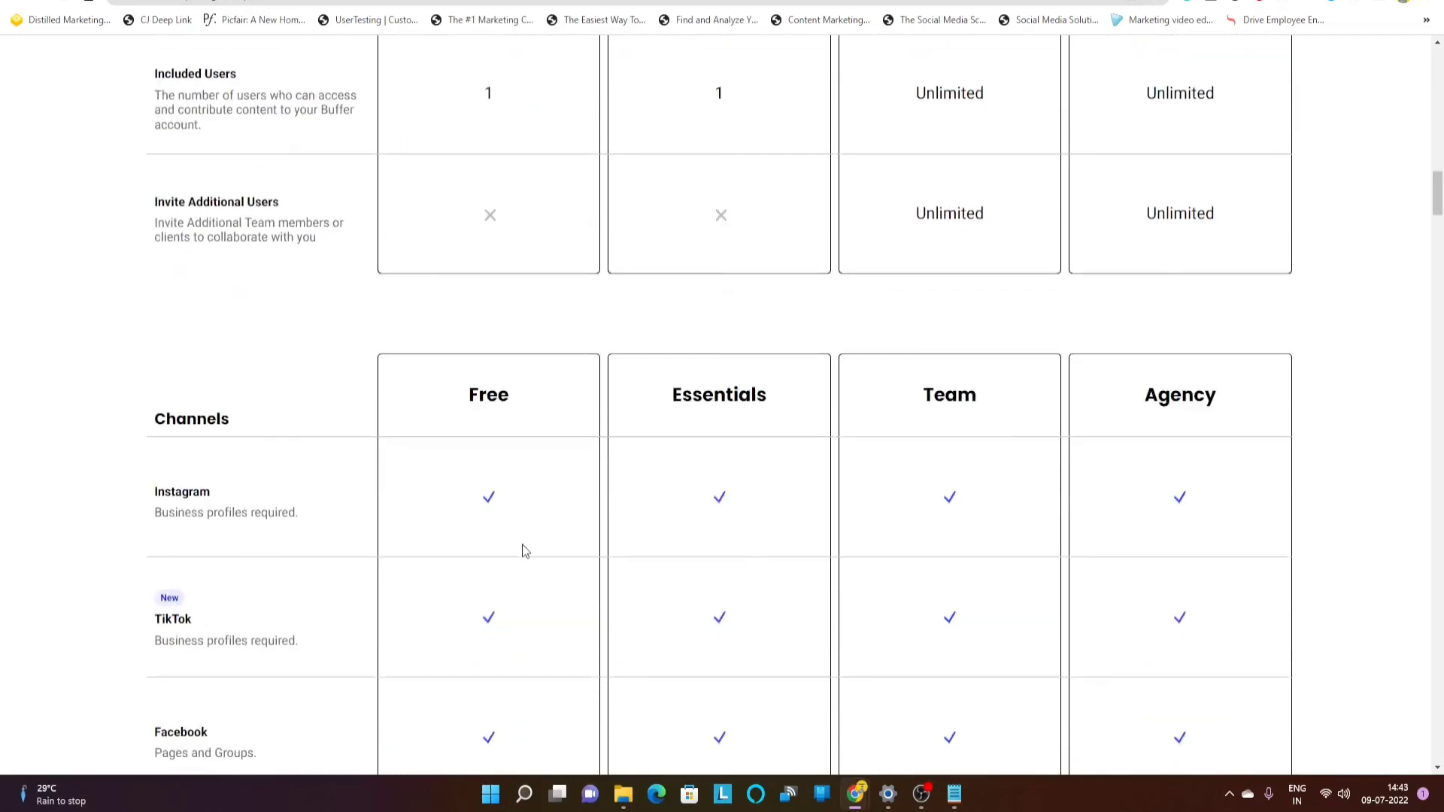